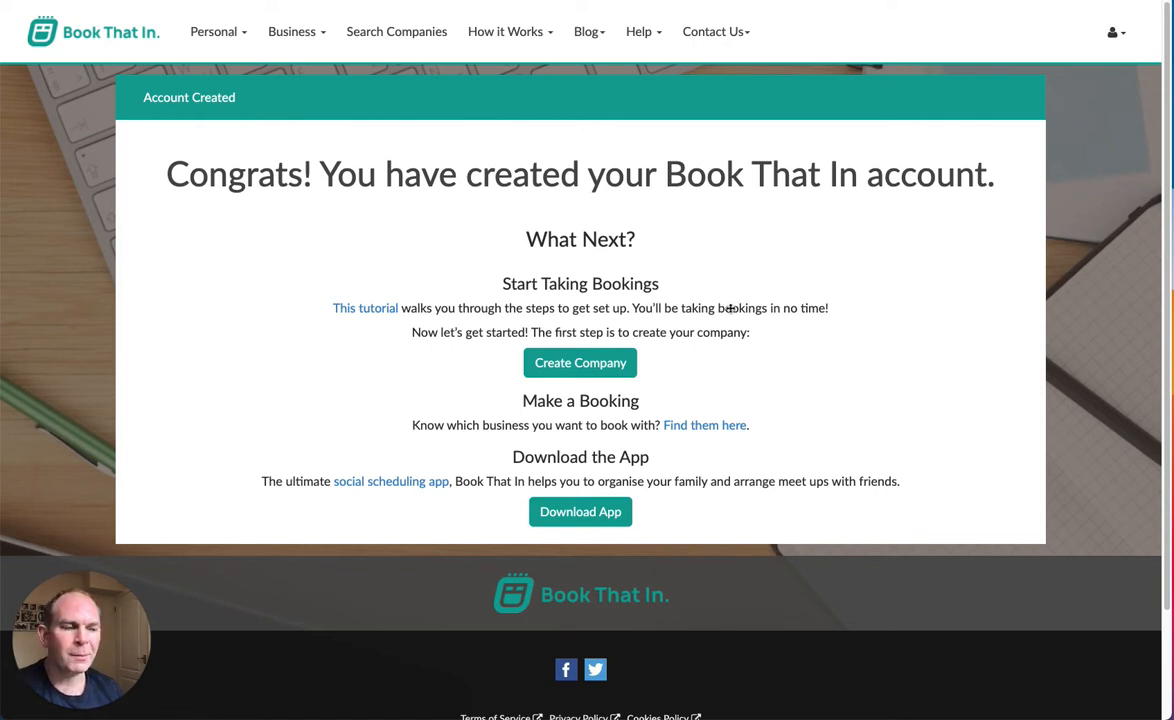
mouse_move(589, 345)
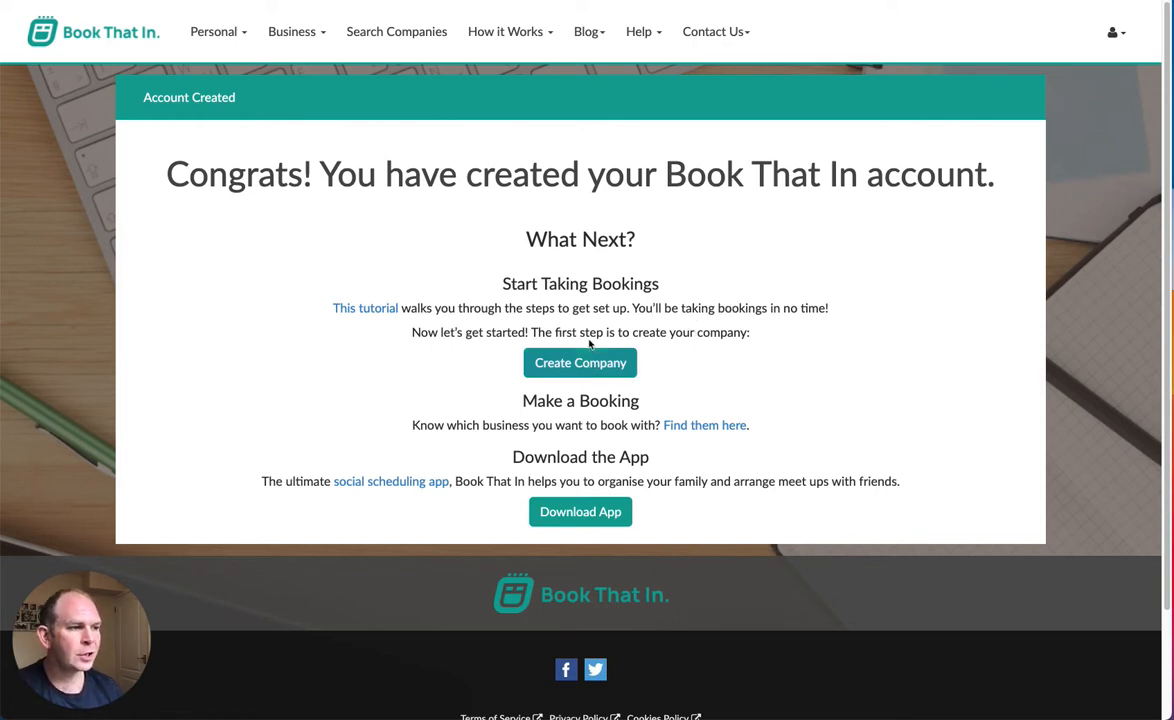
- Start a new company from the Account Created page with Create Company
click(580, 362)
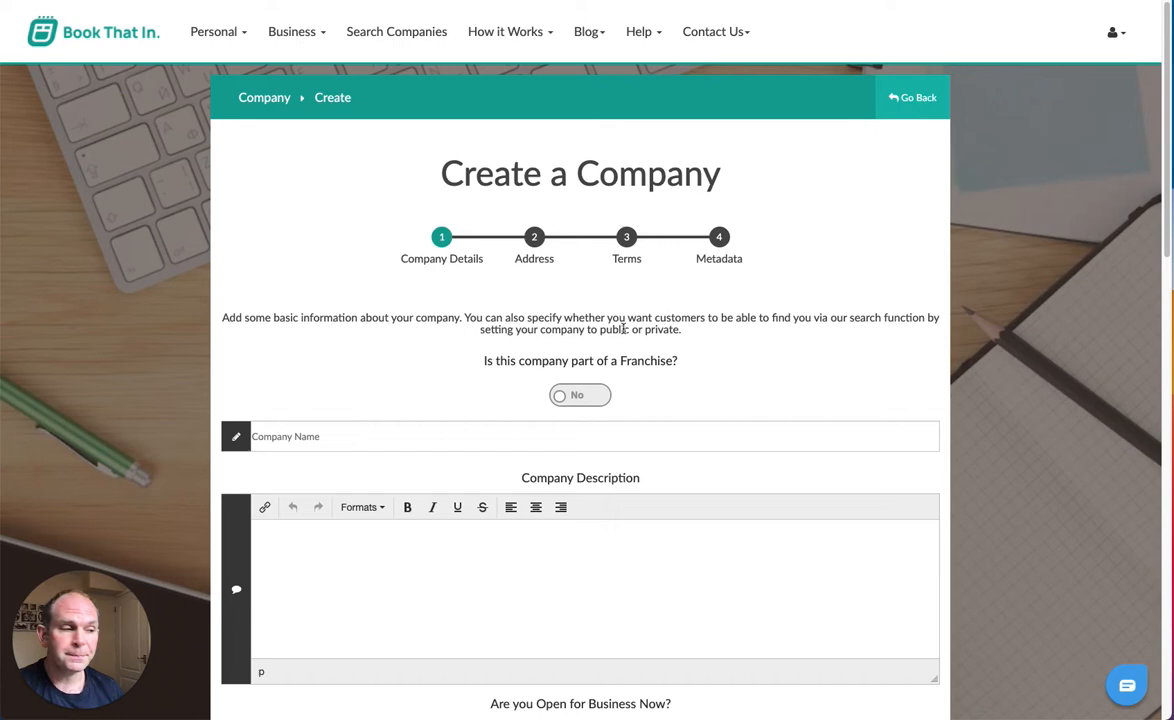
scroll(down, 3)
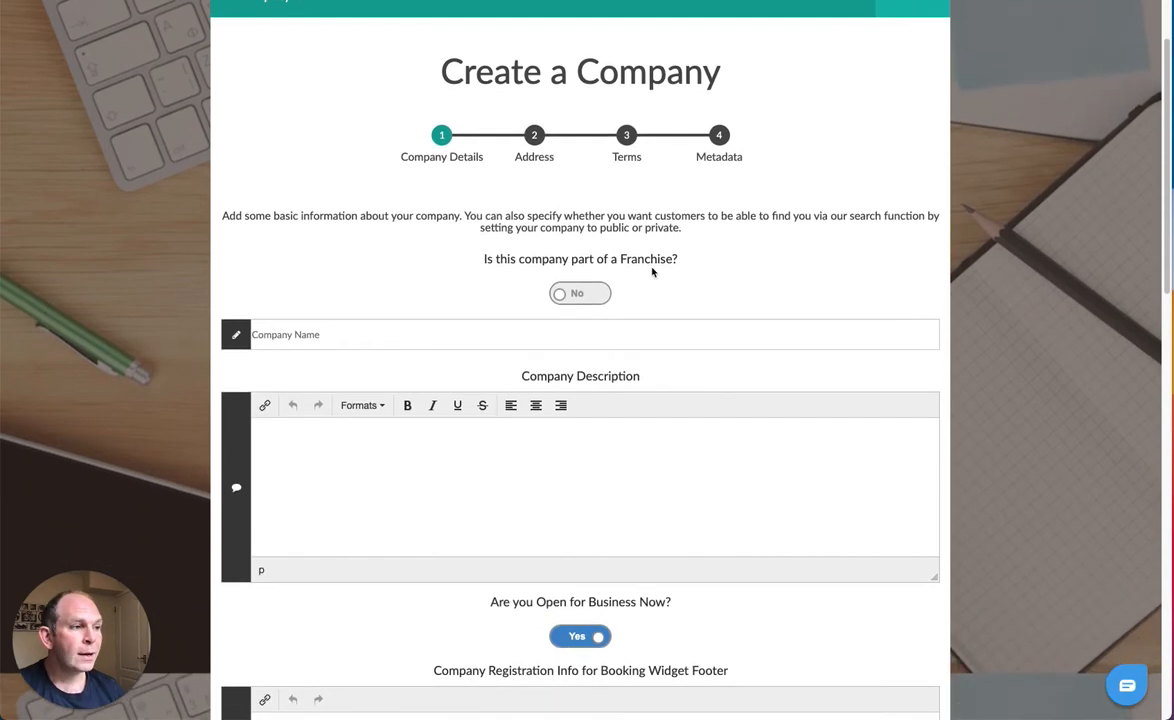
scroll(up, 3)
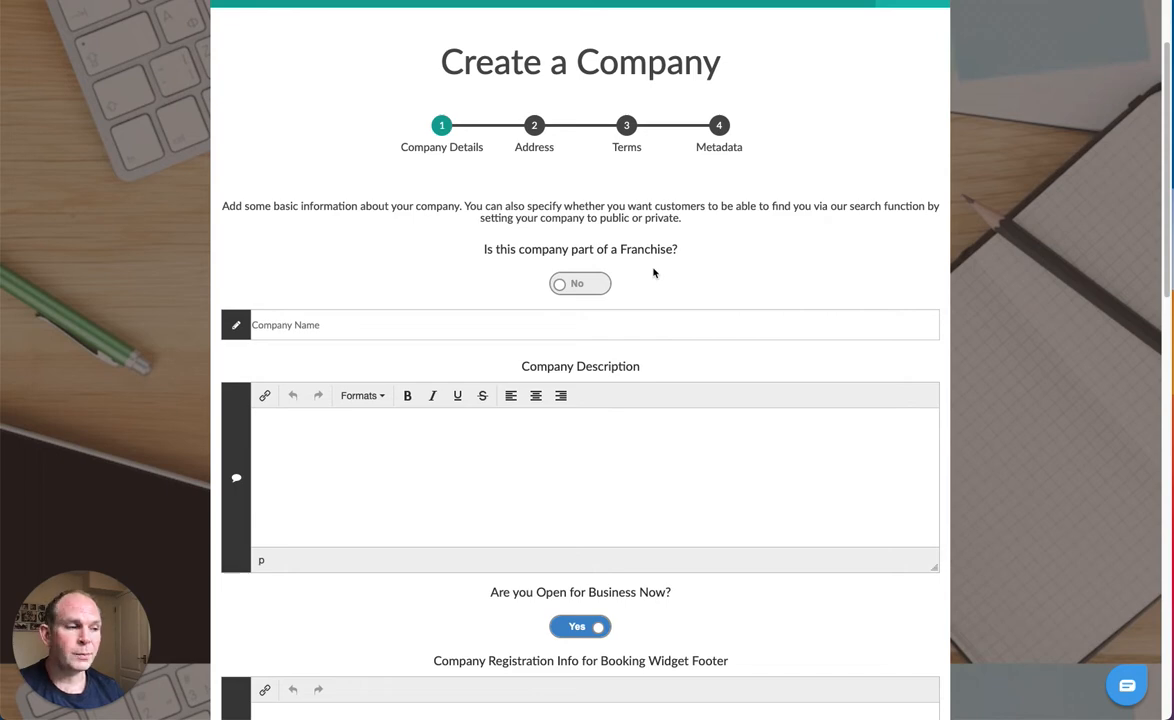
mouse_move(493, 251)
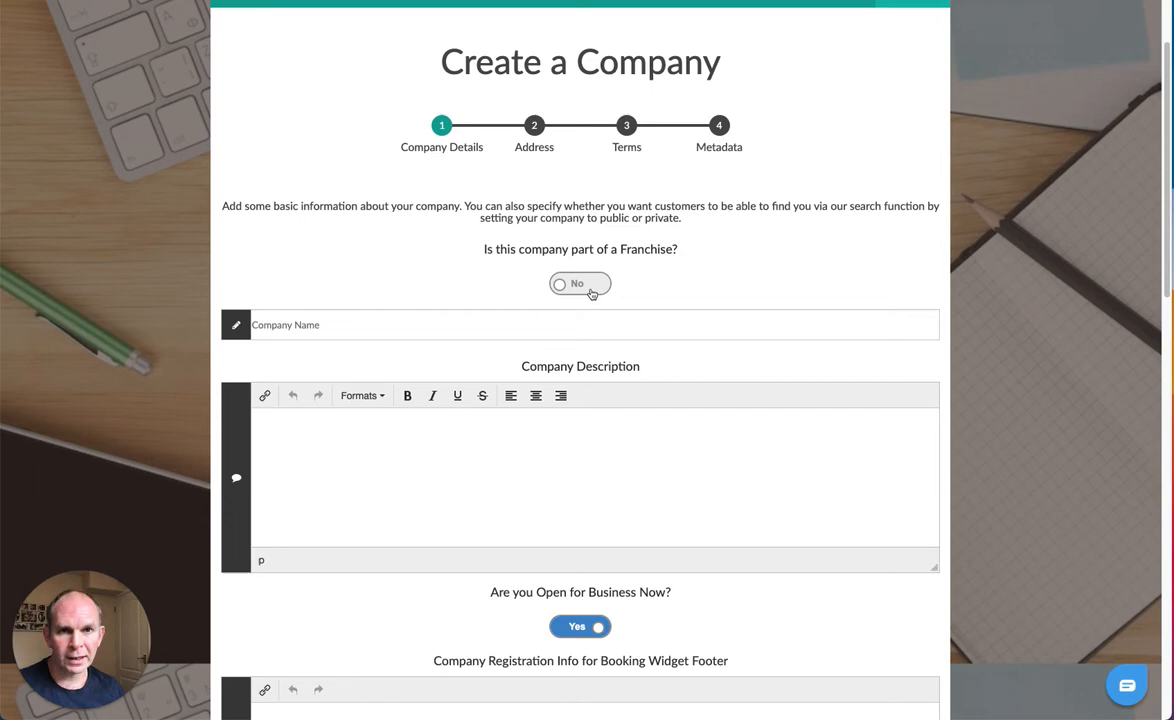
mouse_move(588, 290)
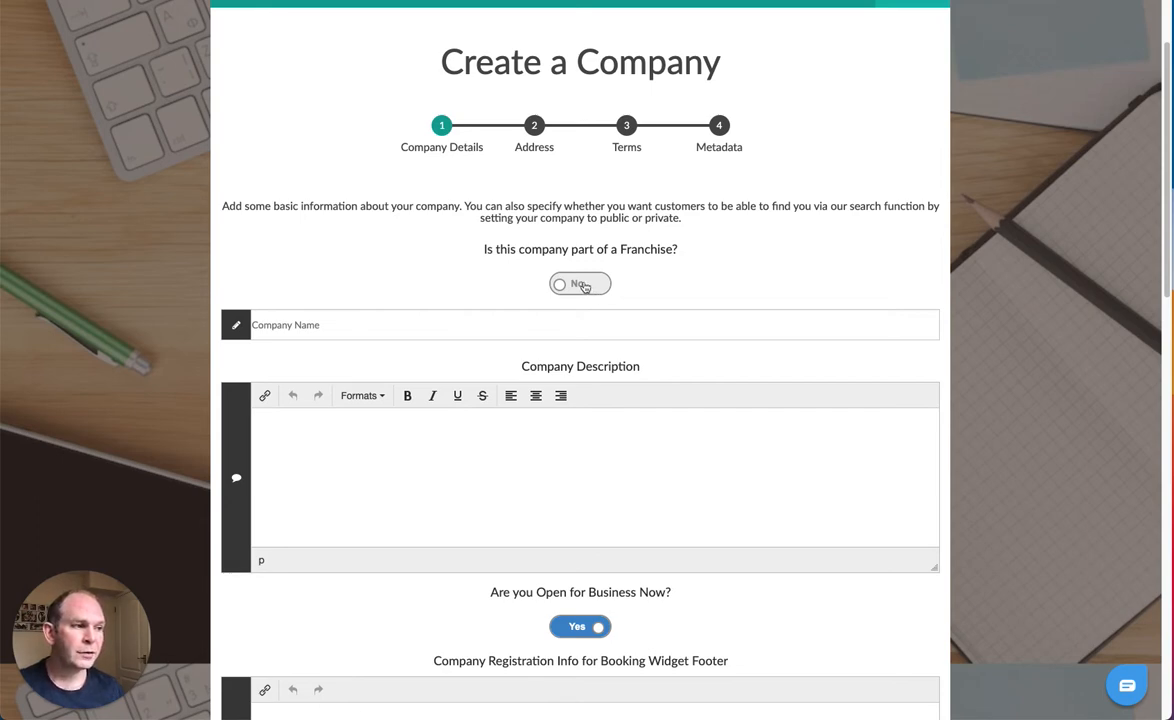
click(580, 284)
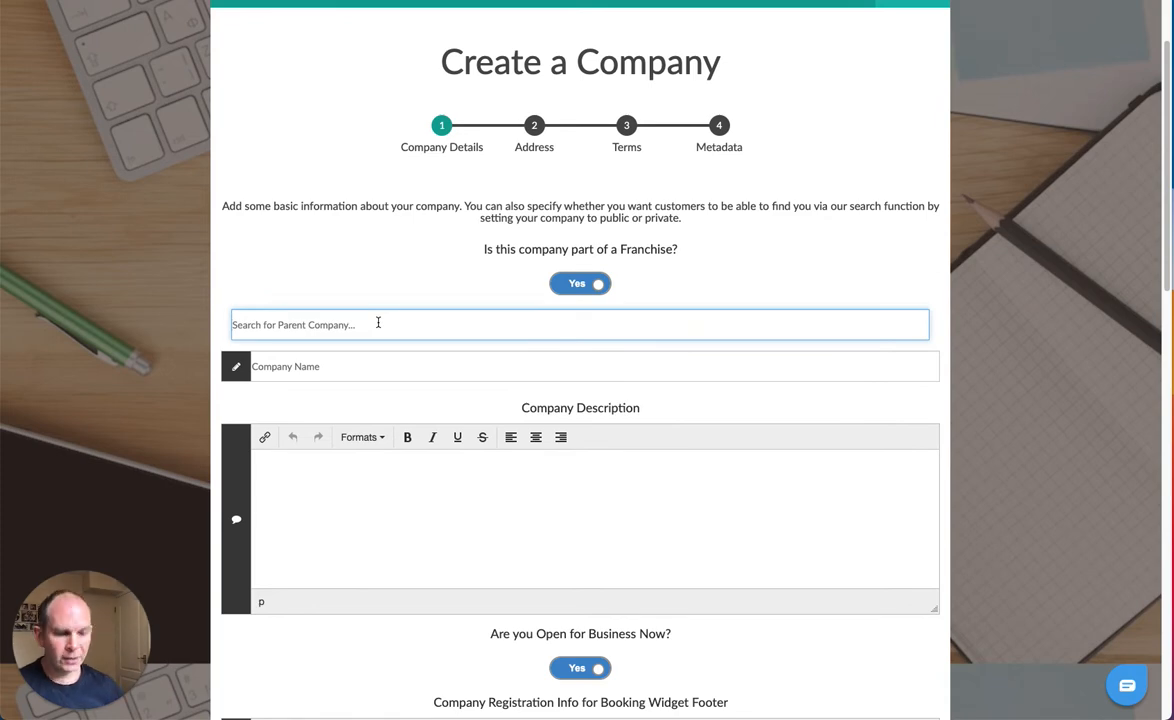
text(debutot)
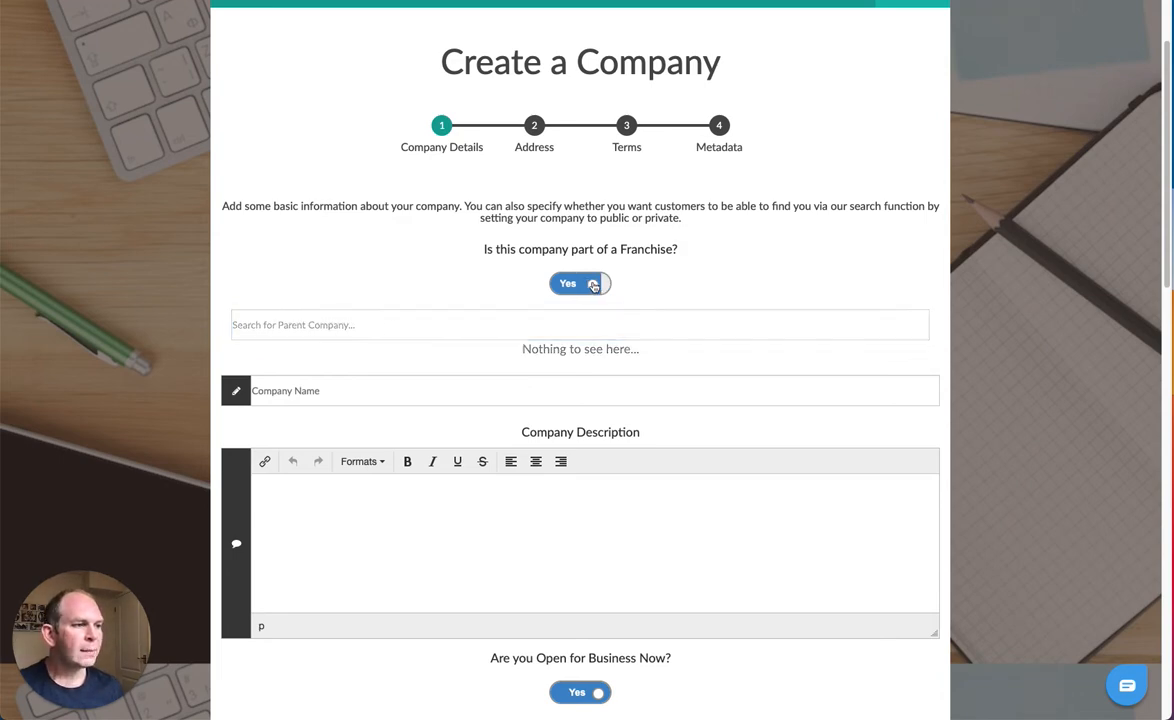
click(580, 283)
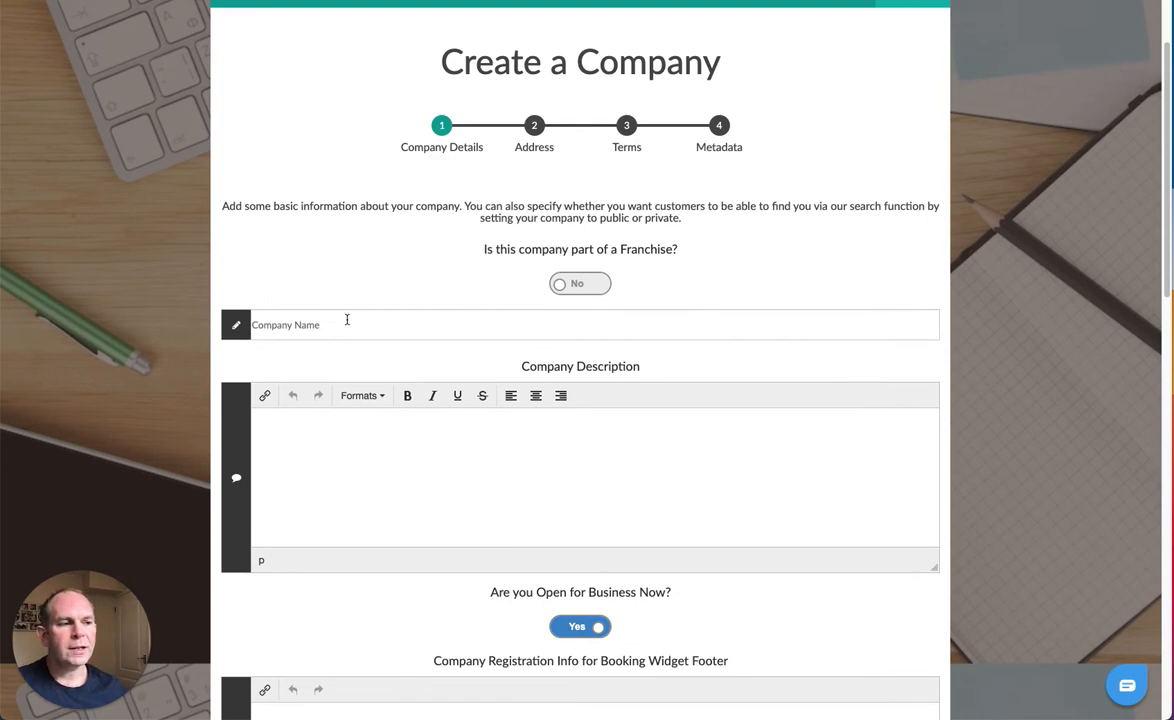
- Enter 'Tim's Demo Company' in the Company Name field
click(580, 324)
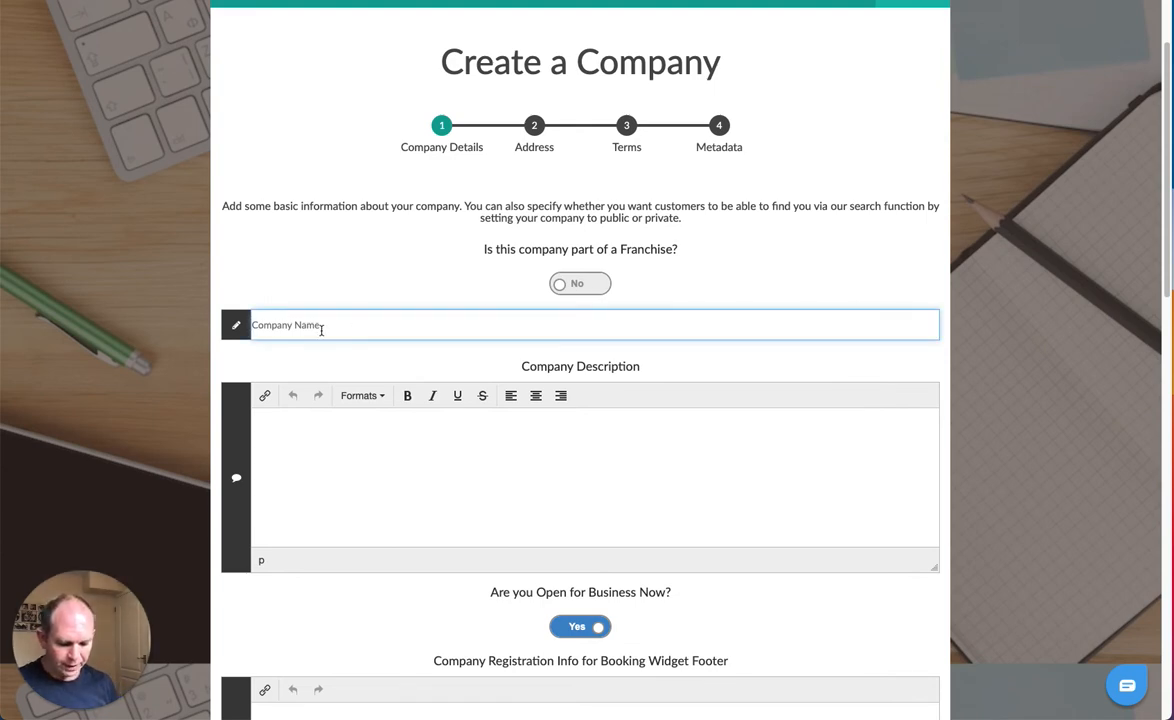
text(Tim's Demo)
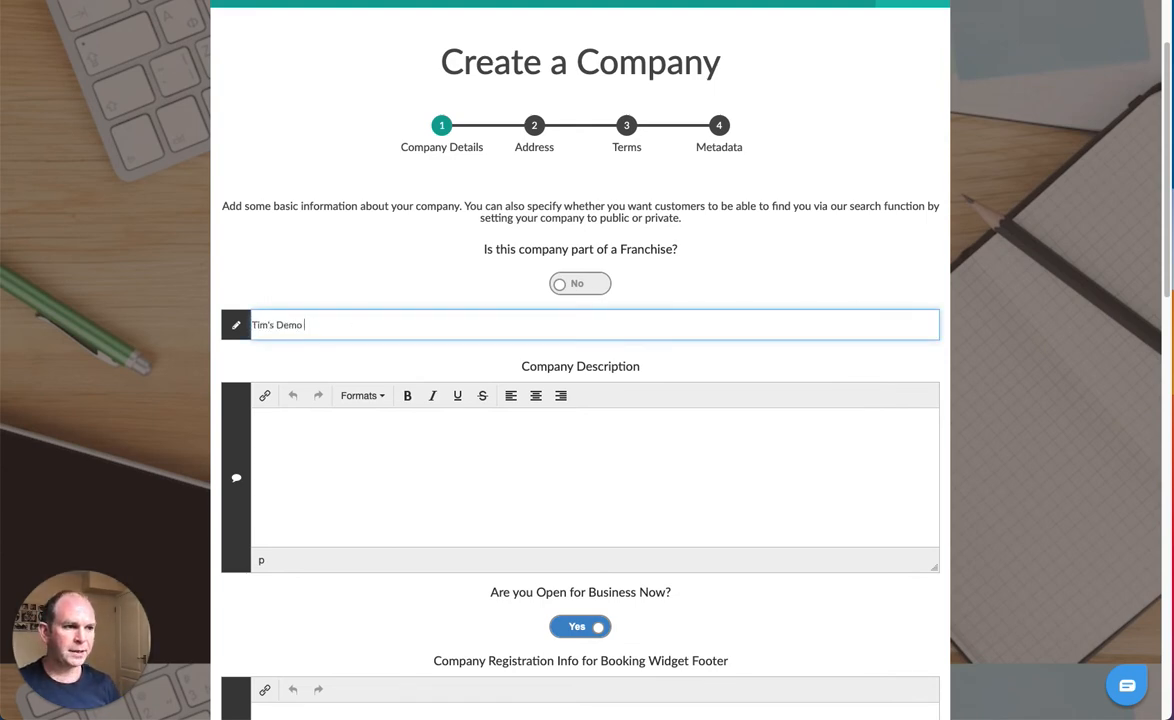
text(Company)
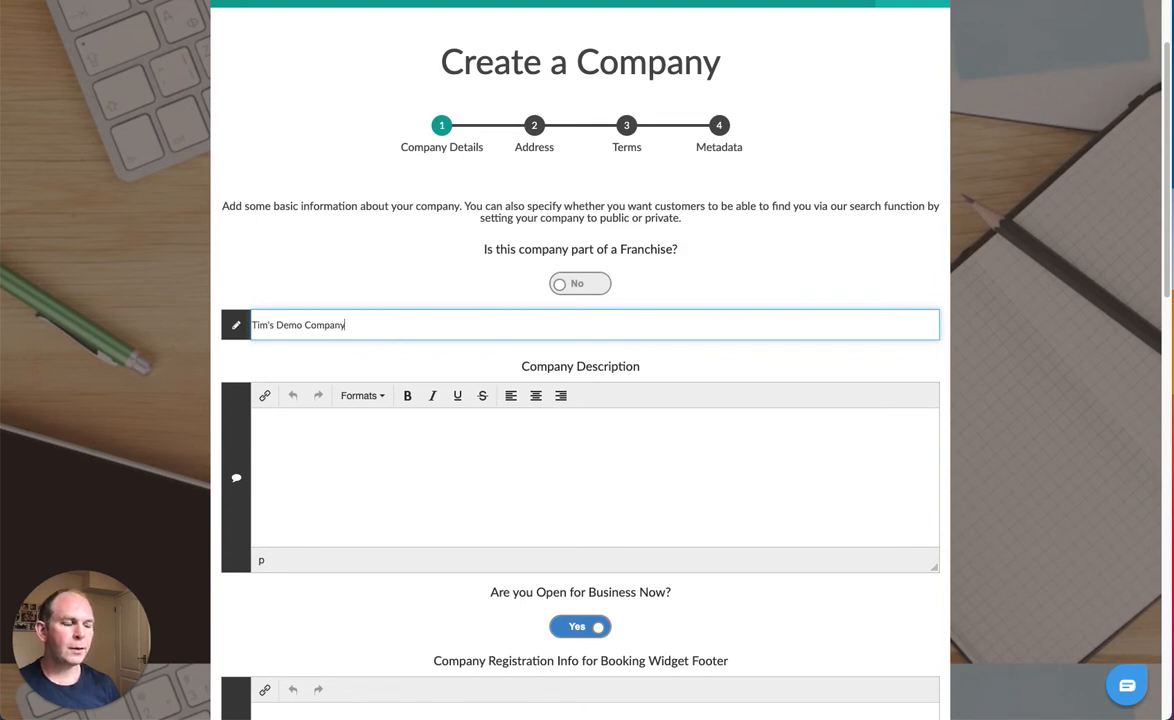
mouse_move(345, 454)
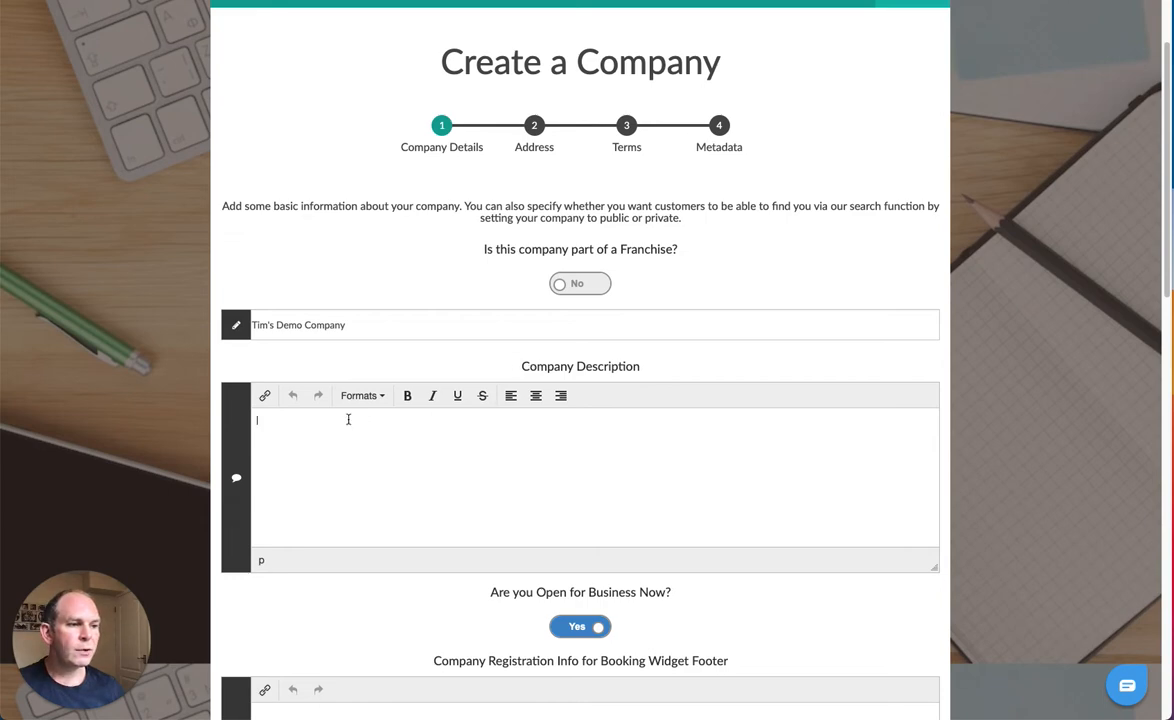
mouse_move(337, 437)
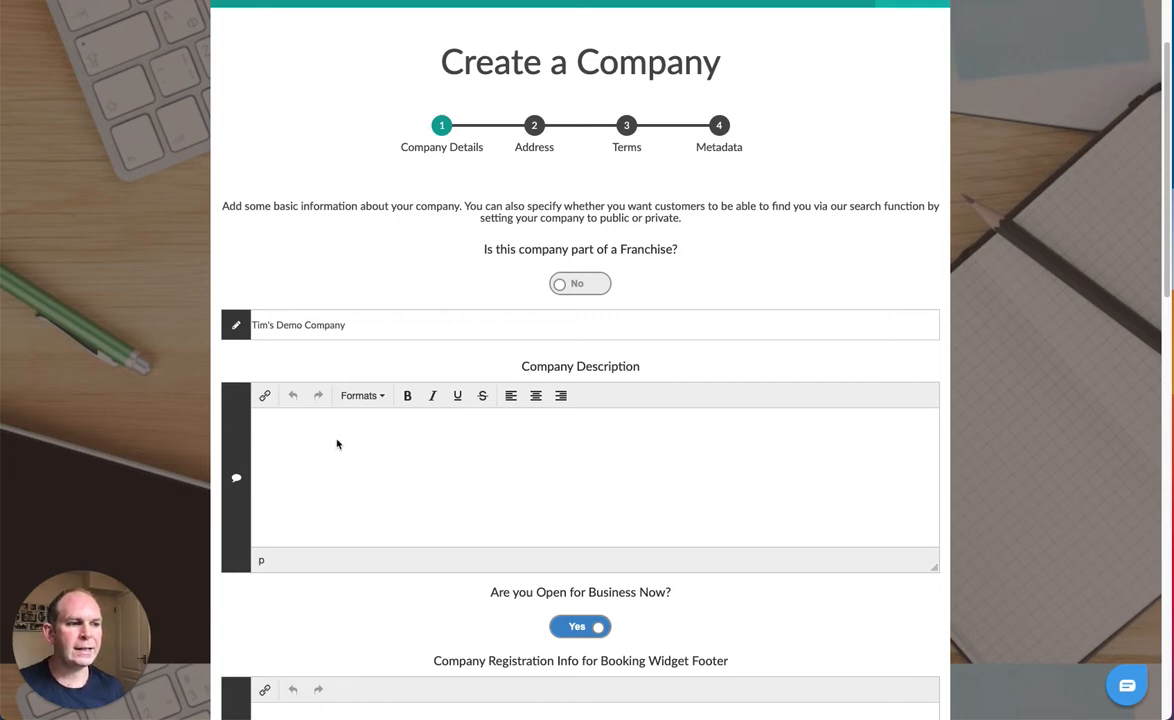
mouse_move(378, 437)
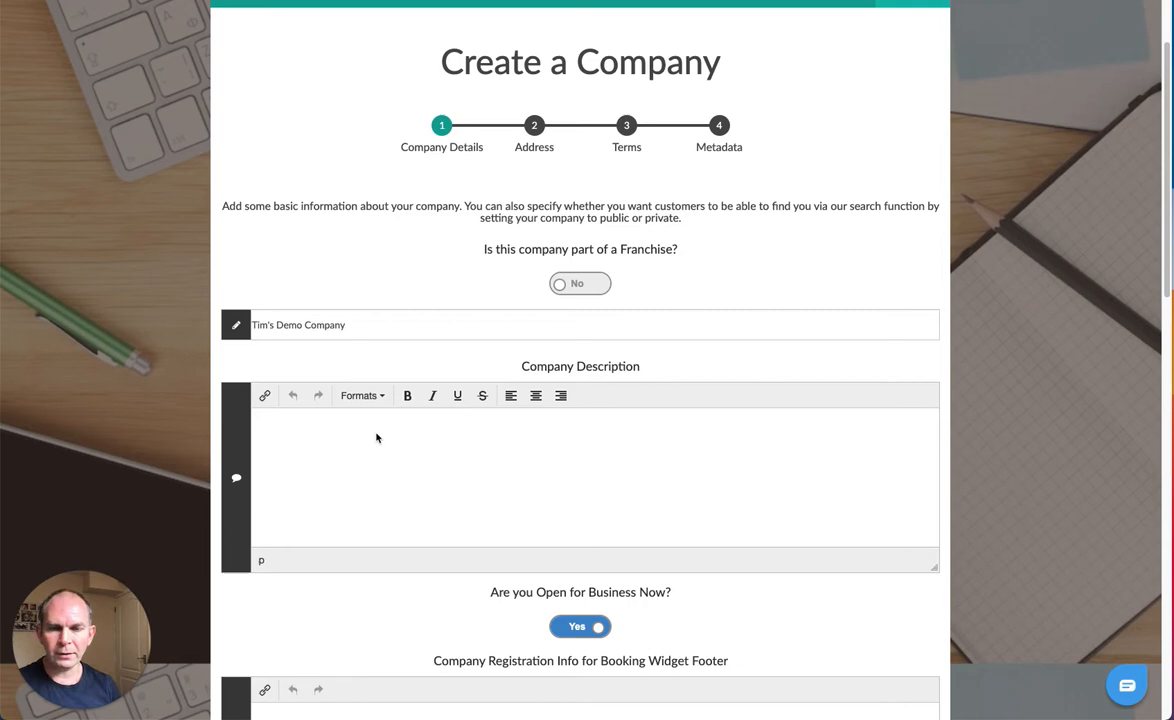
- Write 'We offer great stuff!' in the Company Description editor, using Redo
text(We)
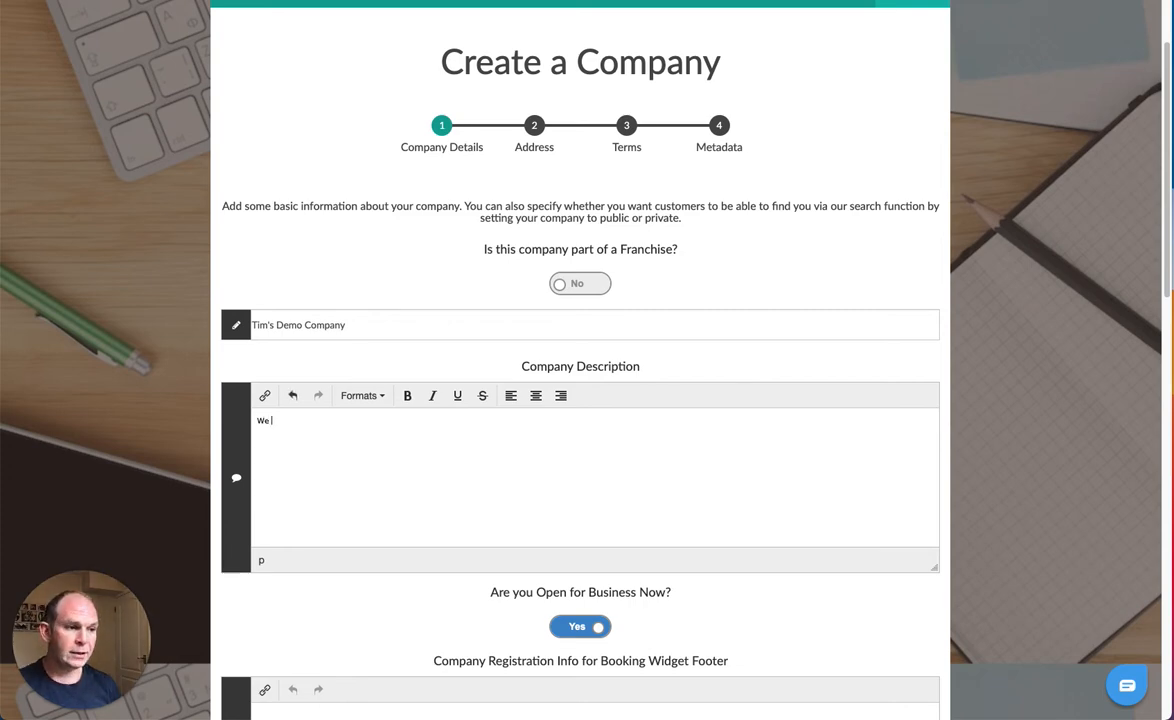
text(of)
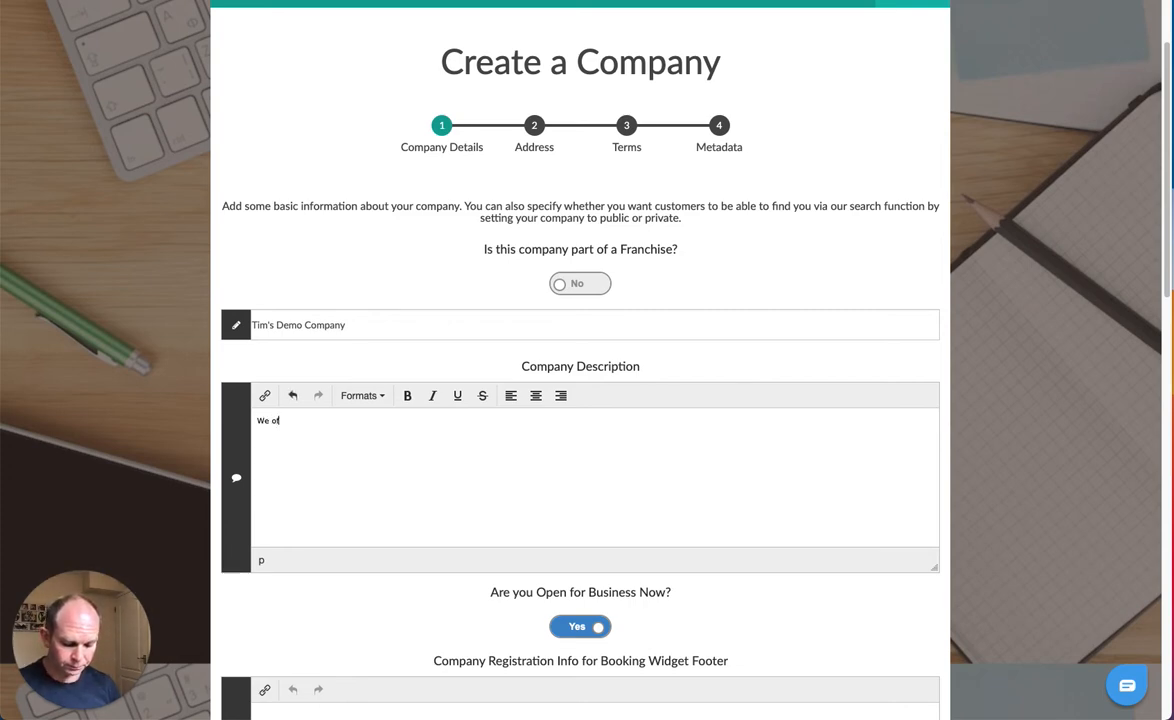
text(fer great)
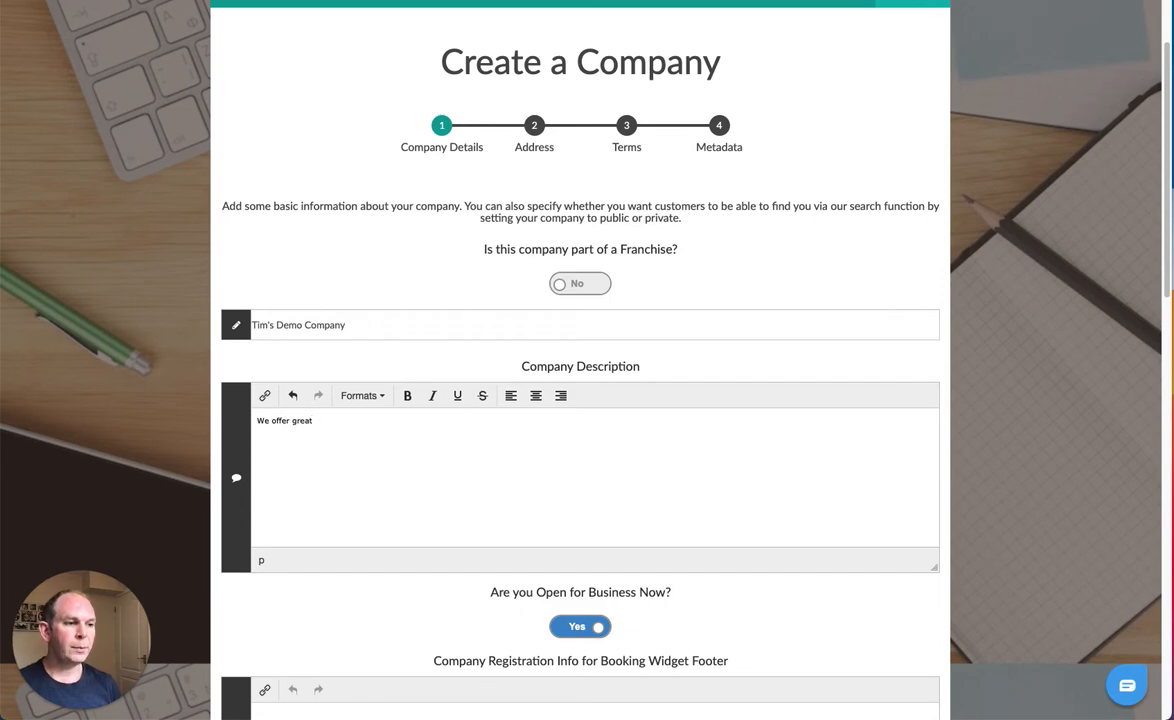
text(stuff)
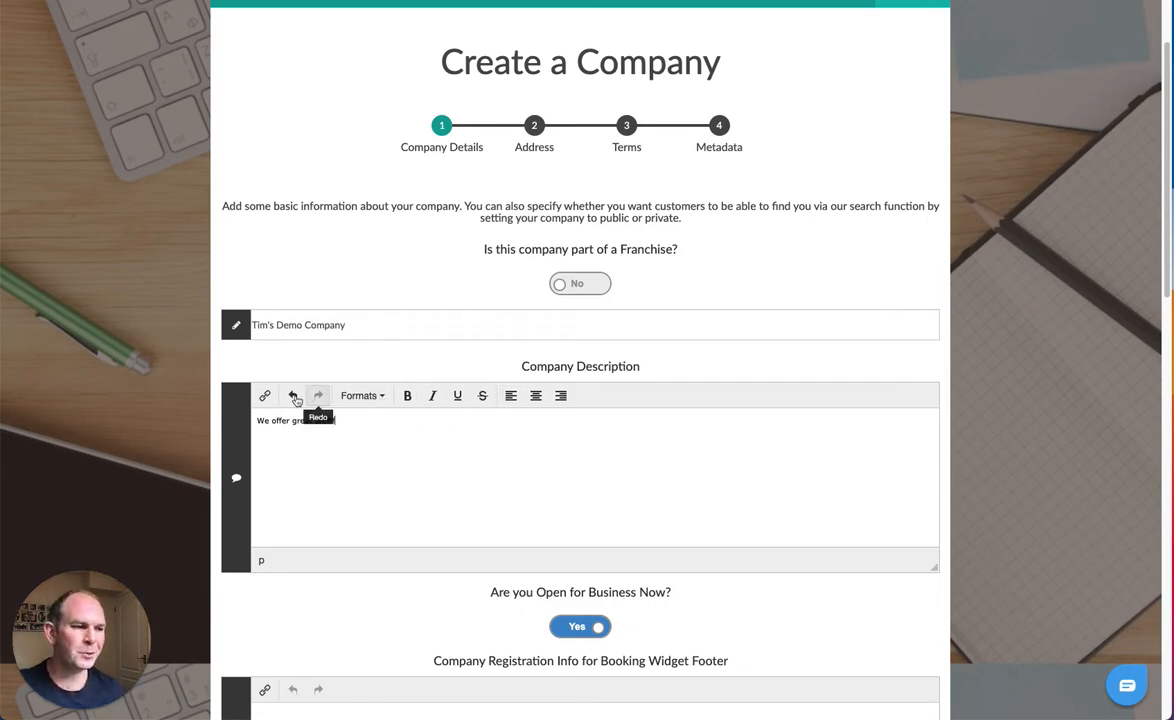
click(294, 395)
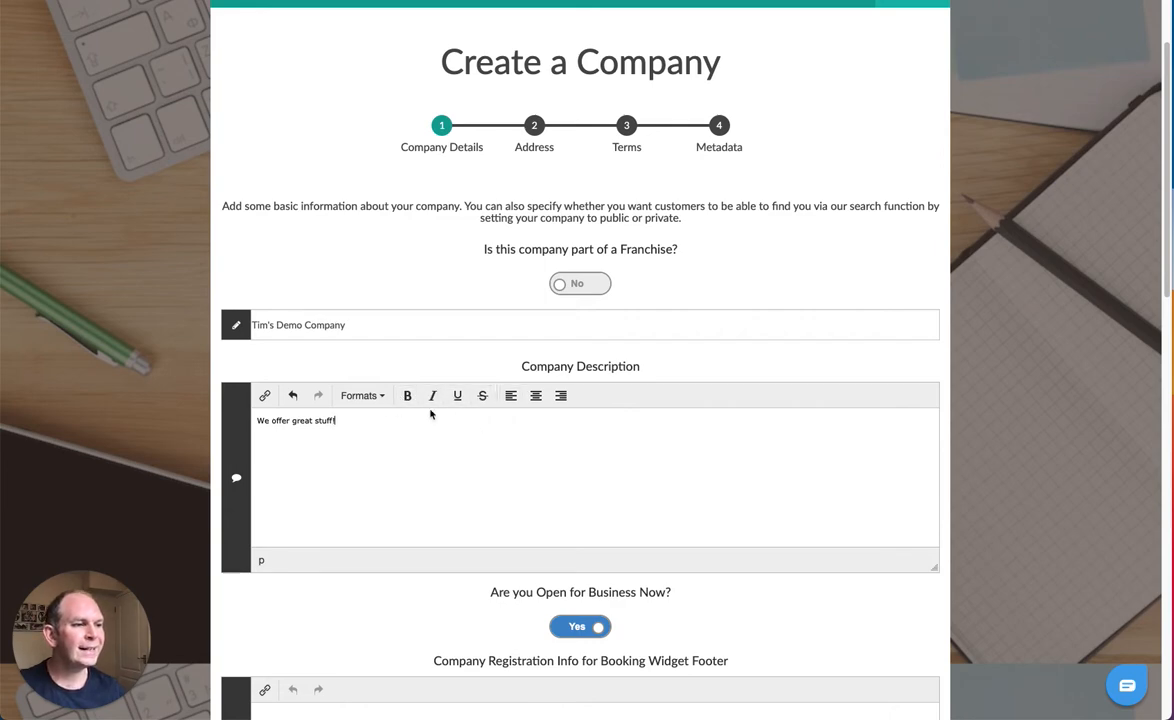
scroll(down, 3)
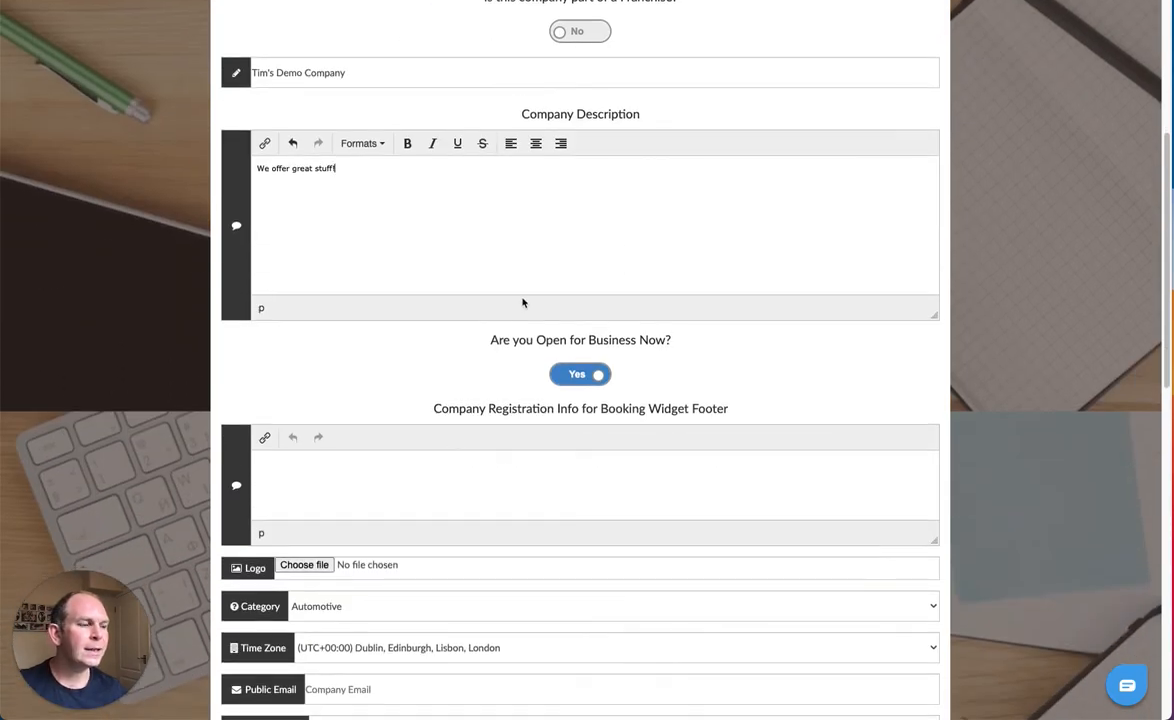
scroll(down, 3)
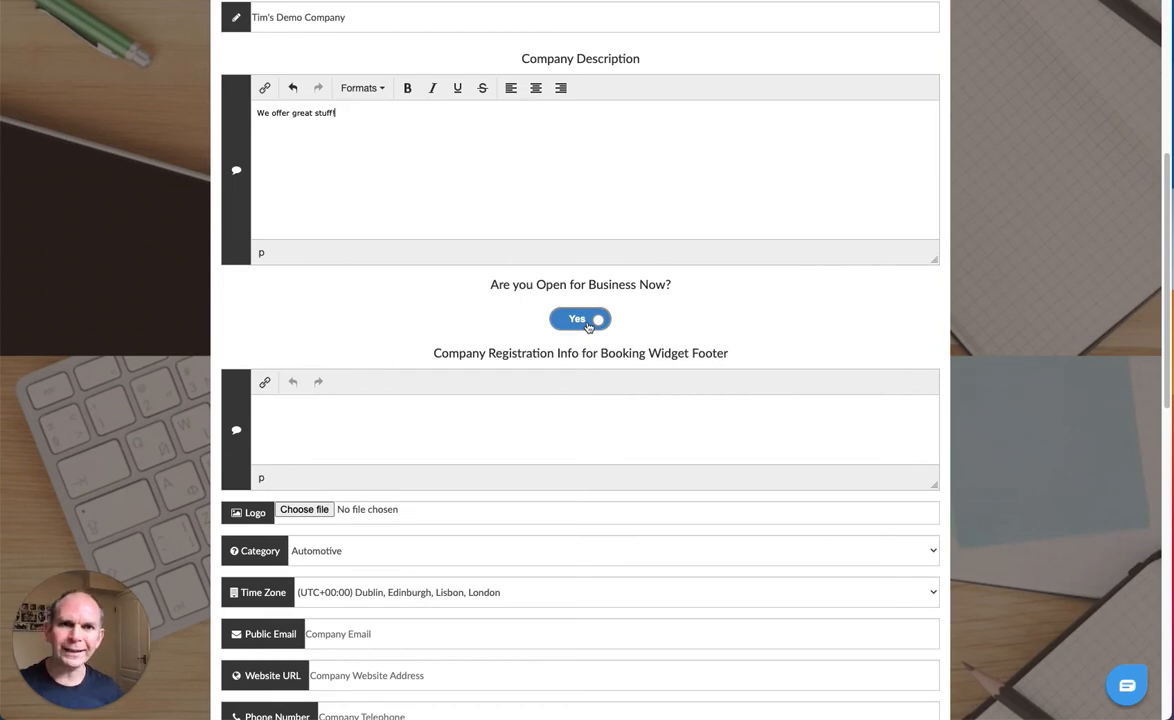
mouse_move(406, 387)
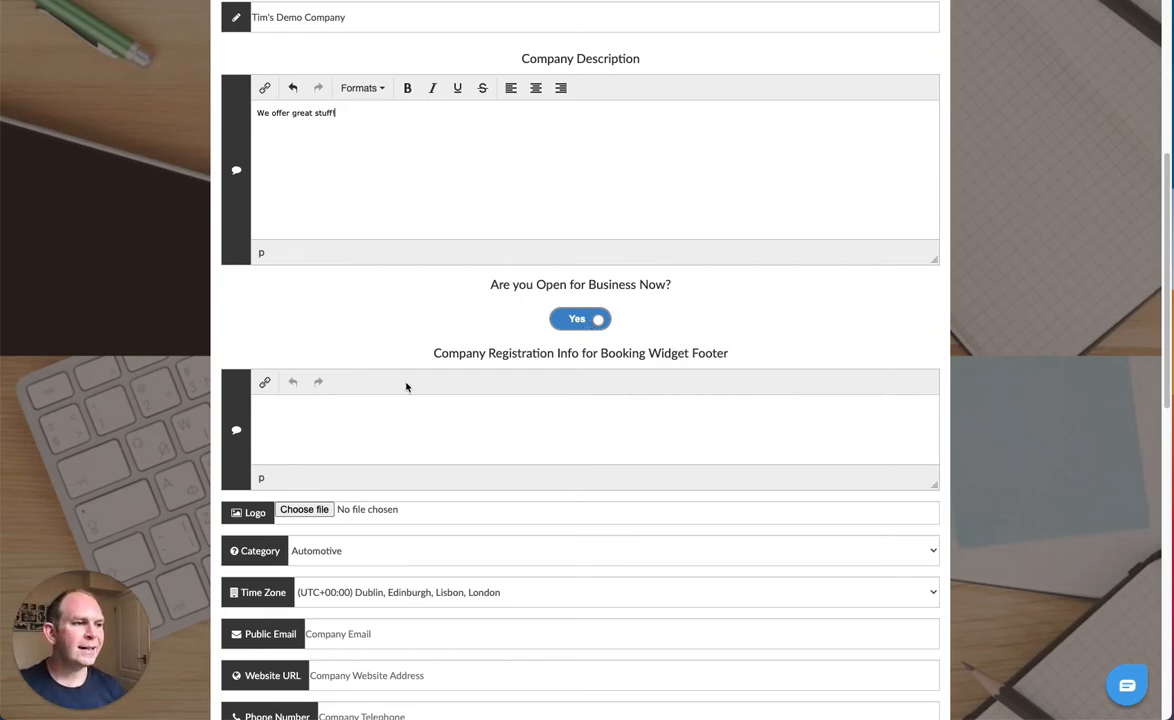
mouse_move(330, 431)
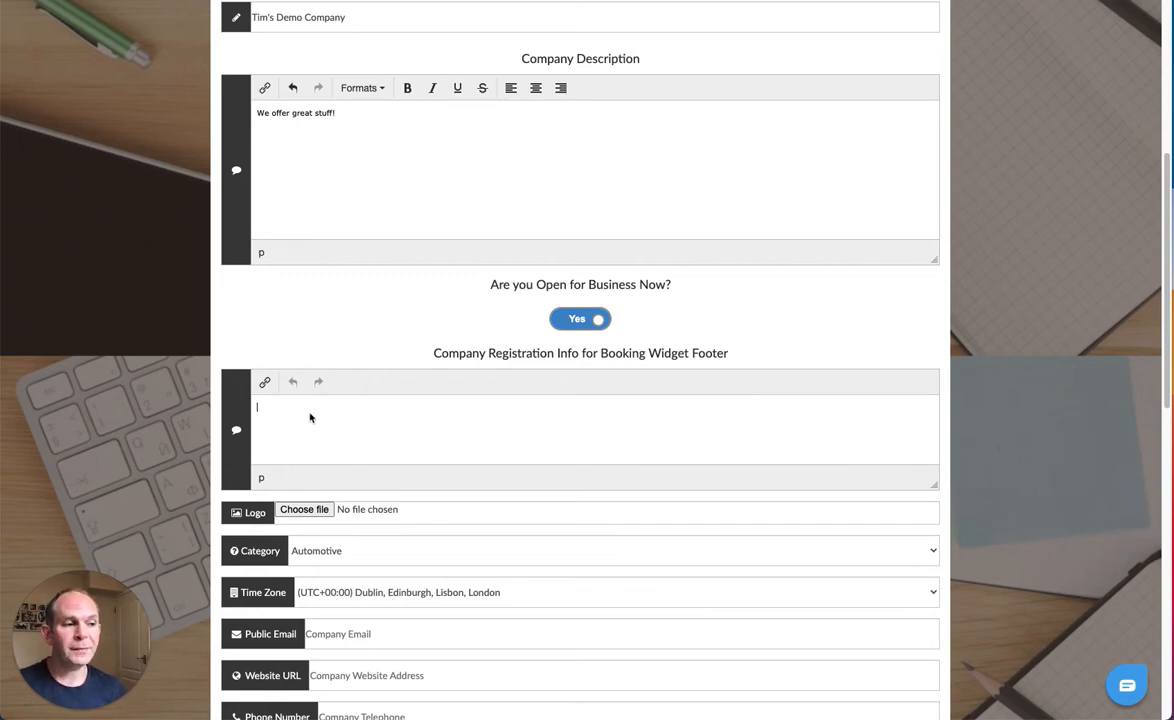
mouse_move(308, 432)
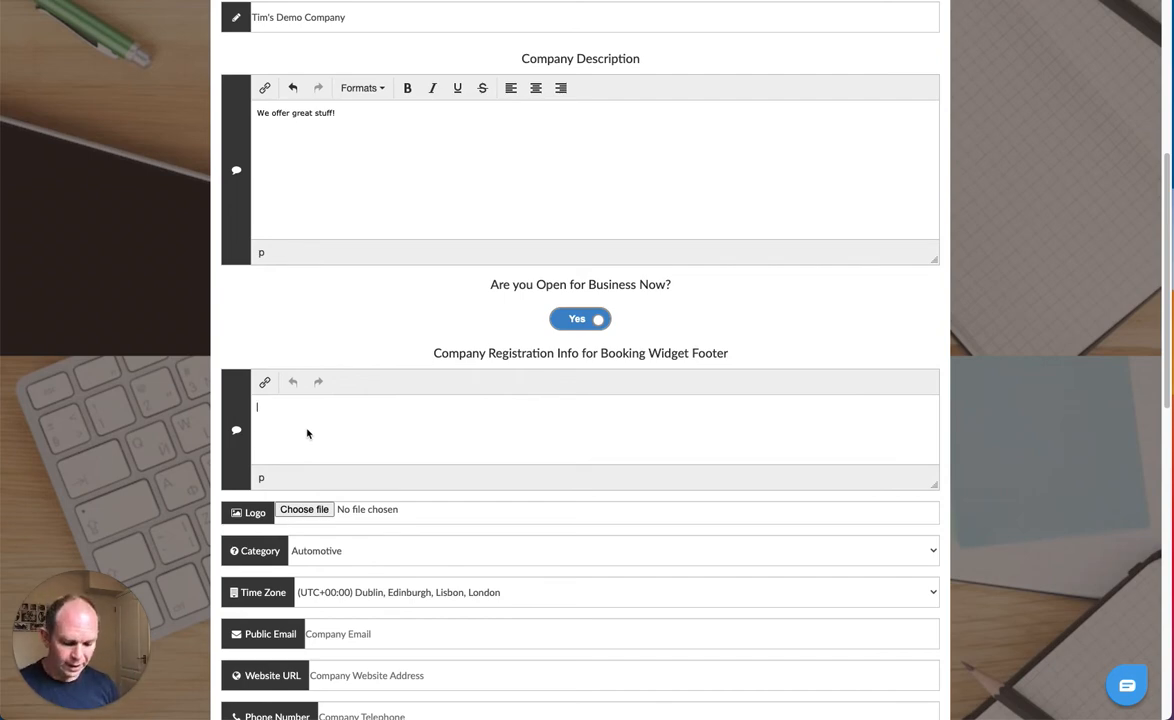
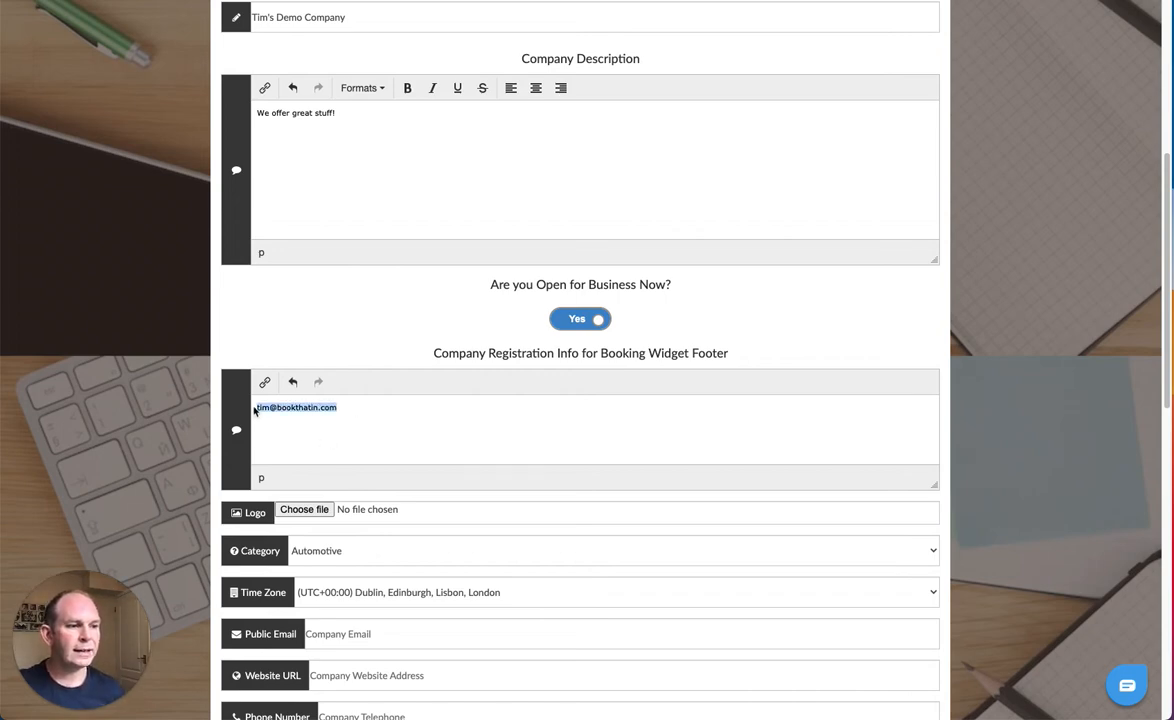
click(264, 382)
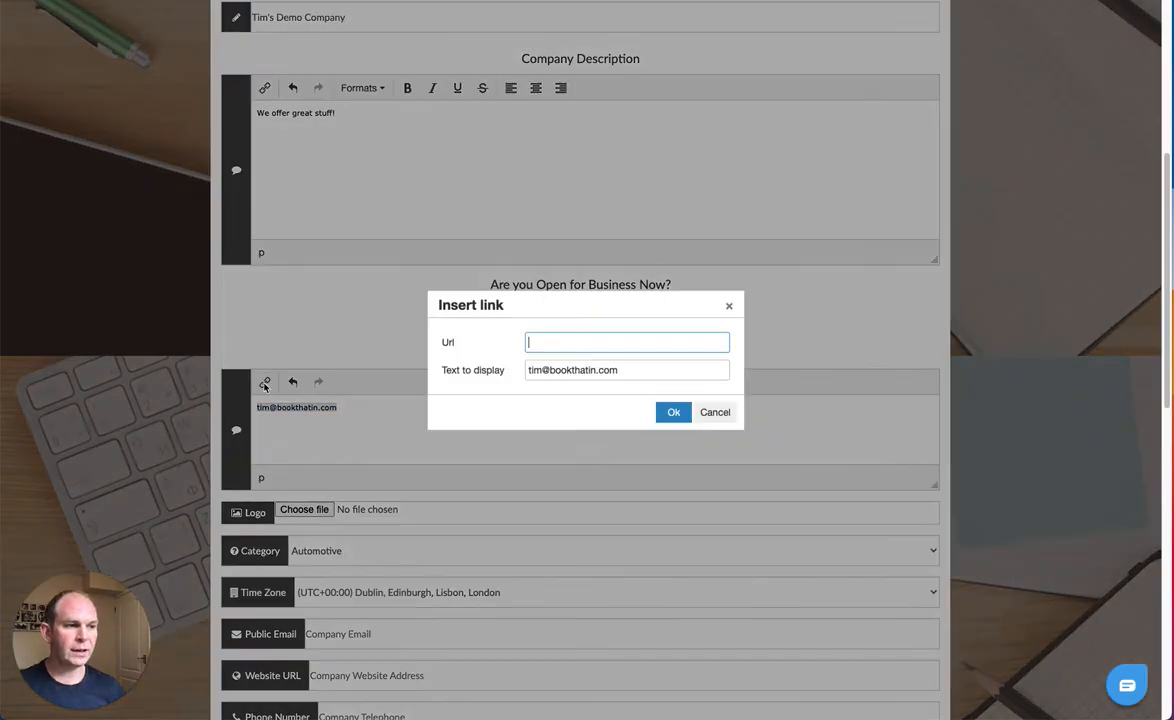
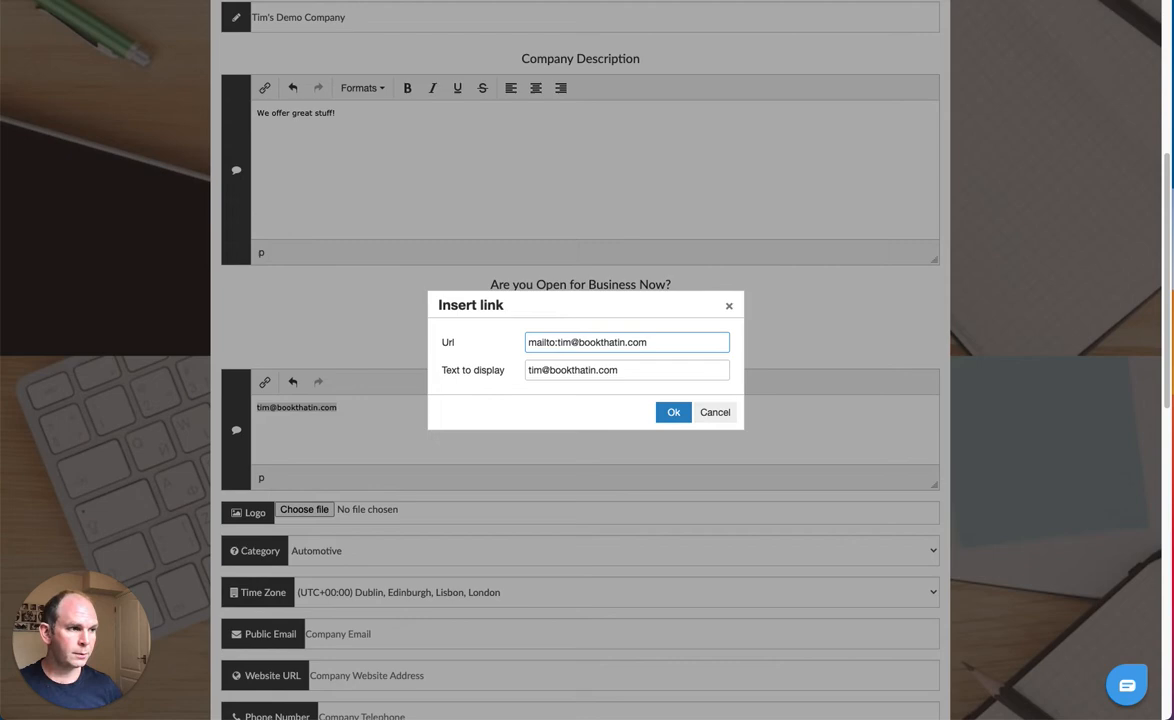
click(673, 412)
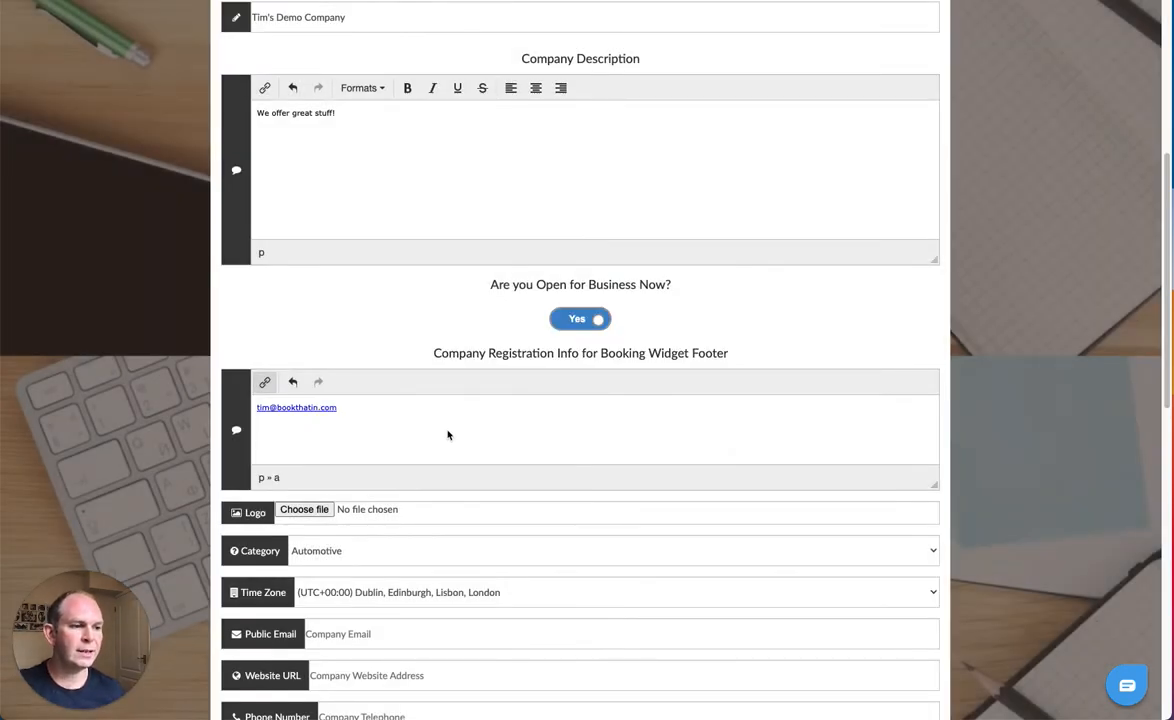
- Change the company category from Automotive to Education
scroll(down, 3)
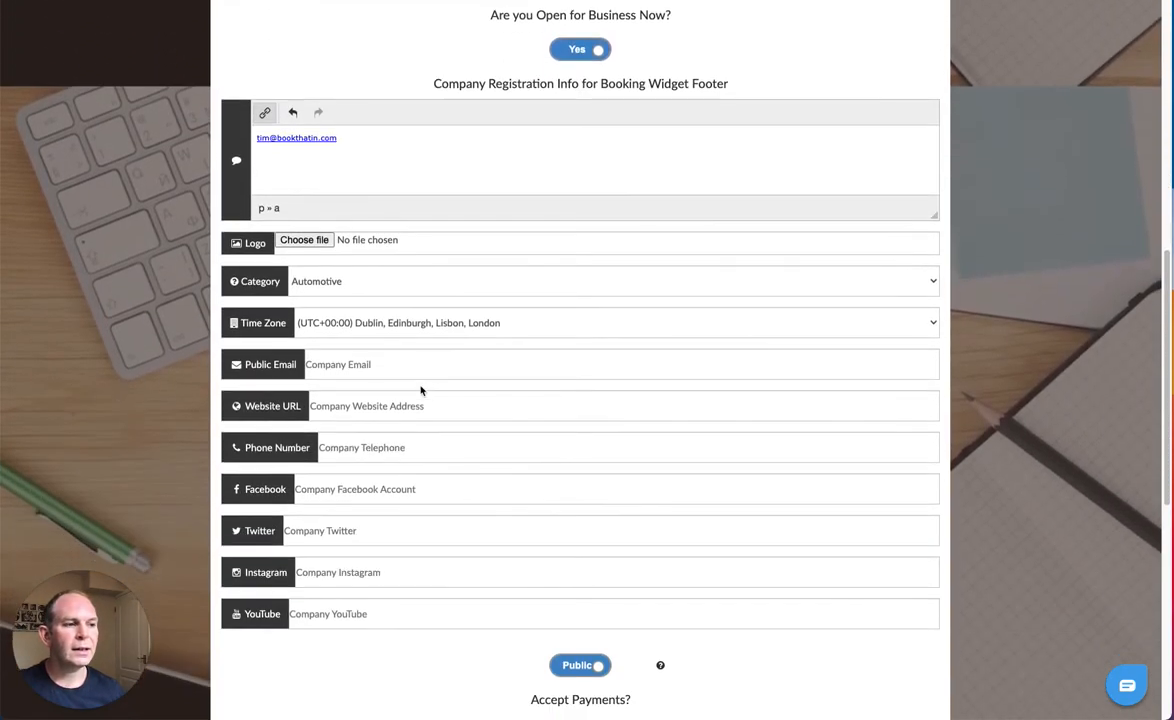
mouse_move(304, 240)
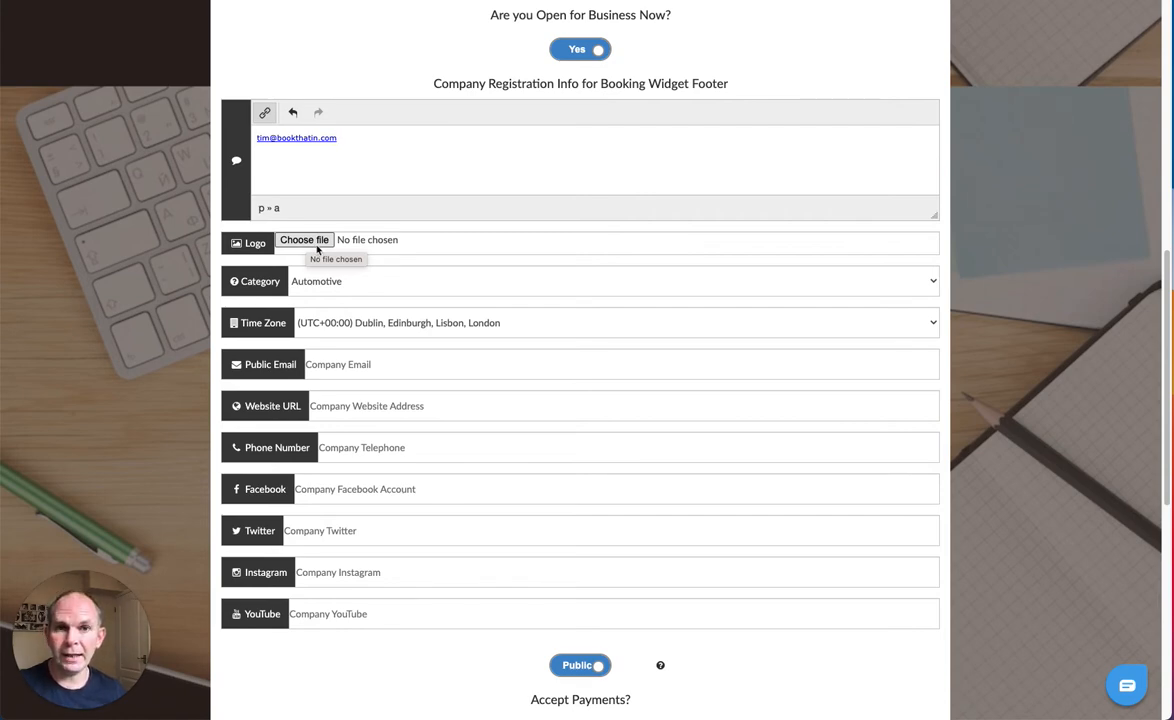
mouse_move(365, 283)
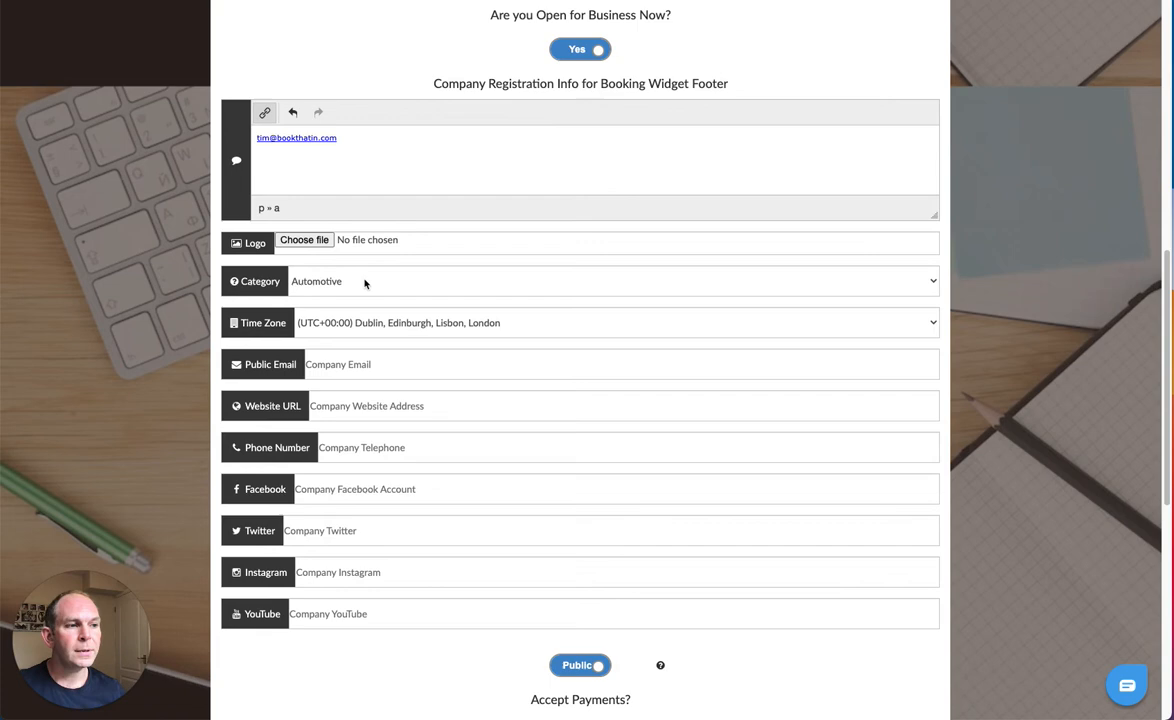
click(580, 281)
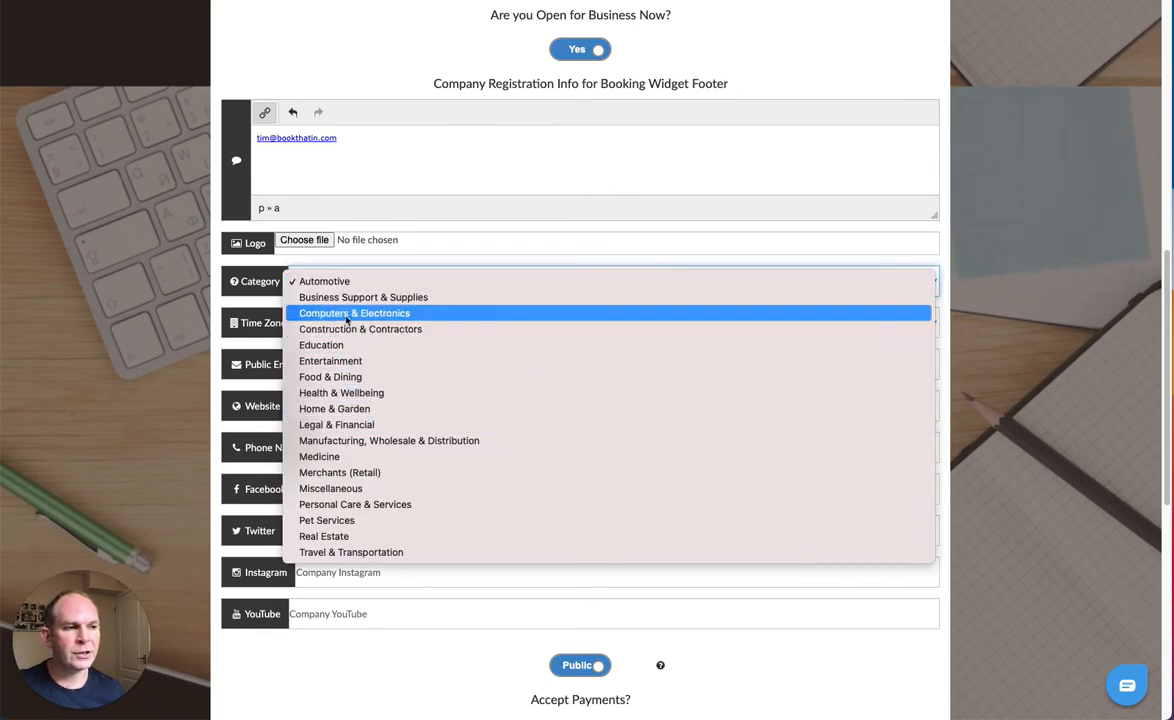
mouse_move(363, 297)
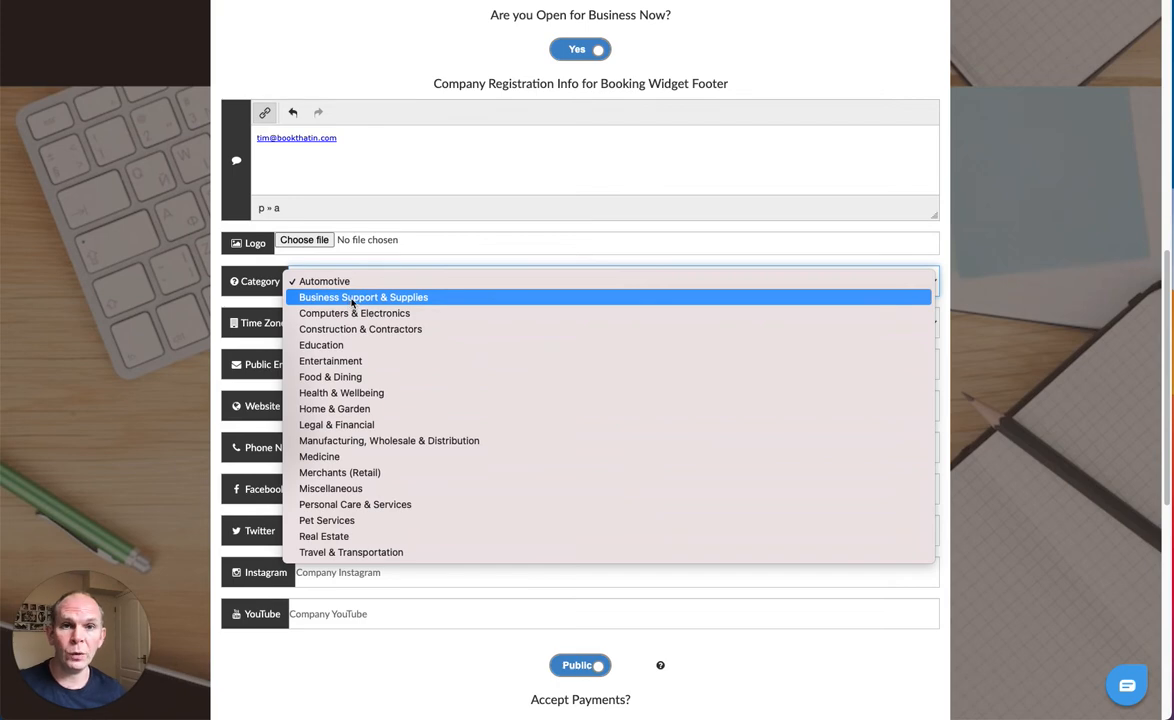
mouse_move(340, 345)
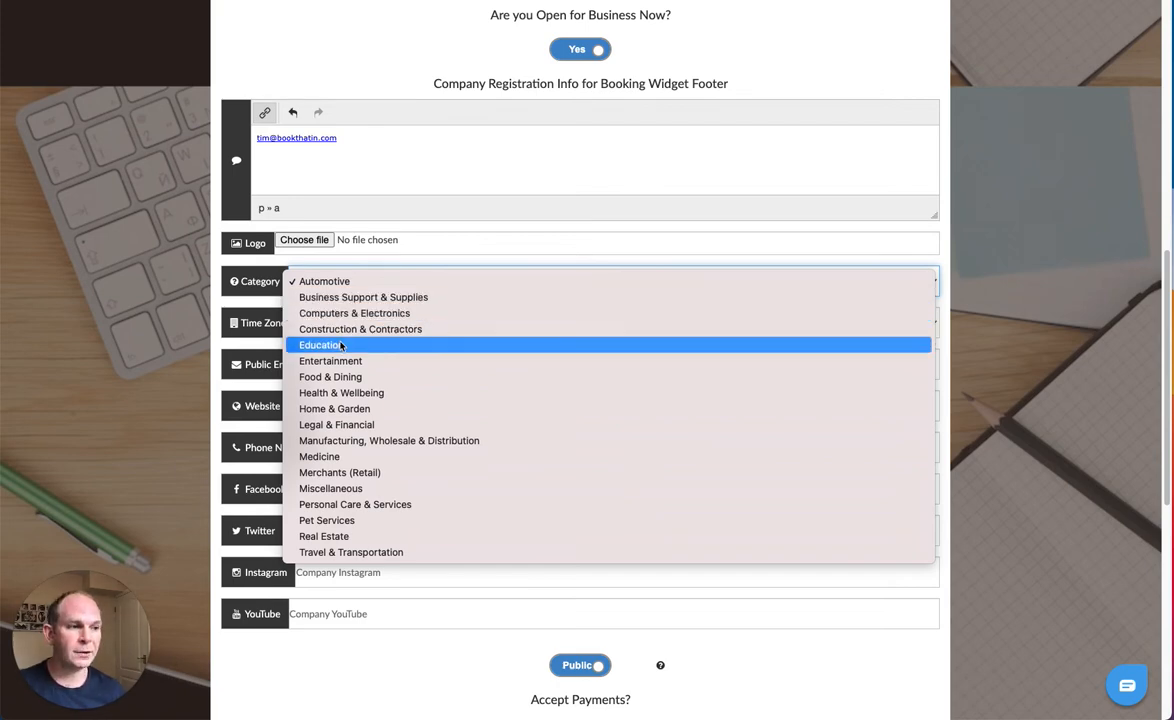
click(320, 345)
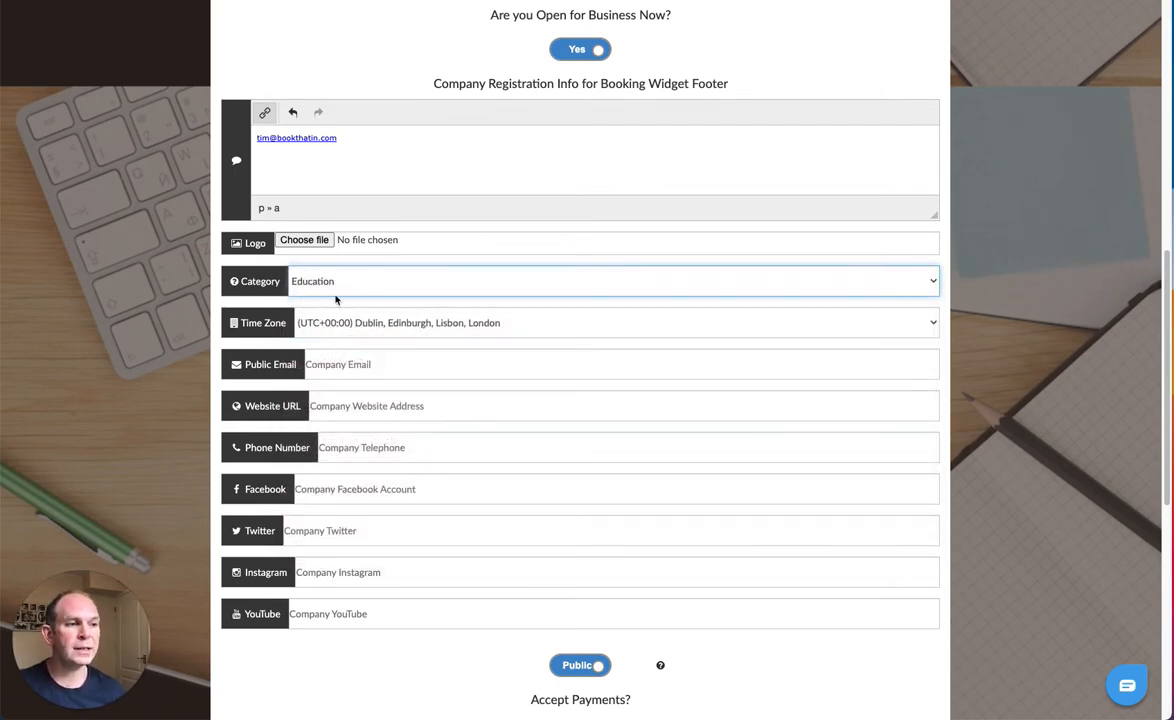
mouse_move(372, 333)
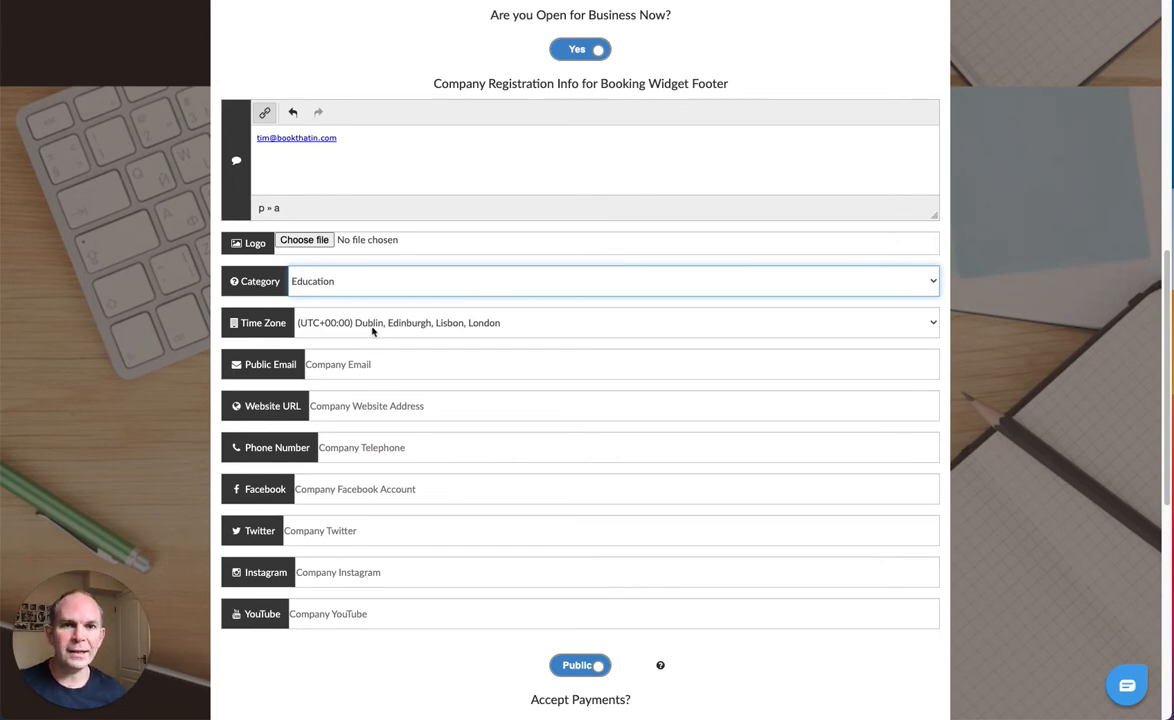
mouse_move(403, 335)
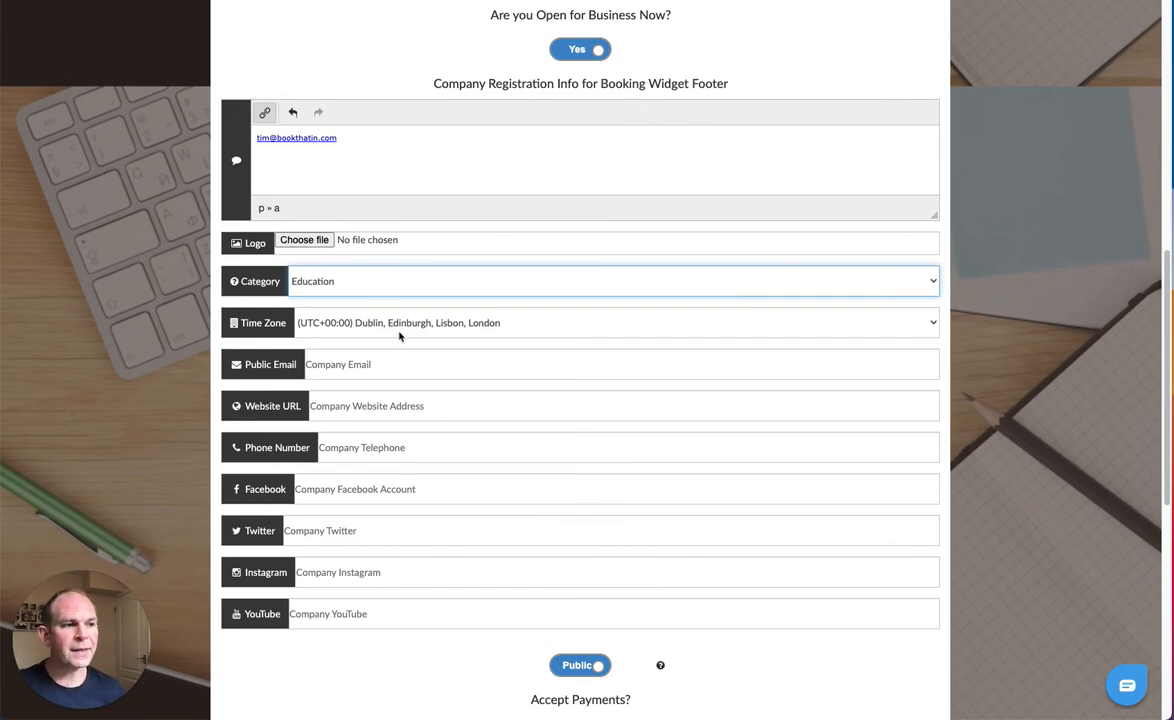
mouse_move(391, 331)
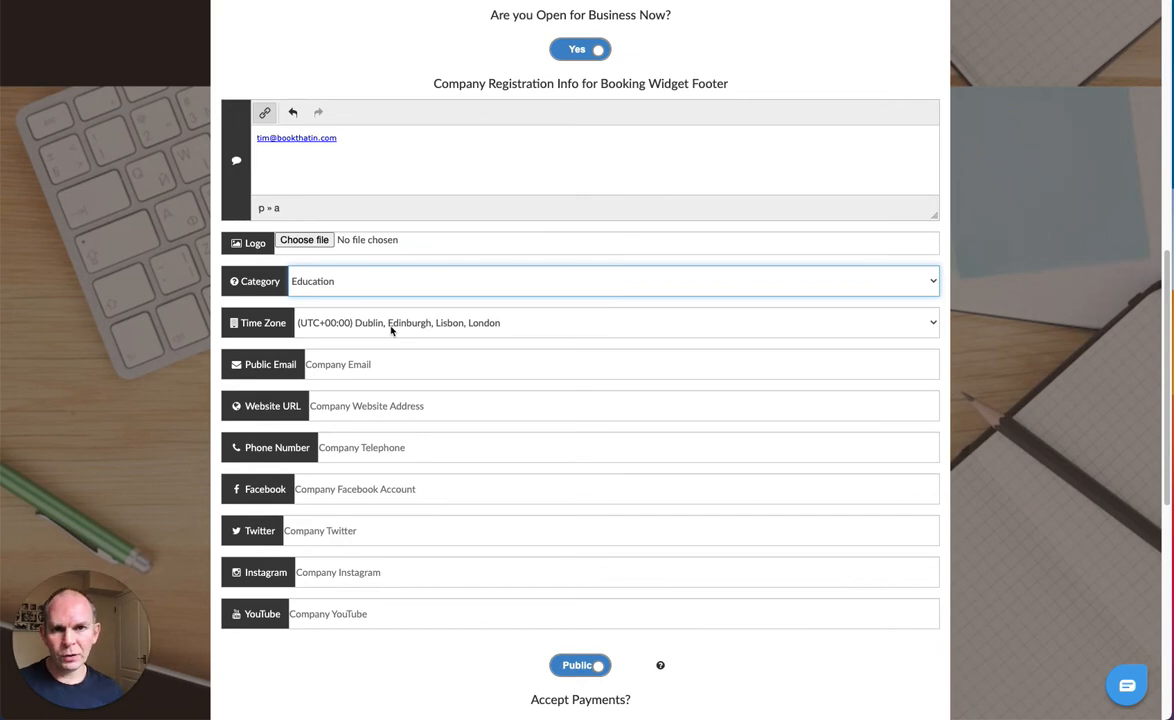
mouse_move(378, 336)
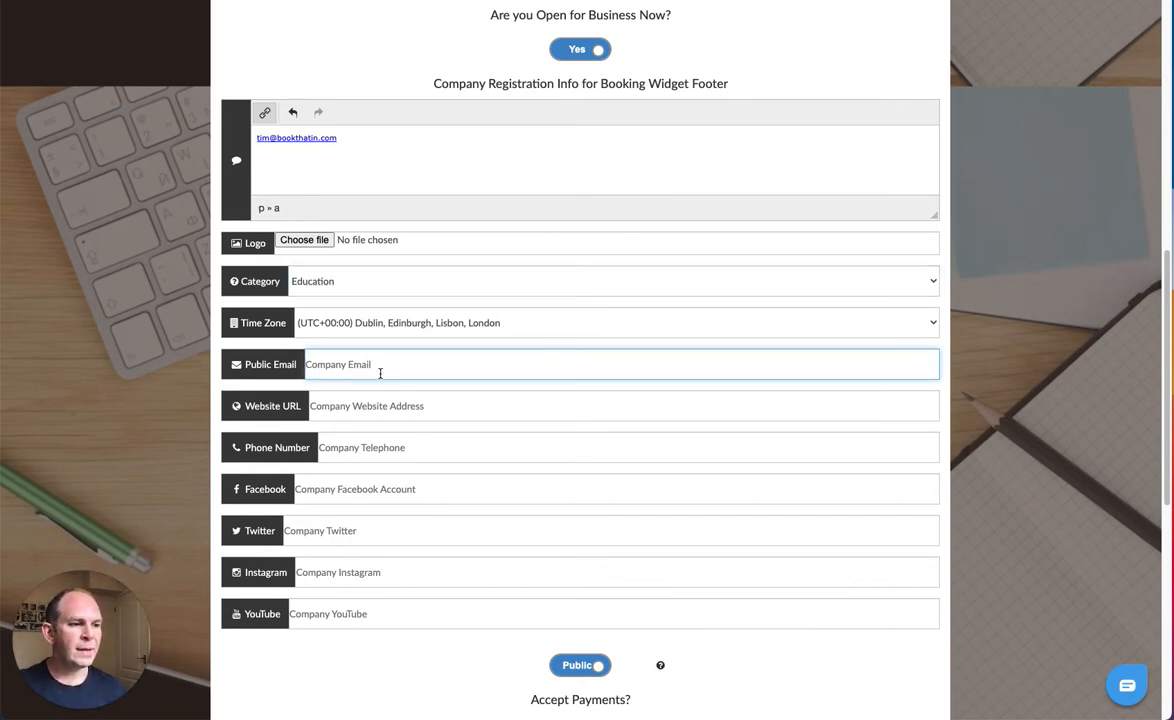
- Visit the Facebook account and YouTube fields further down the form
click(616, 489)
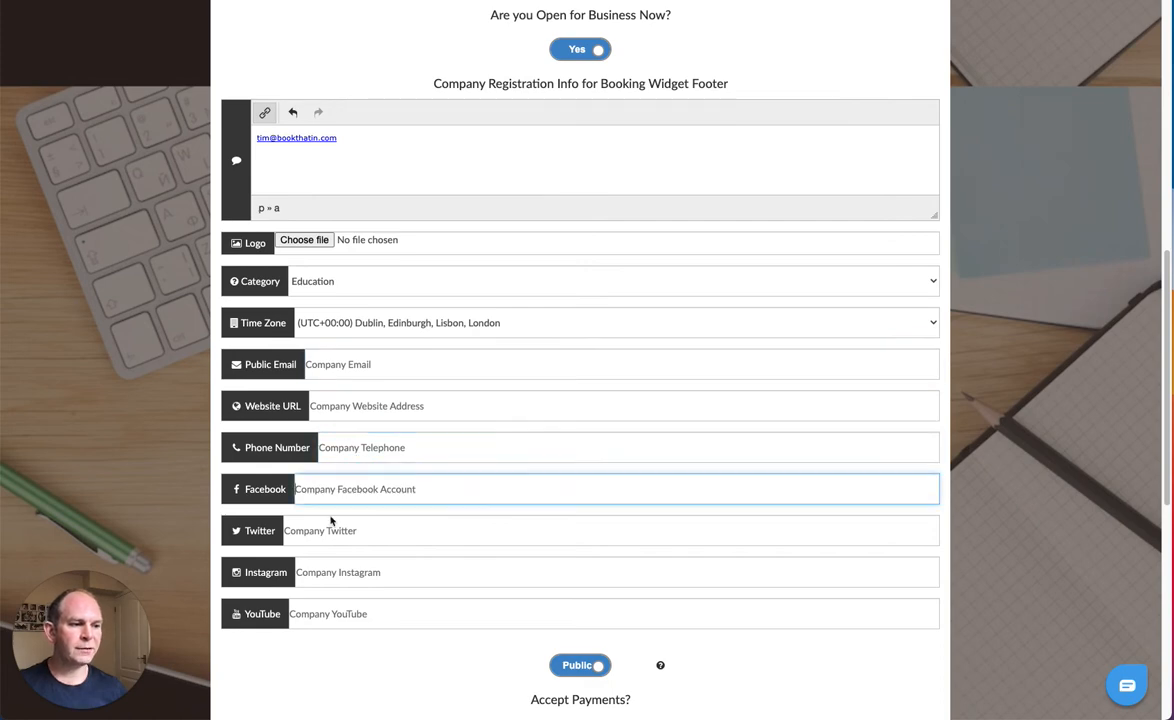
click(614, 613)
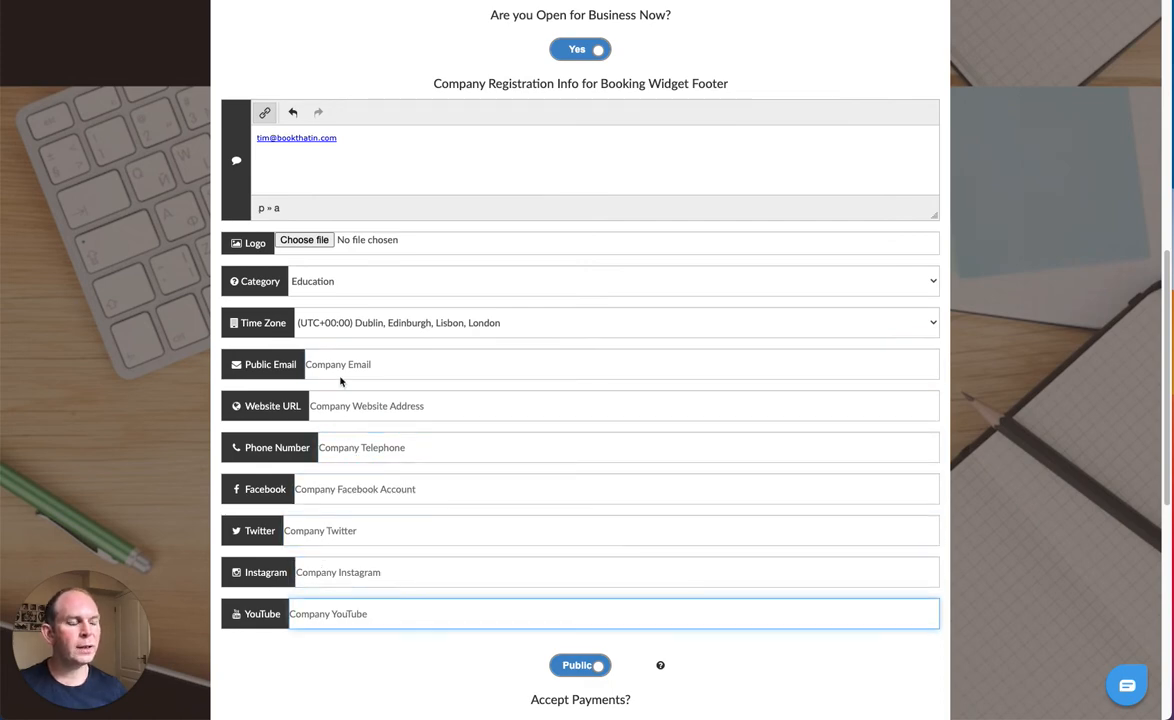
mouse_move(435, 478)
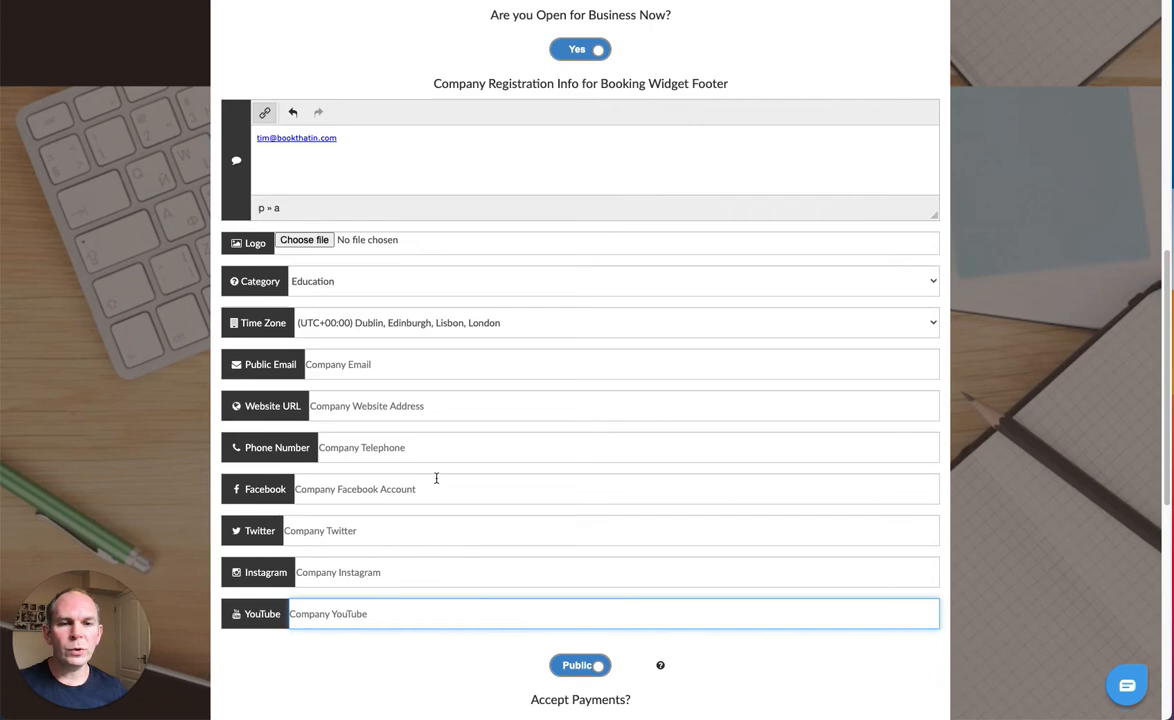
scroll(down, 3)
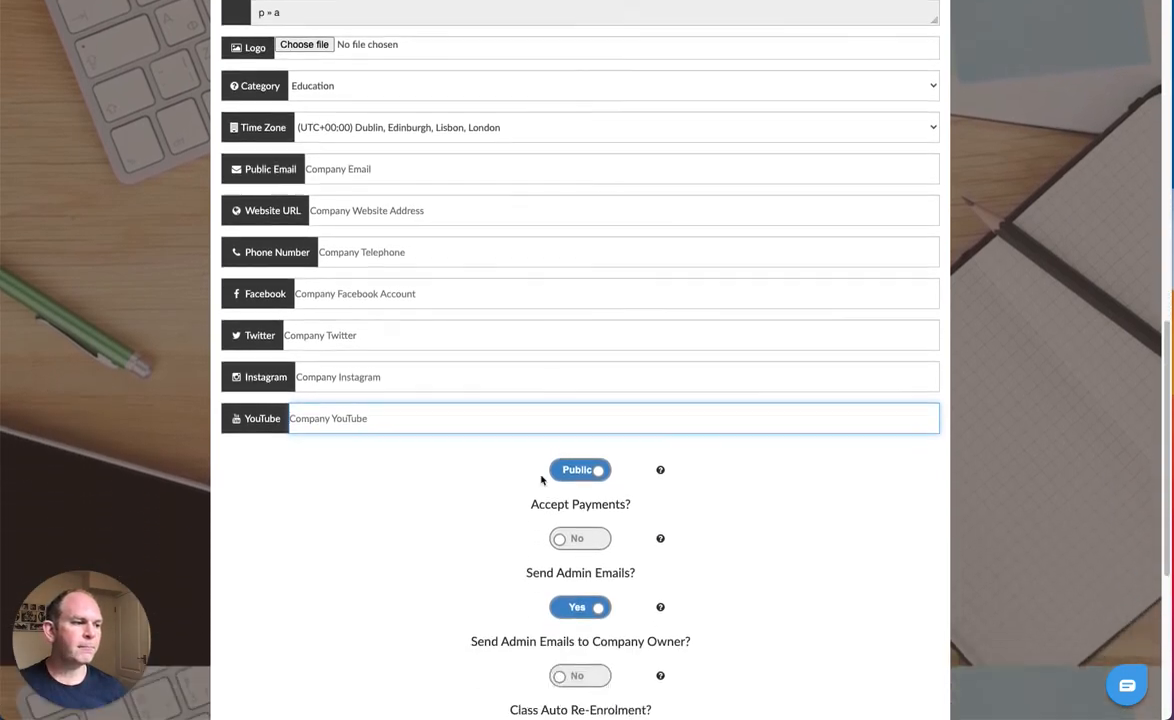
scroll(down, 3)
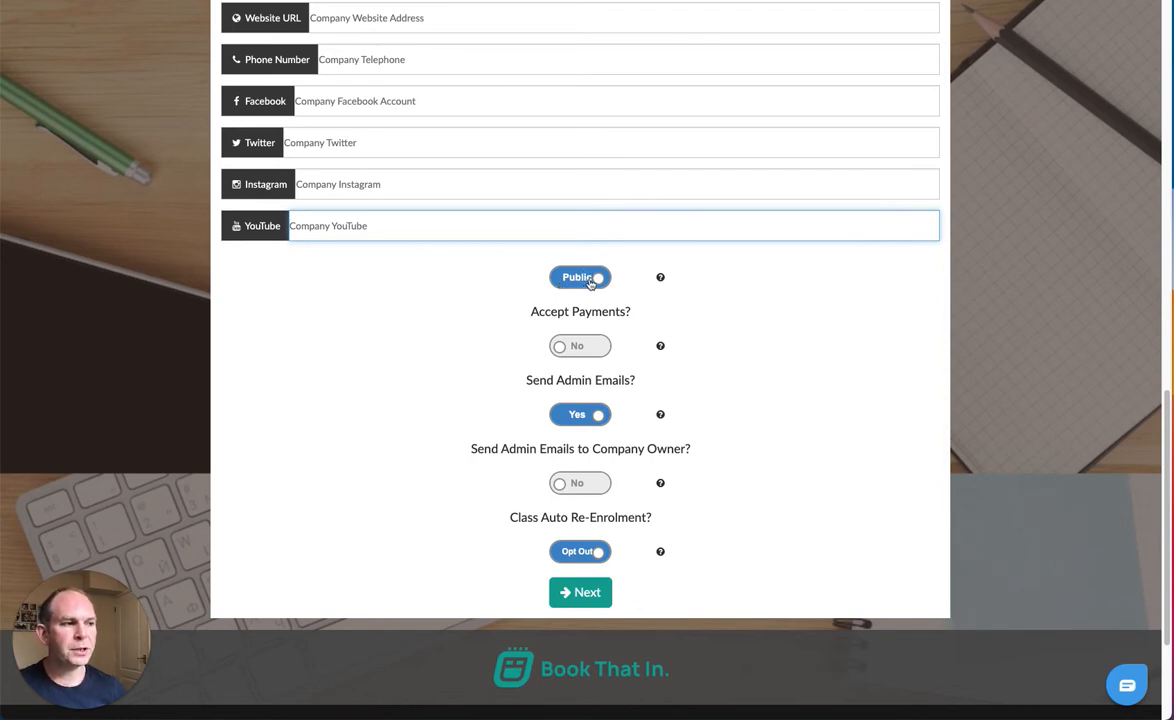
click(580, 277)
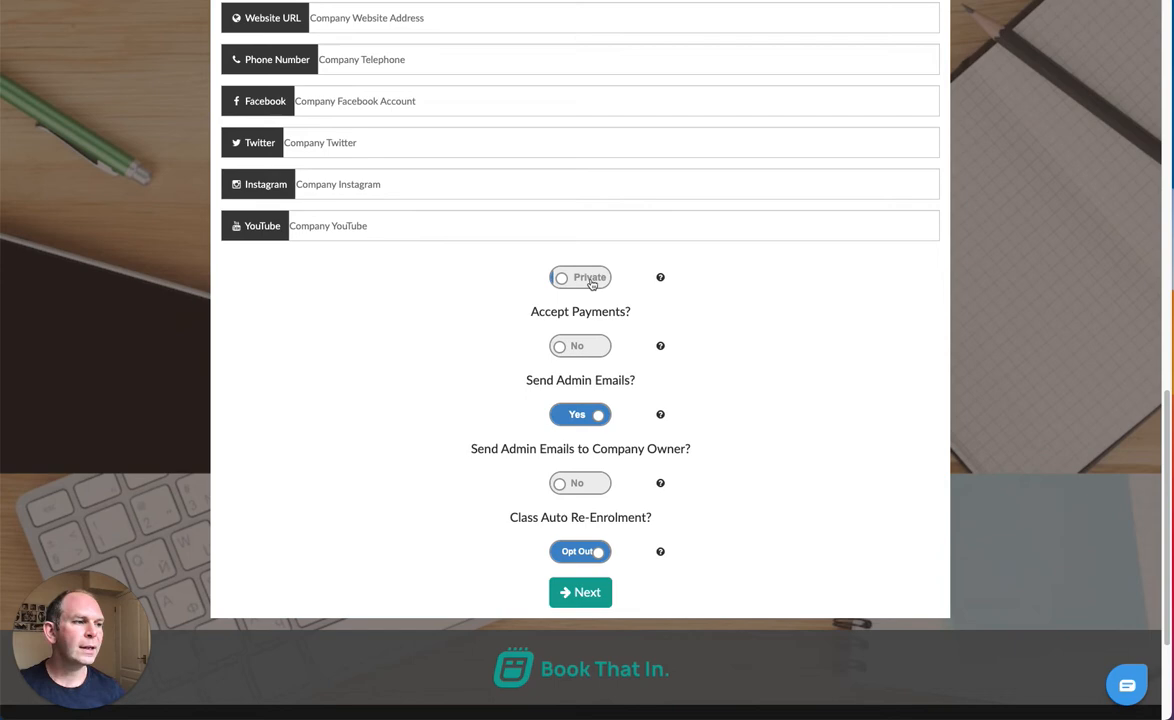
click(580, 277)
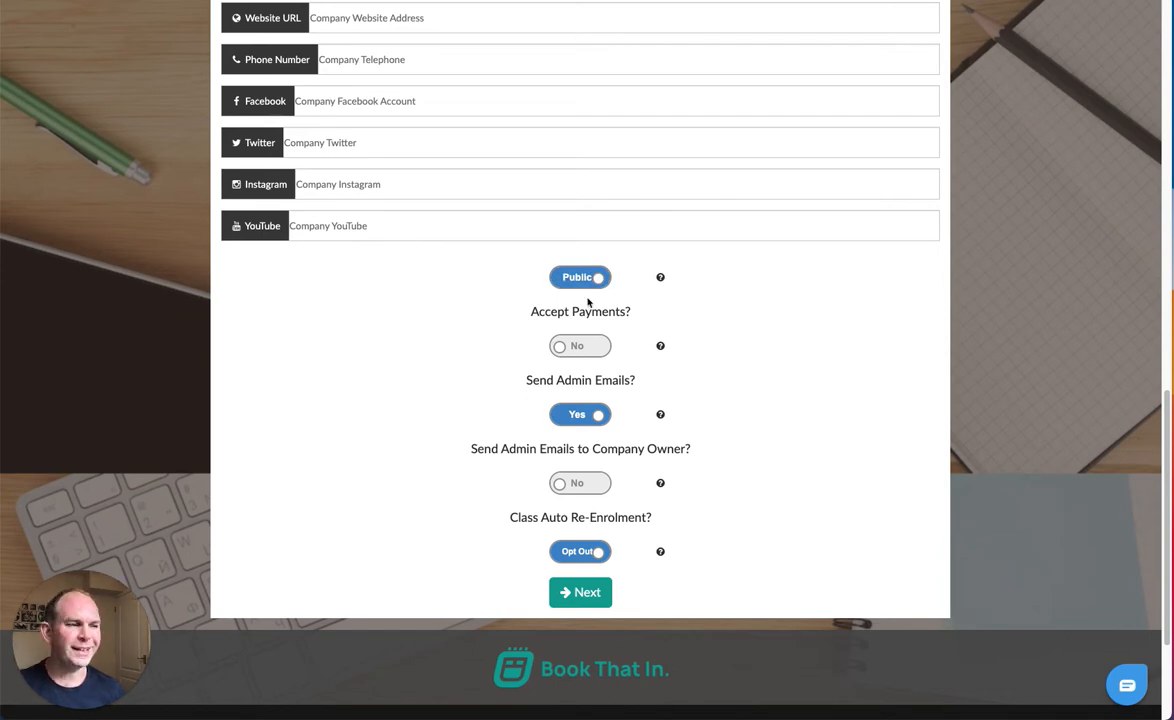
mouse_move(580, 346)
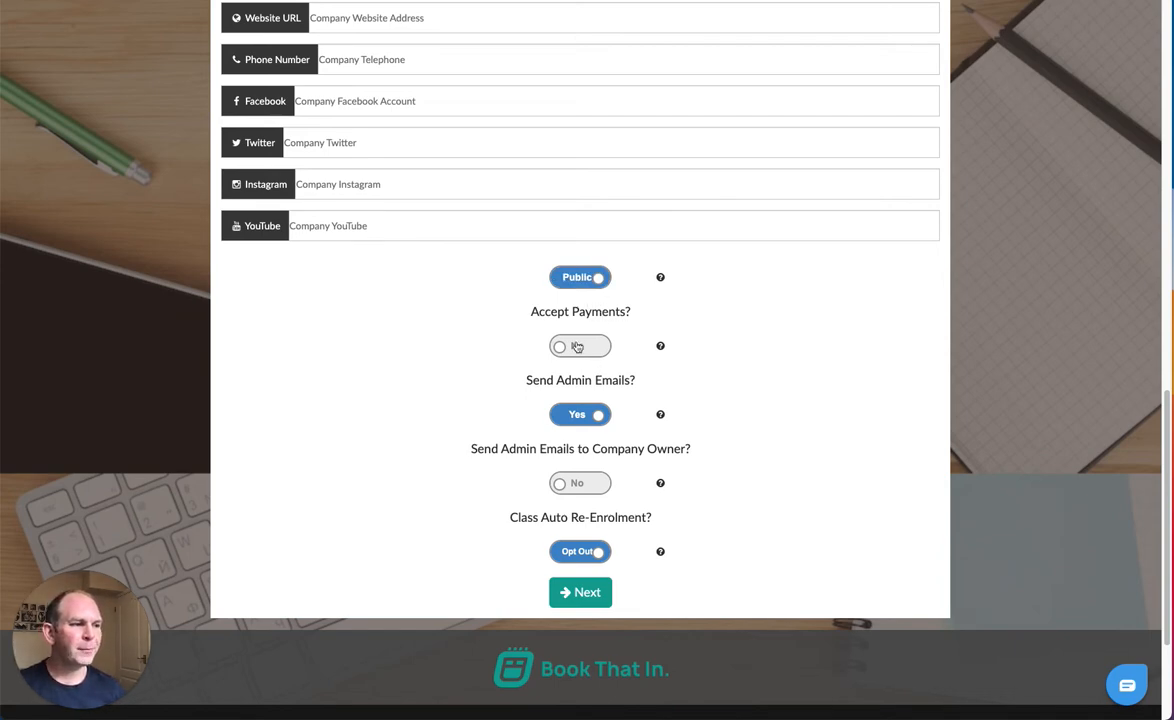
click(580, 346)
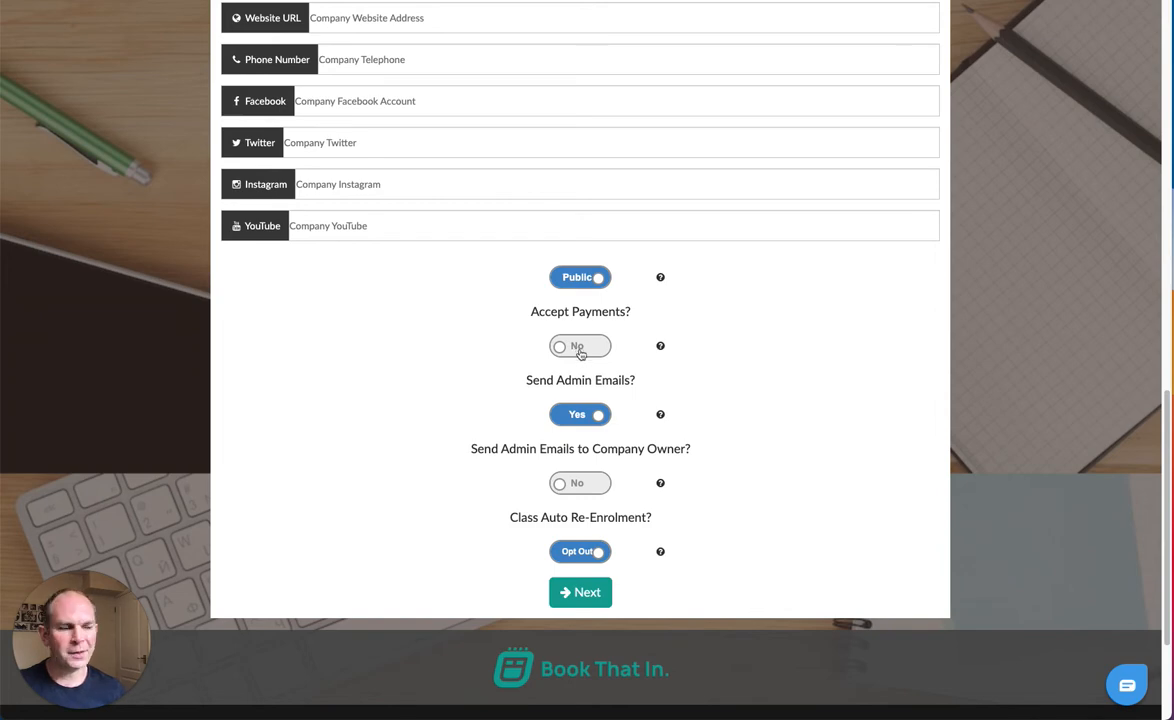
click(580, 346)
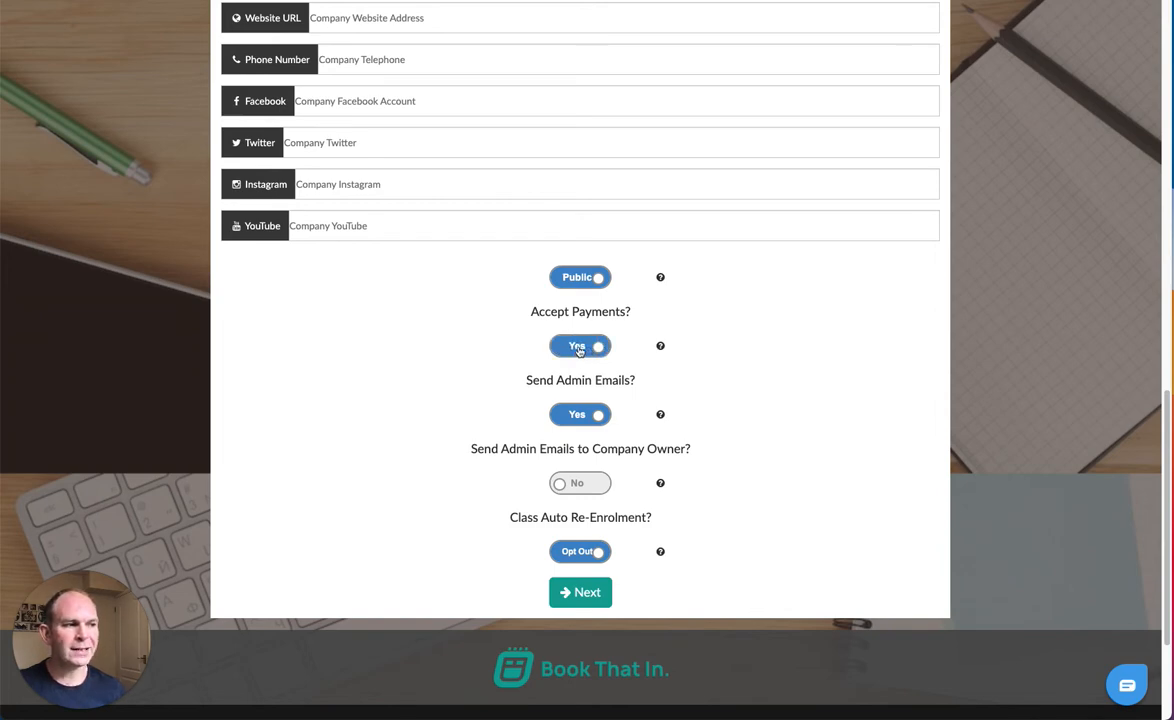
click(580, 346)
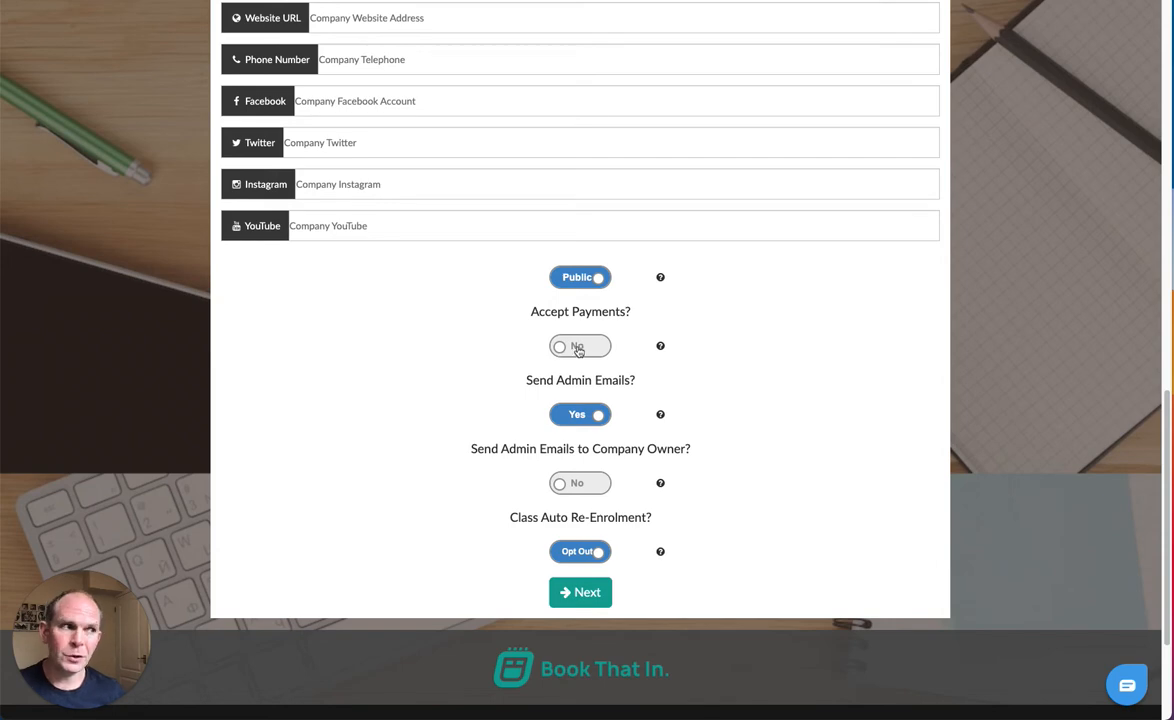
mouse_move(587, 337)
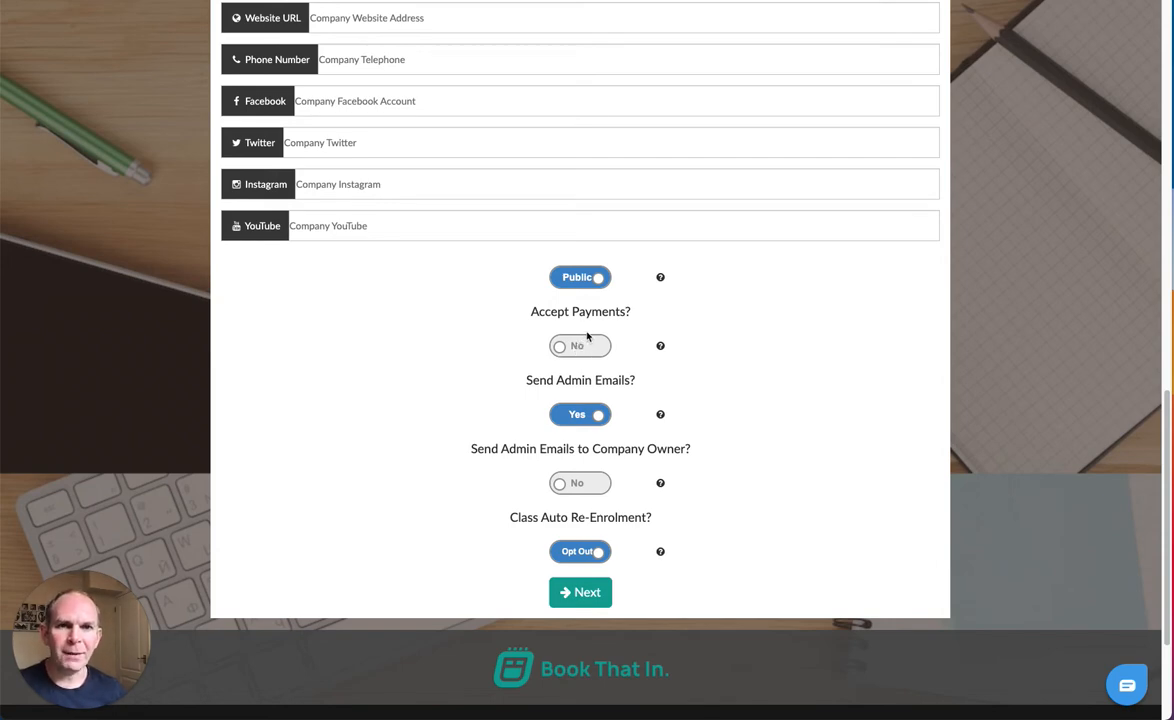
- Set 'Send Admin Emails to Company Owner?' to Yes, keeping re-enrolment Opt Out
scroll(down, 3)
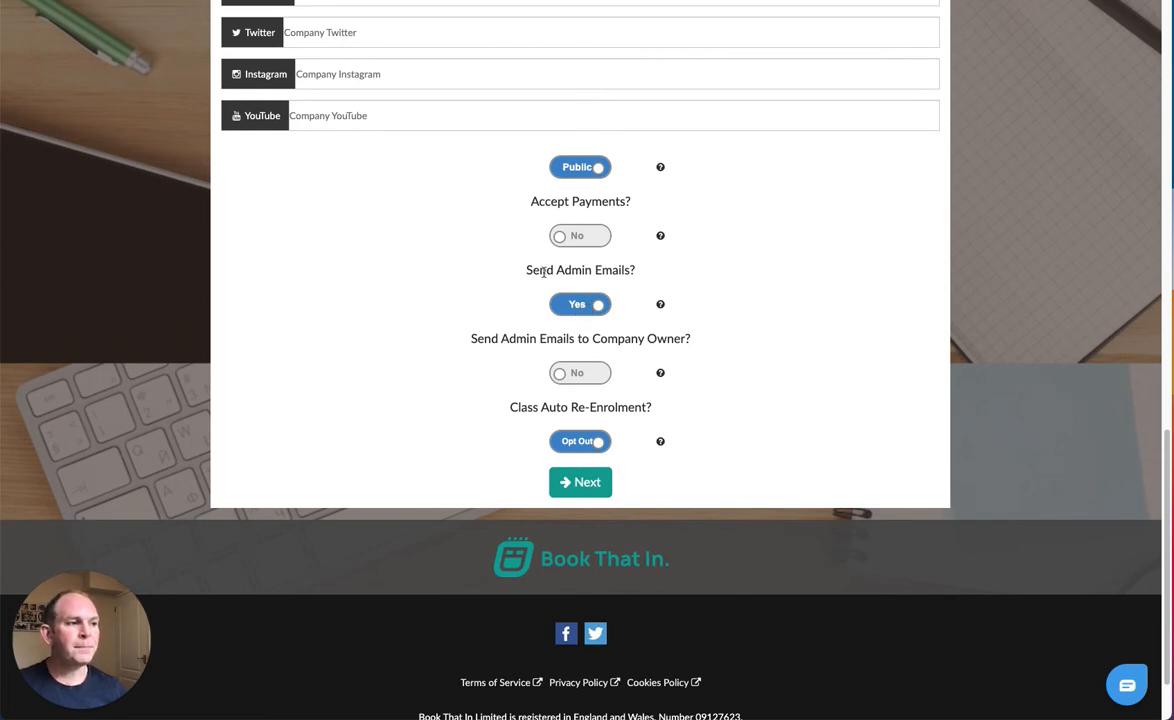
double_click(580, 270)
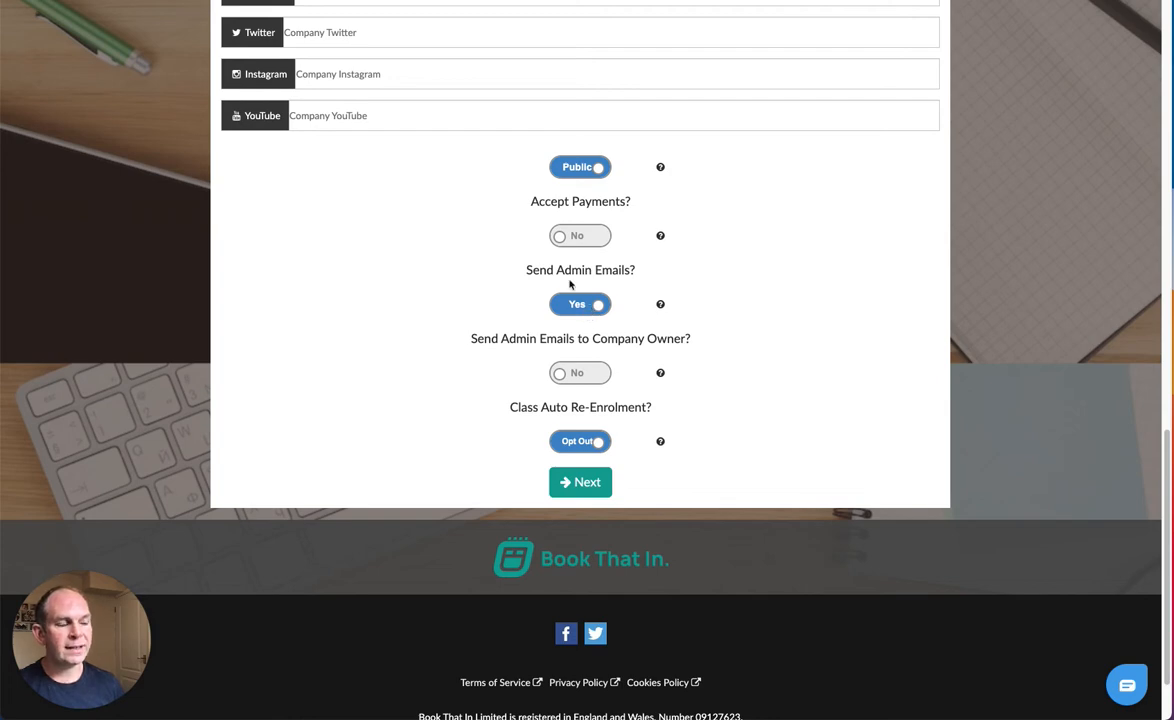
mouse_move(593, 325)
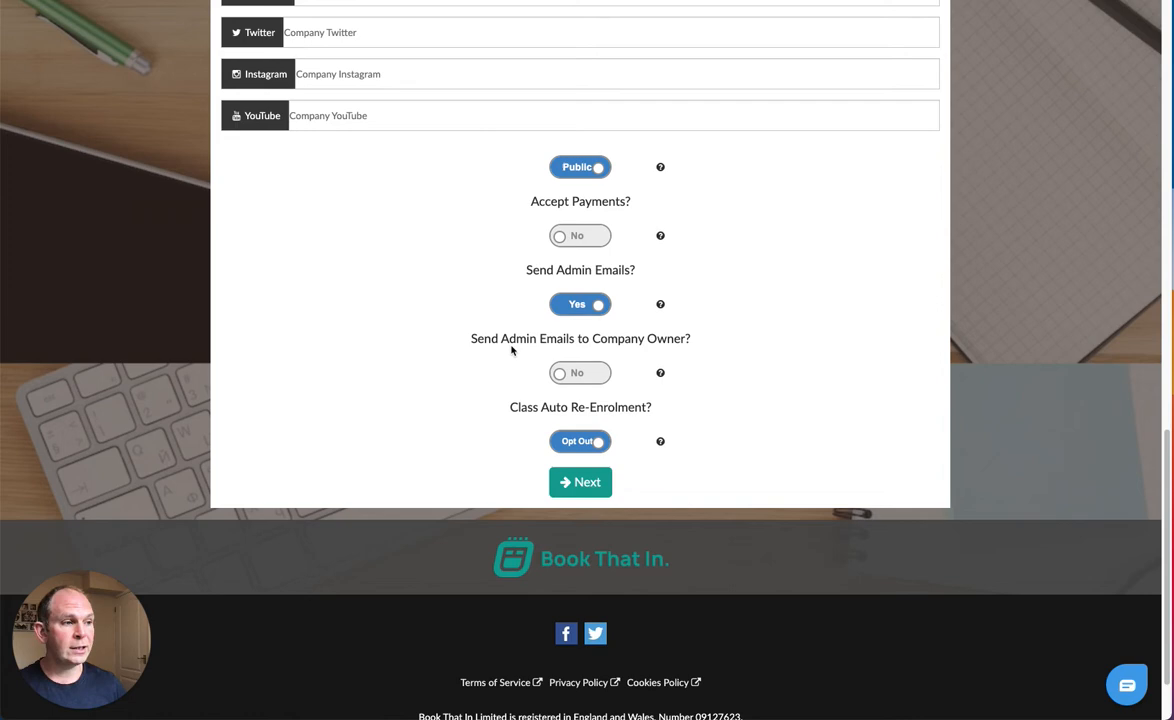
click(580, 372)
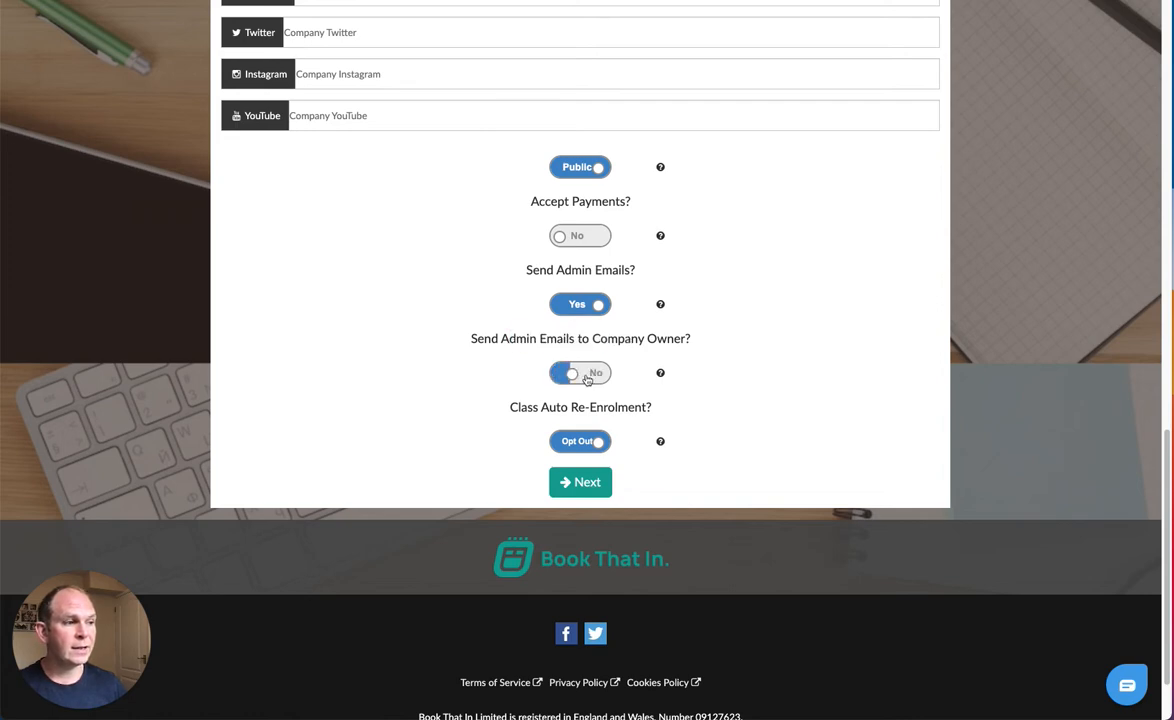
click(580, 372)
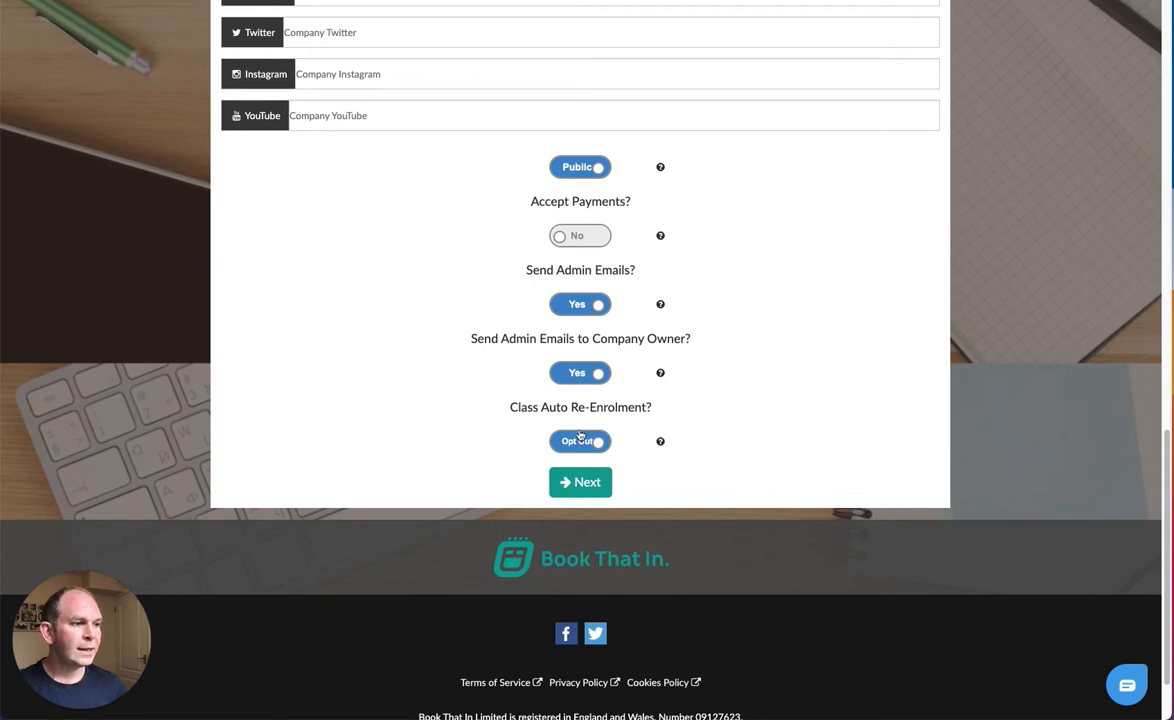
double_click(580, 407)
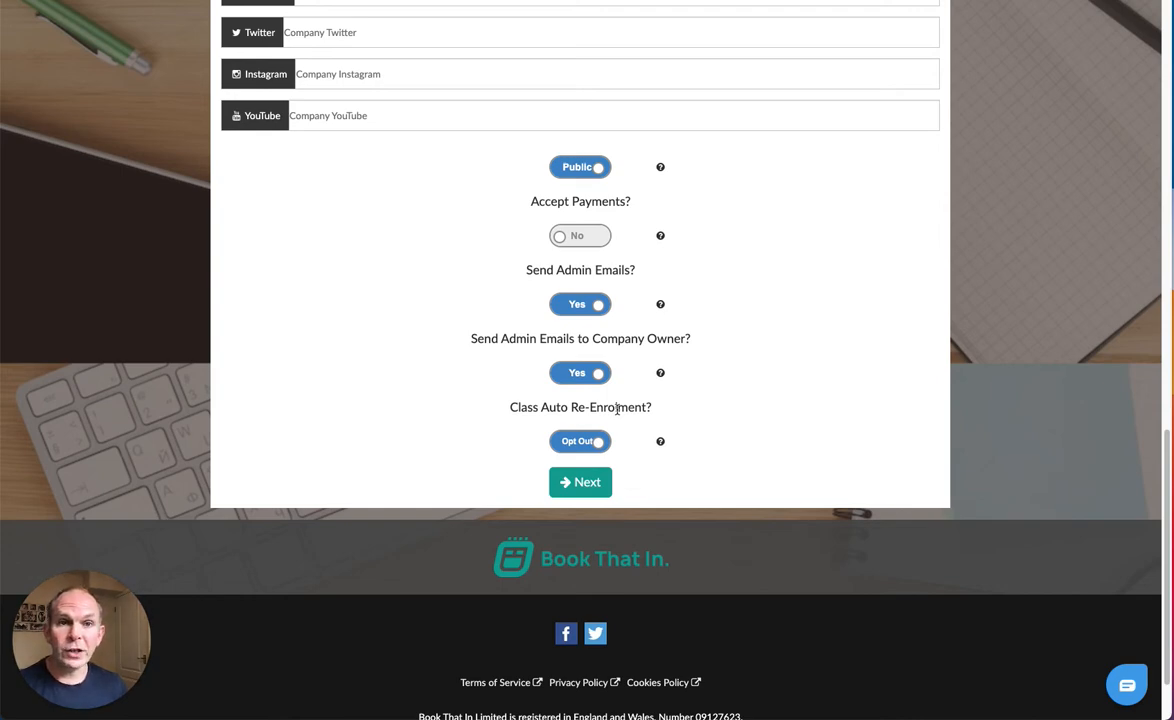
mouse_move(588, 445)
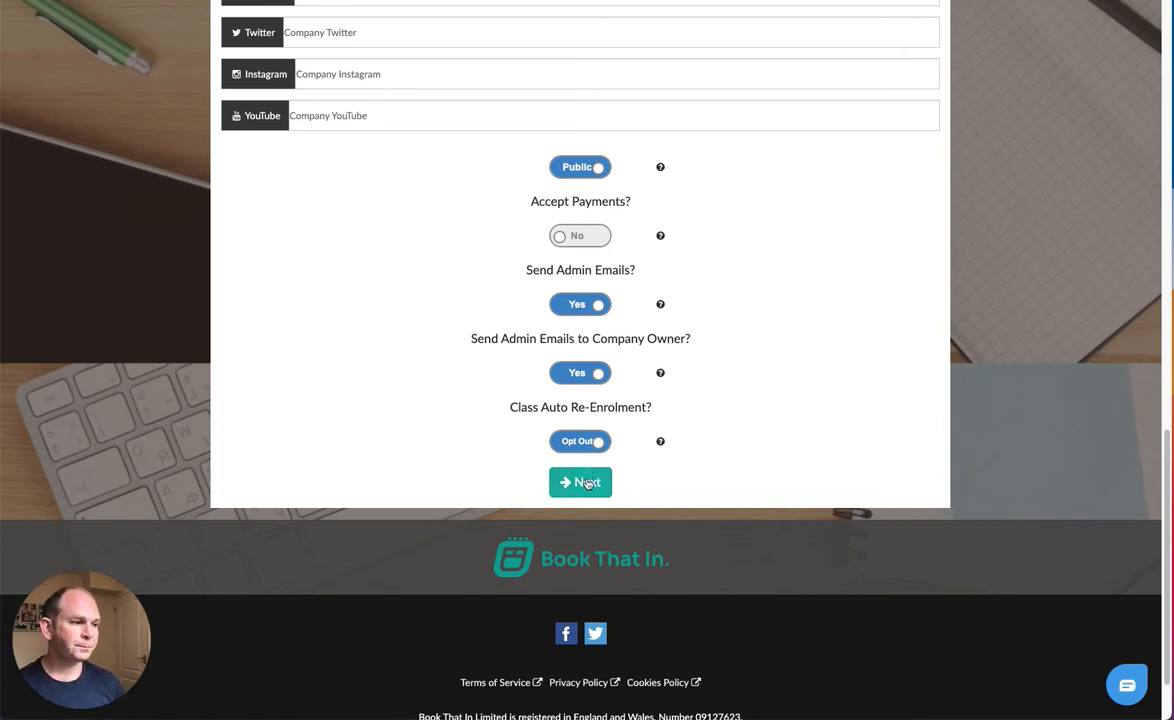
- Move to the Address step and name the address 'Head Office'
click(580, 482)
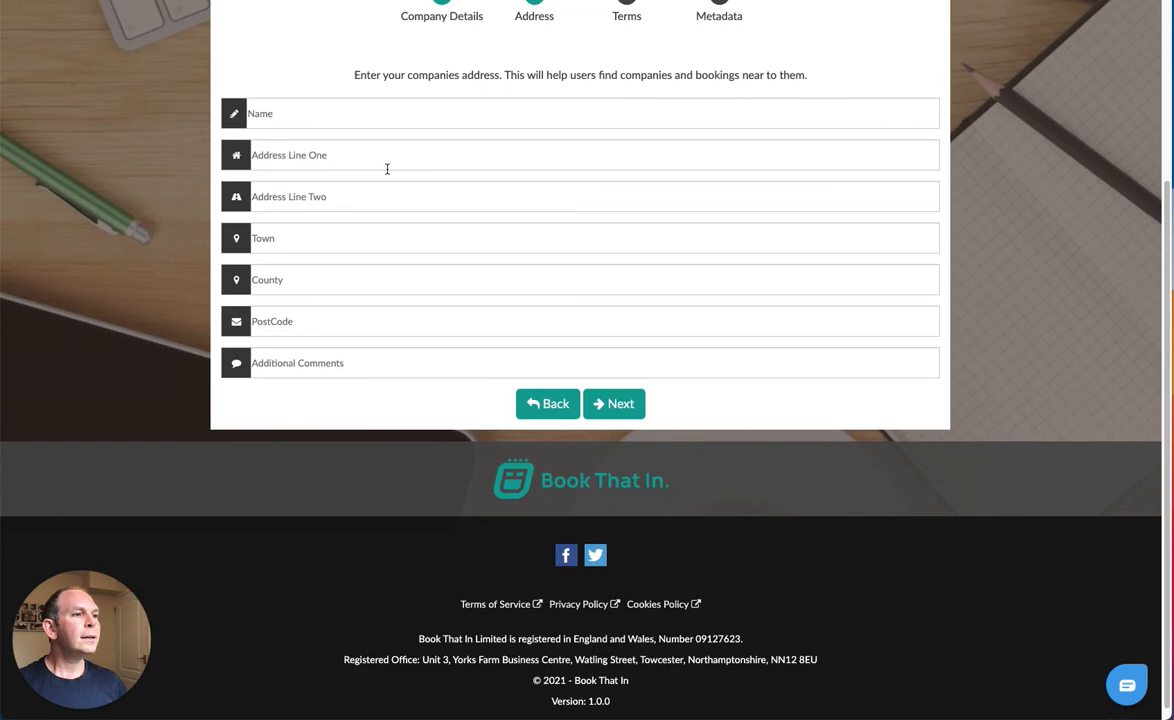
scroll(up, 3)
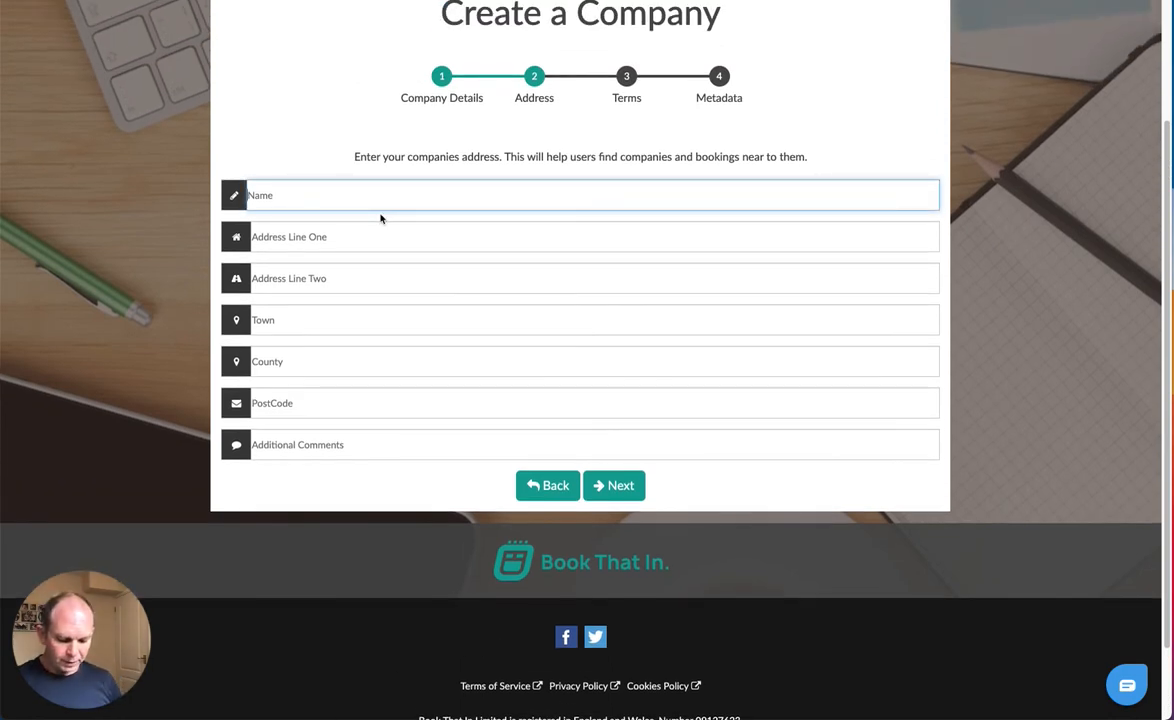
text(Head)
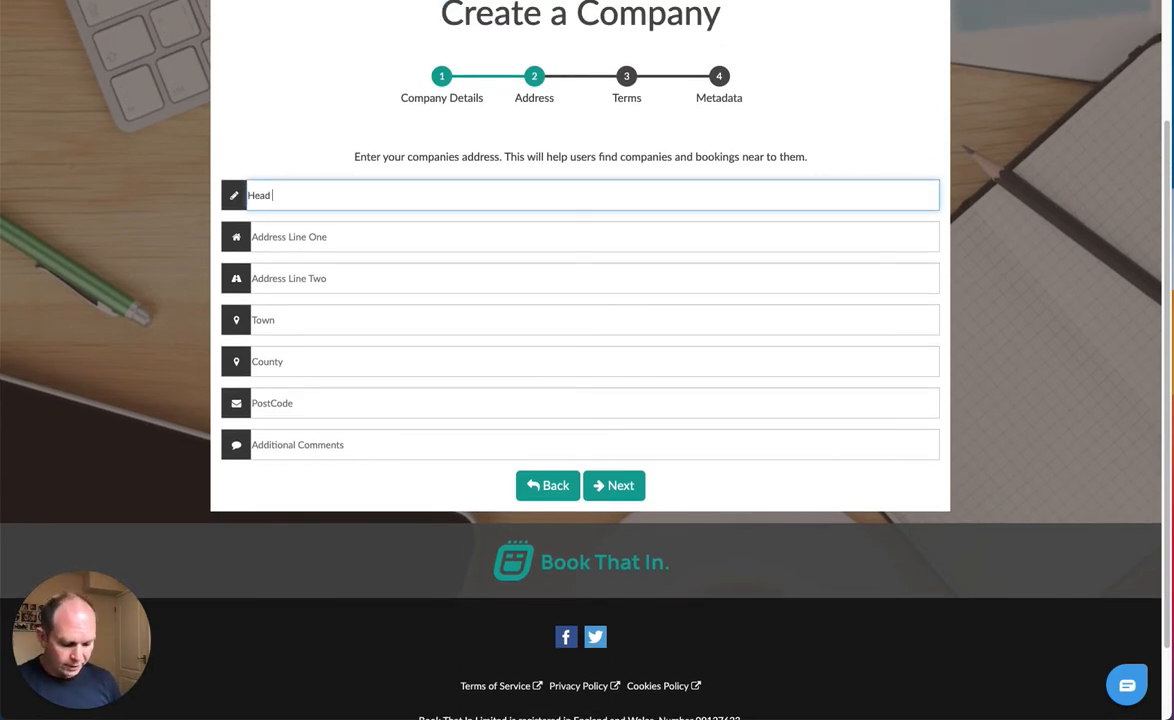
text(O)
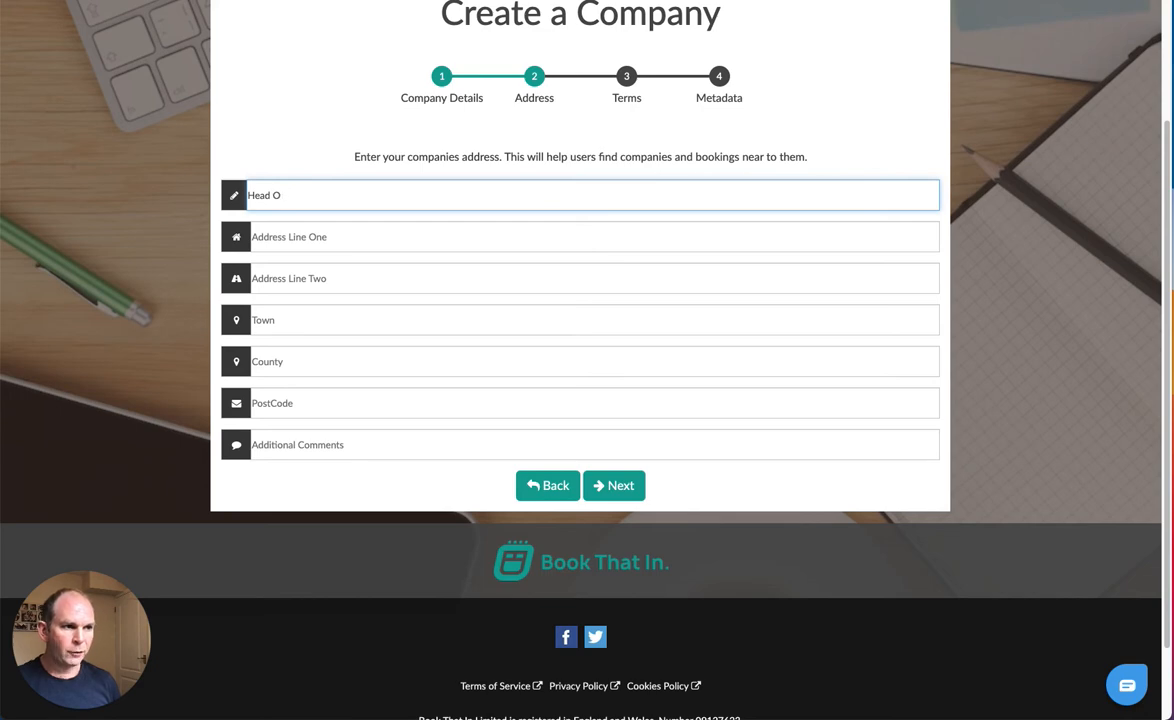
text(ffice)
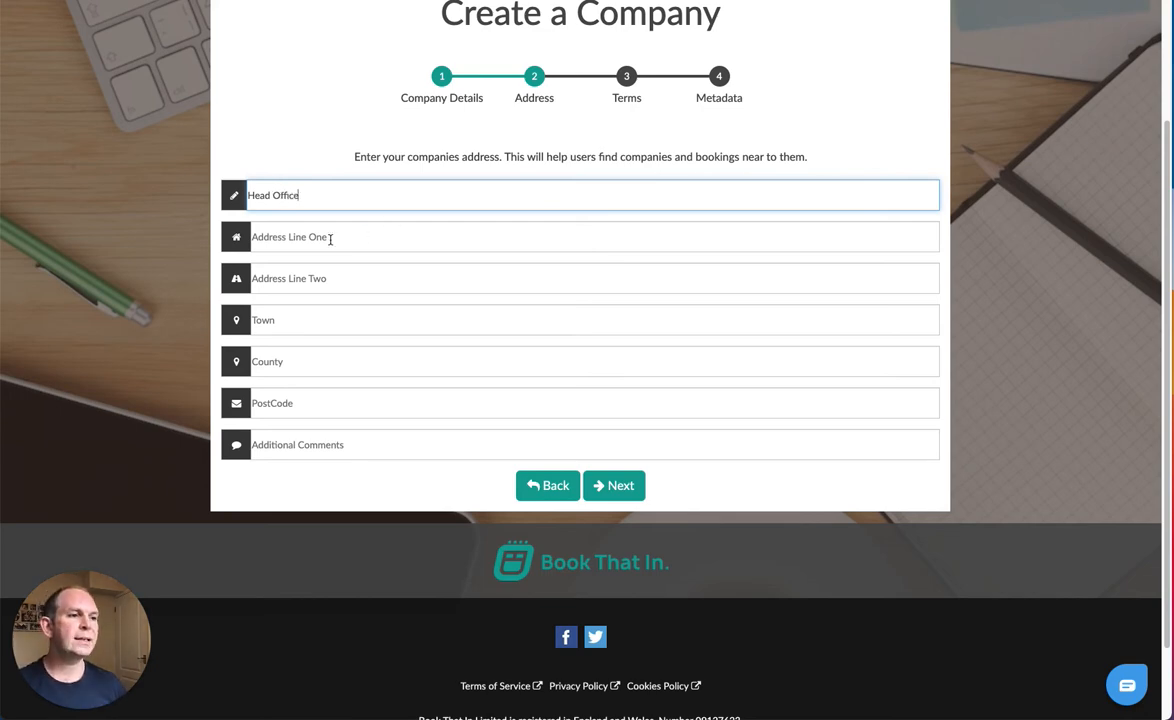
- Fill Address Line One, Town and PostCode with placeholder 'dd'
click(580, 237)
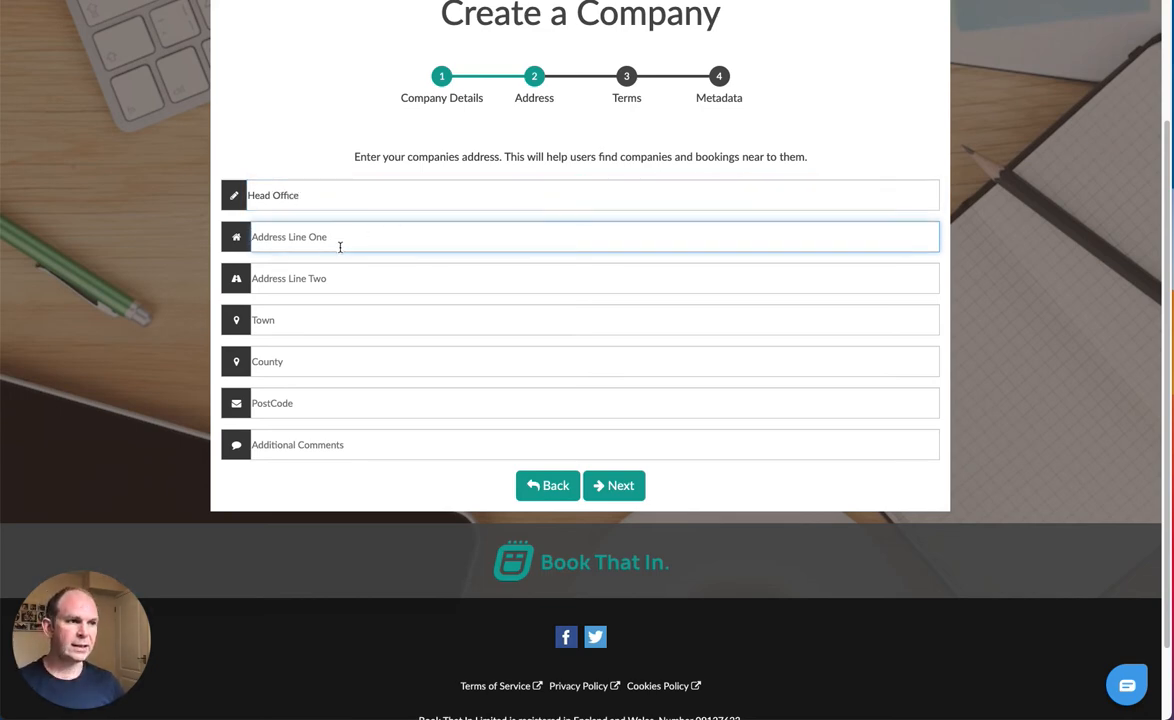
text(dd)
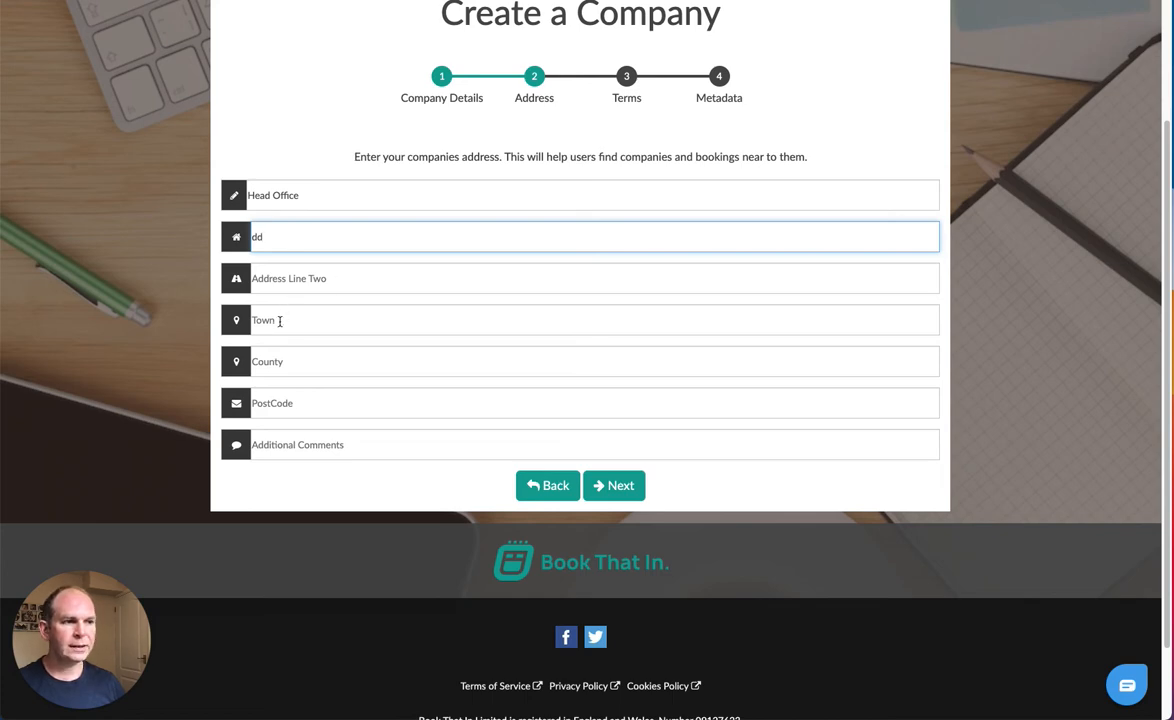
click(580, 320)
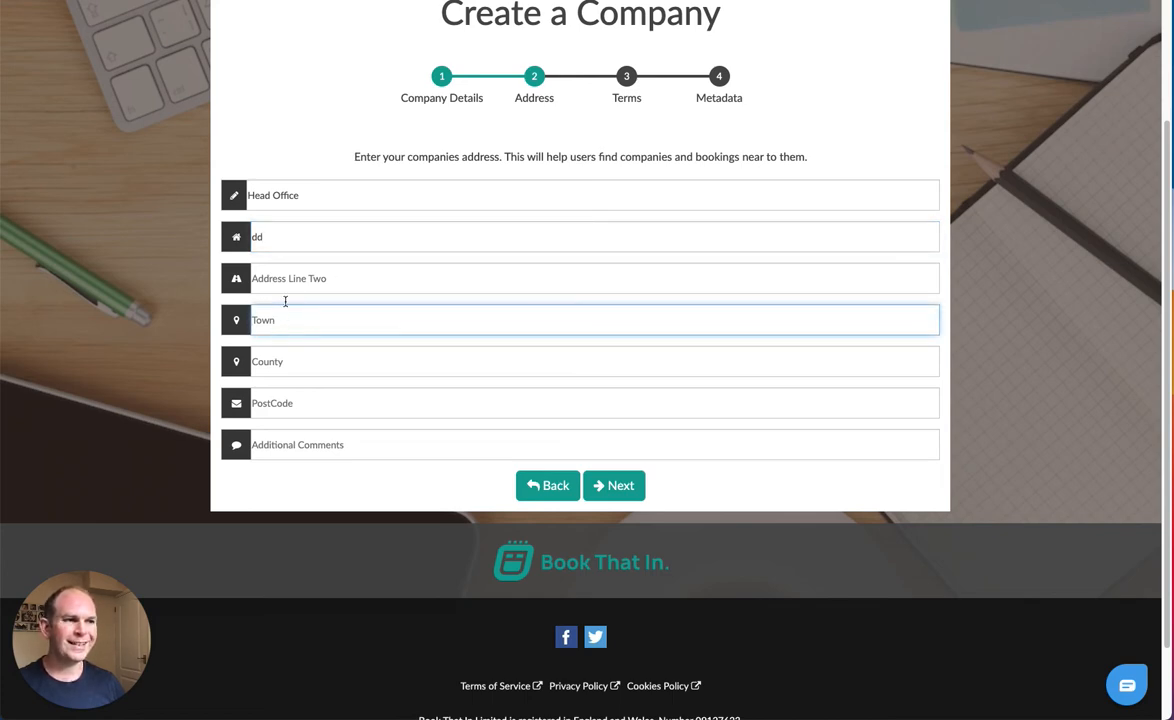
text(dd)
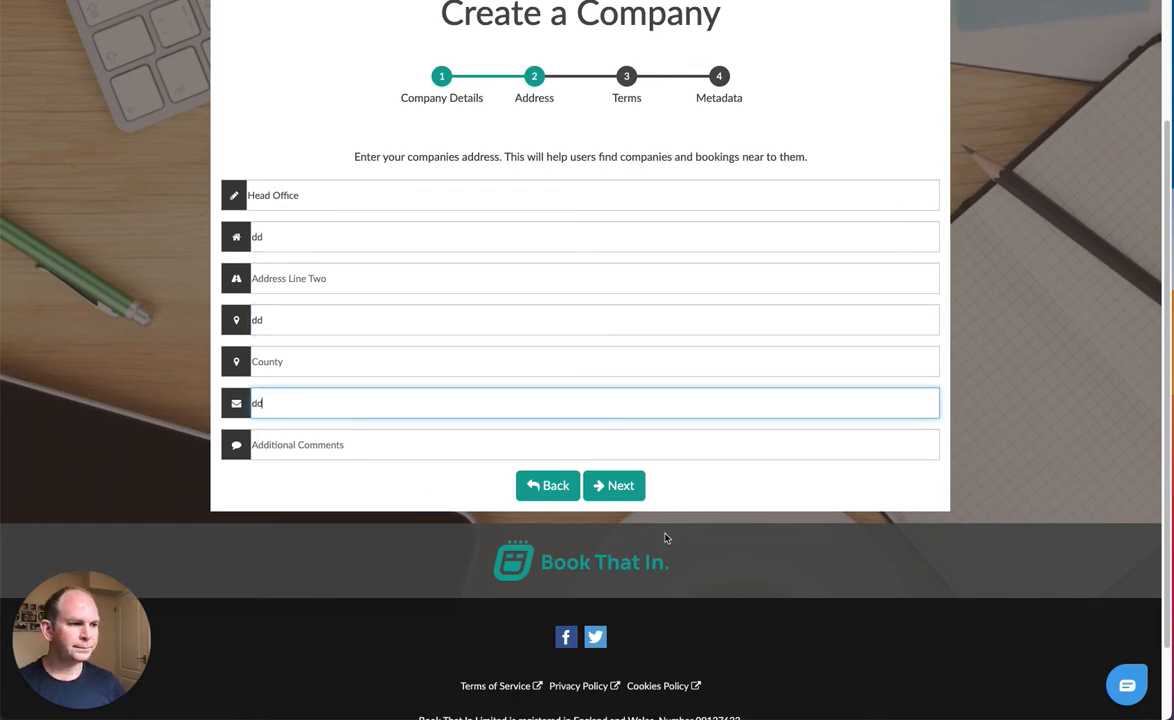
mouse_move(362, 485)
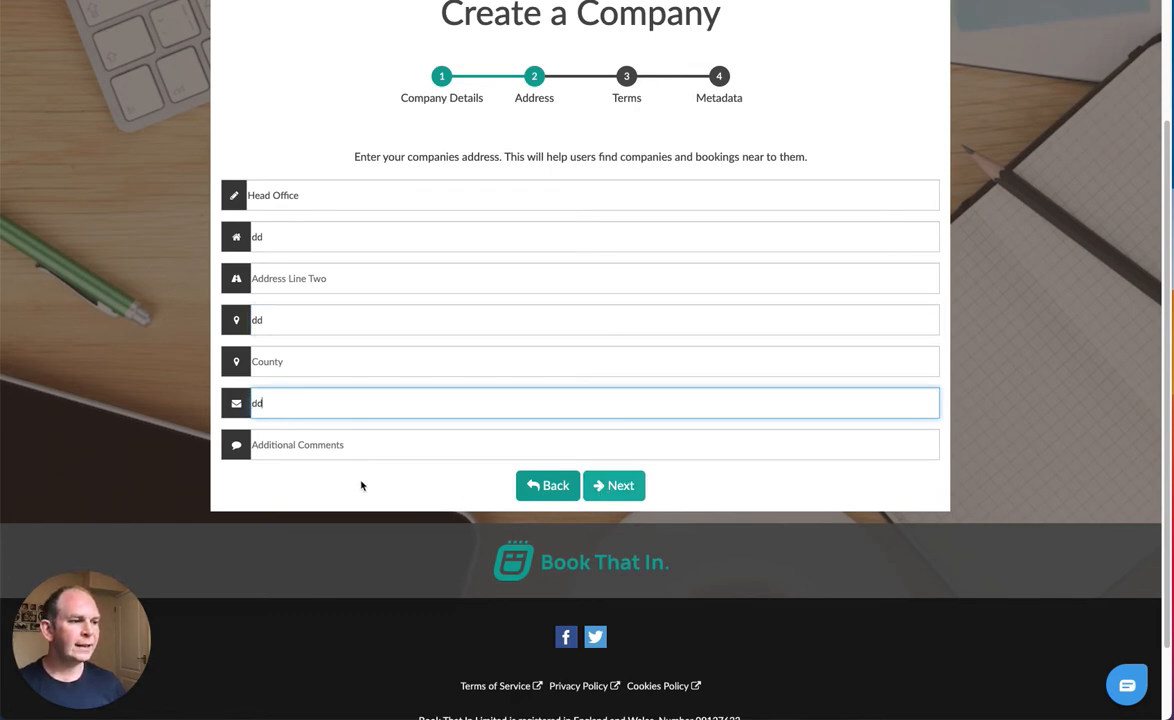
click(580, 444)
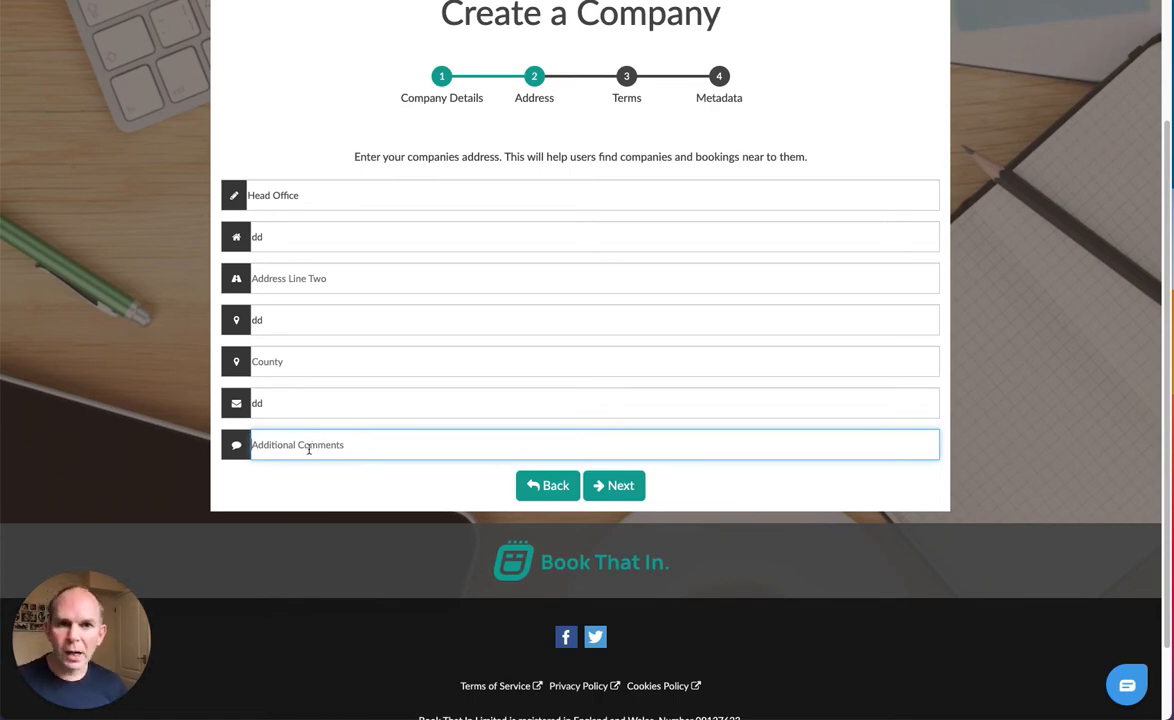
mouse_move(316, 422)
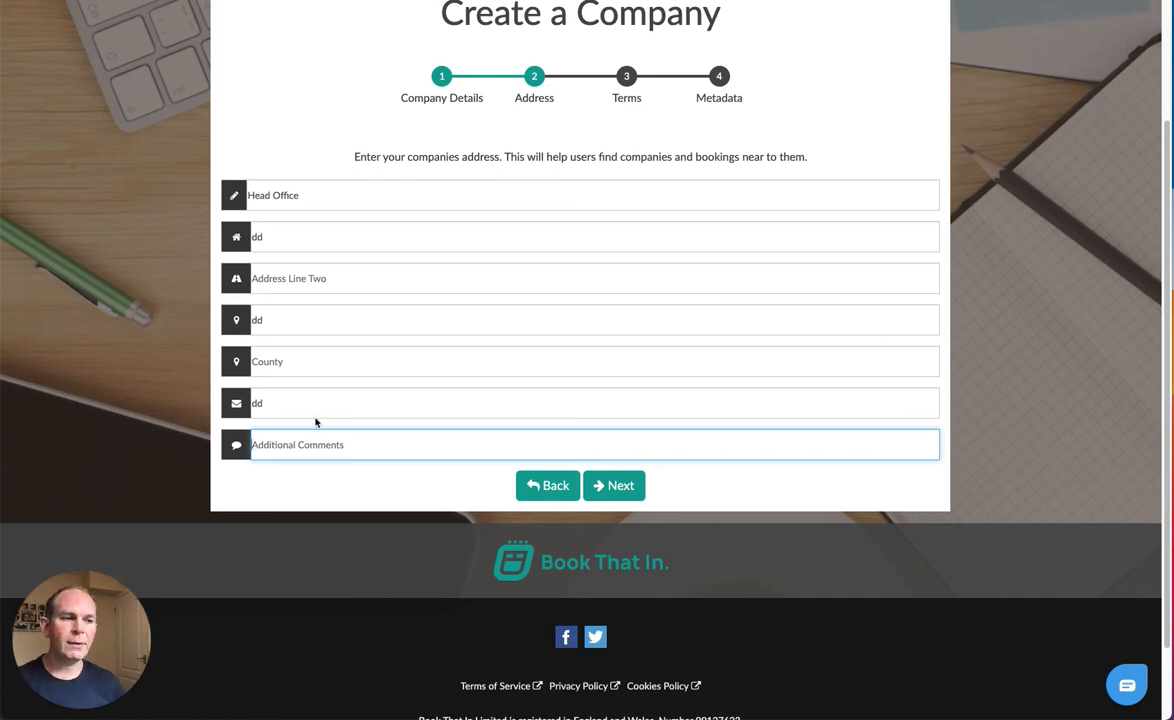
mouse_move(285, 480)
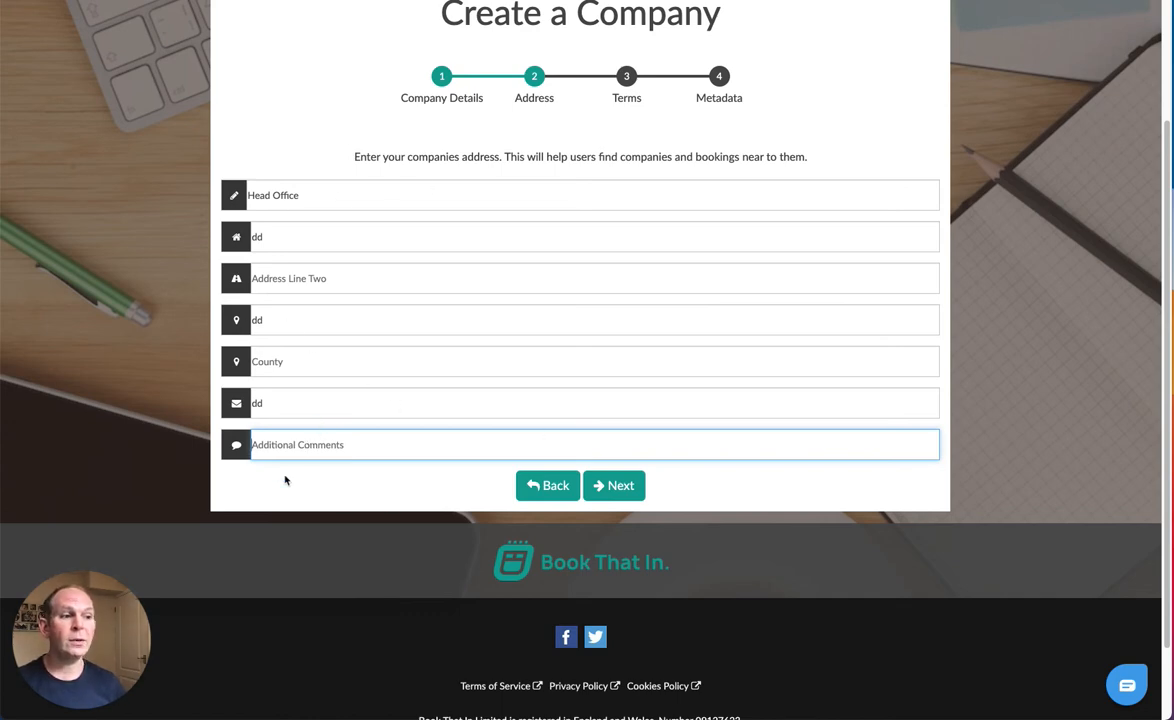
mouse_move(477, 483)
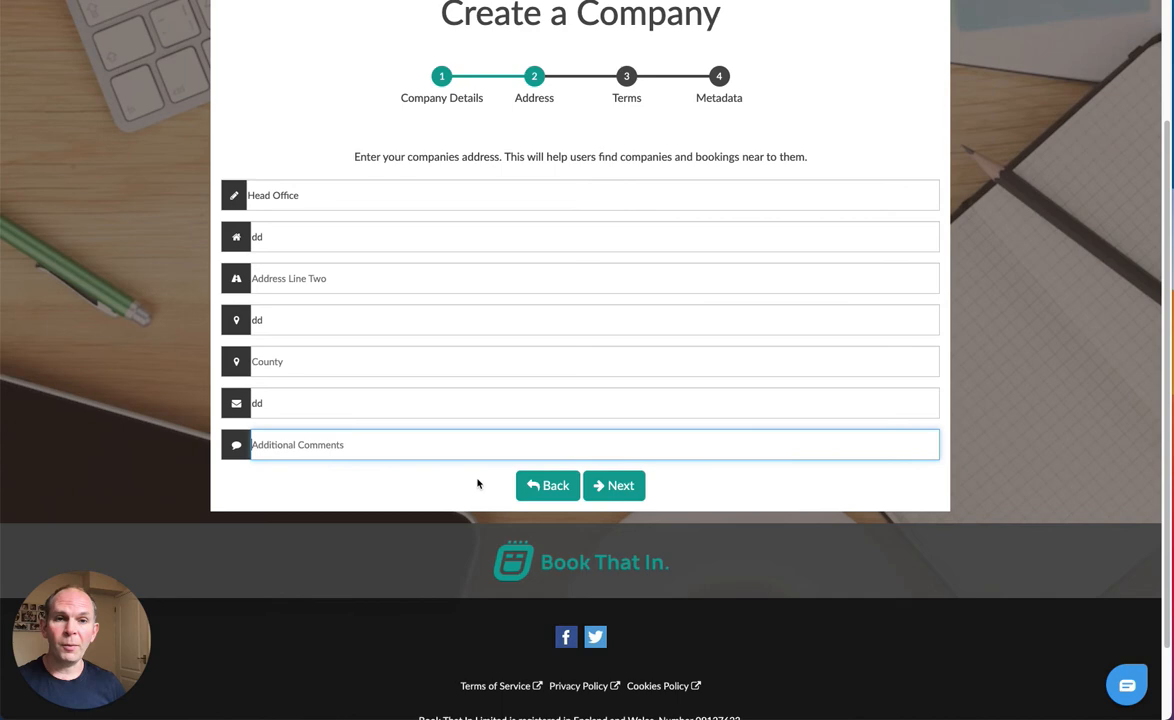
- Reach the Terms step with terms and privacy blank, detouring briefly to Metadata
click(614, 485)
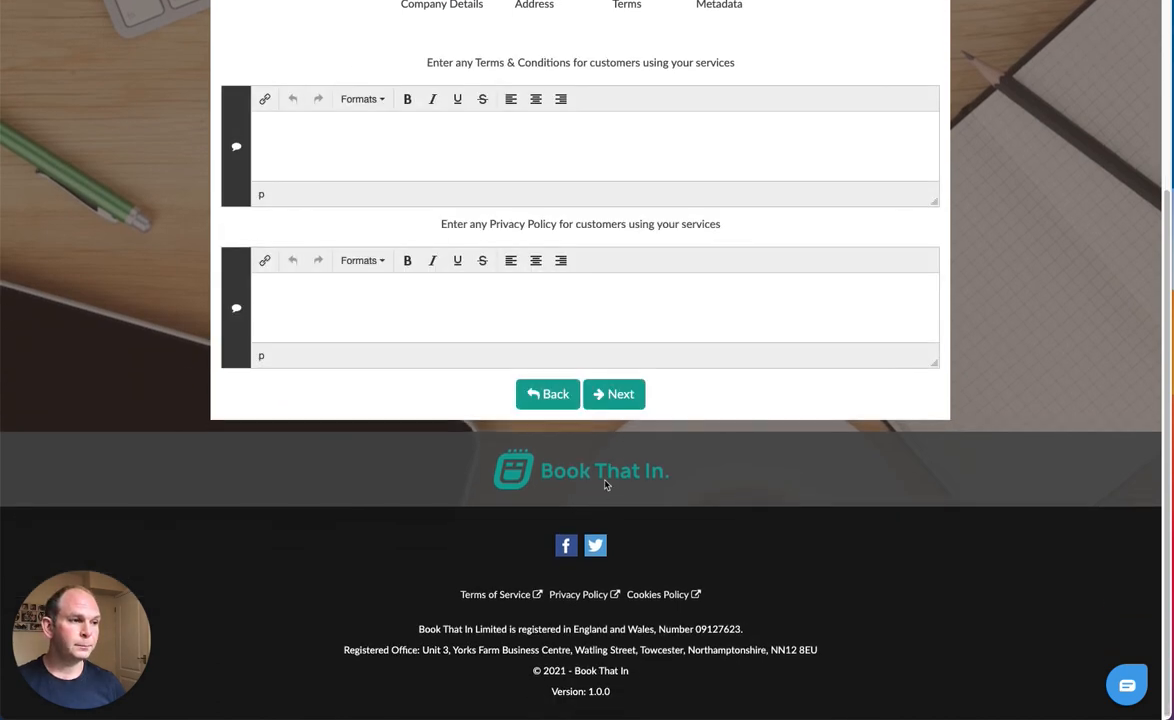
scroll(up, 3)
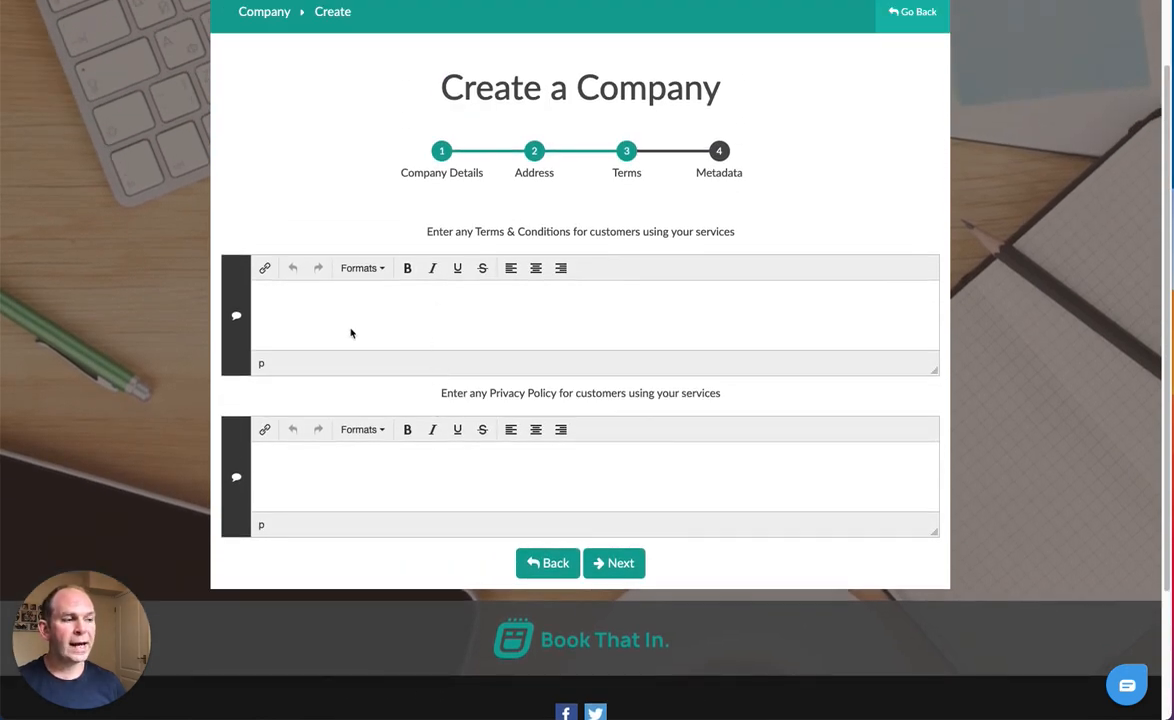
mouse_move(388, 286)
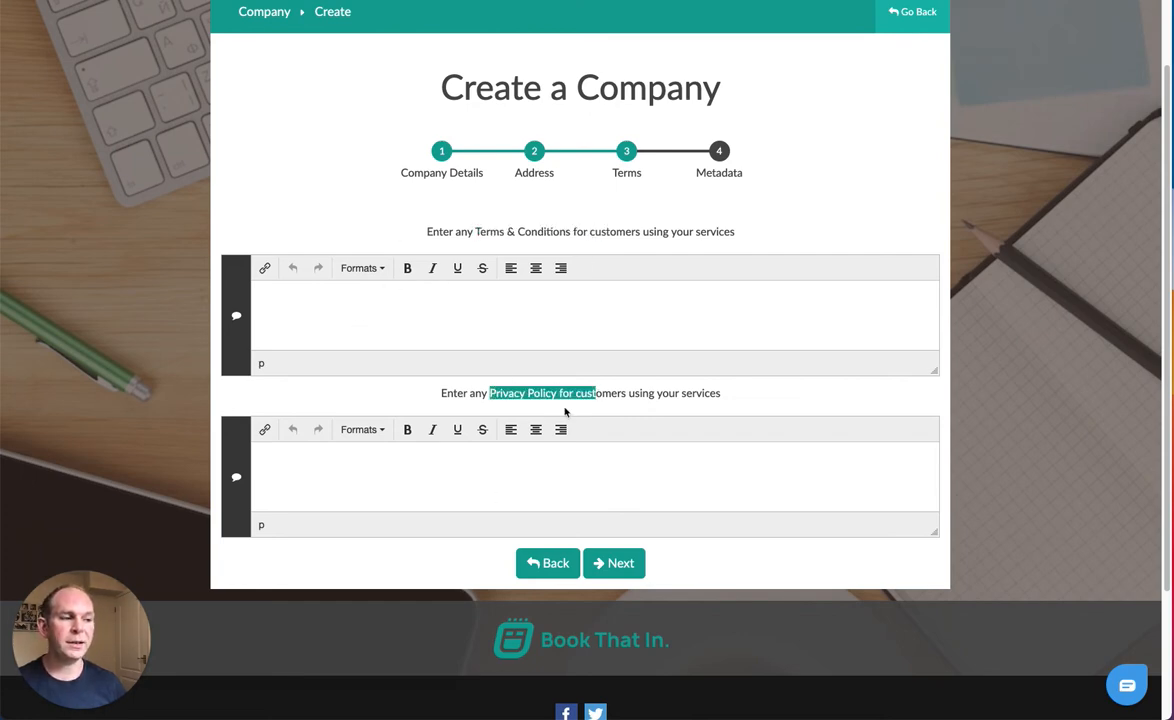
click(347, 310)
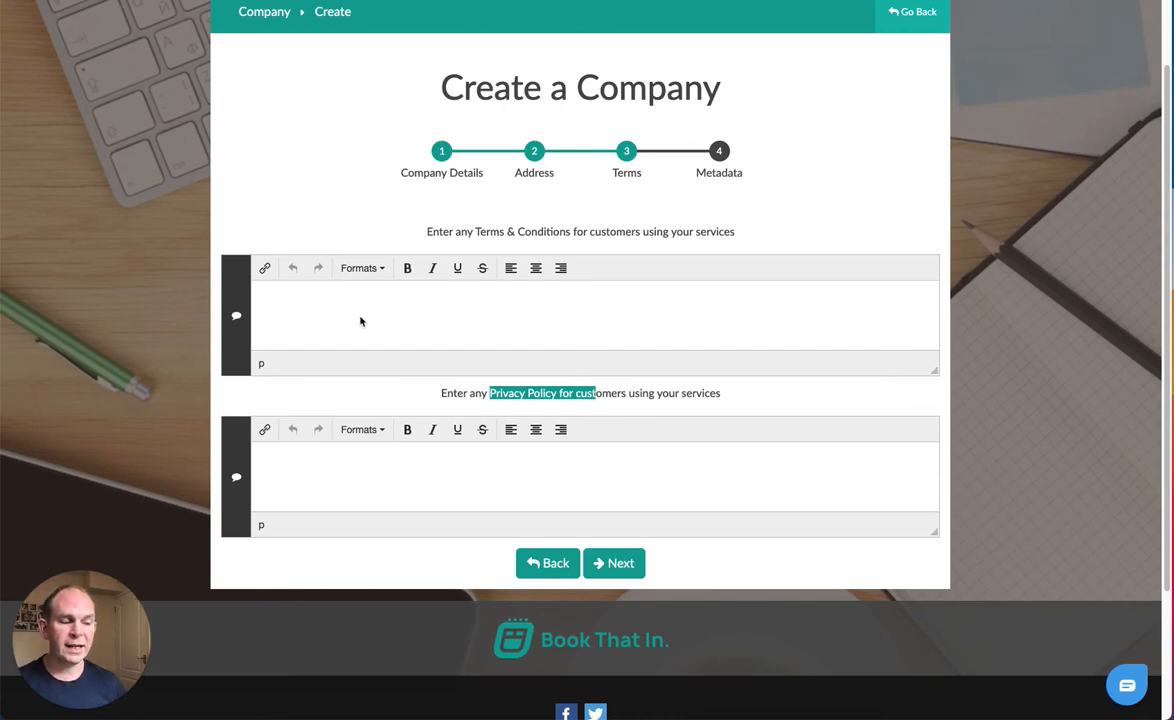
mouse_move(347, 318)
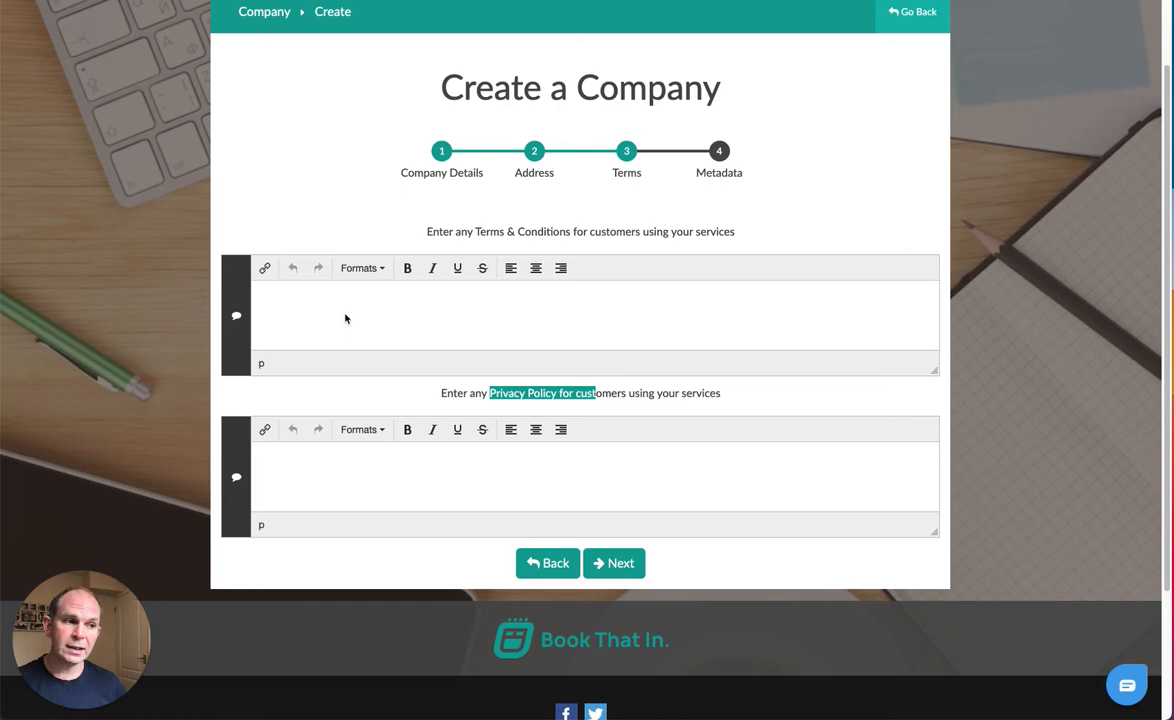
mouse_move(265, 268)
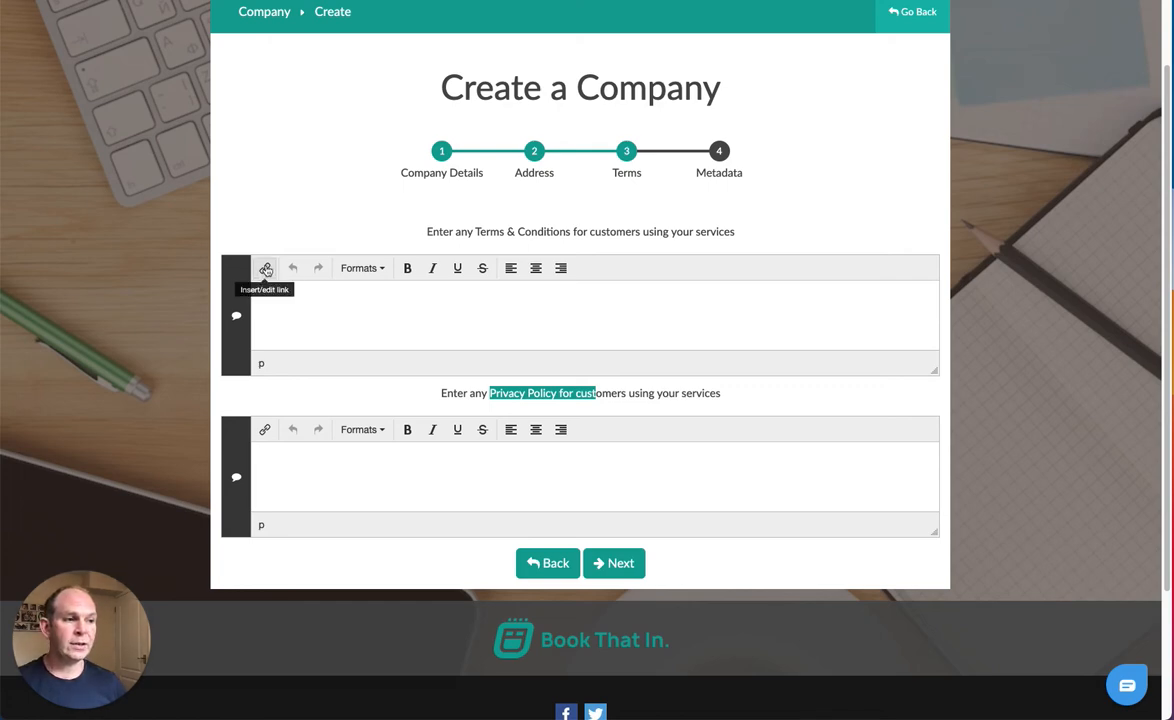
mouse_move(423, 367)
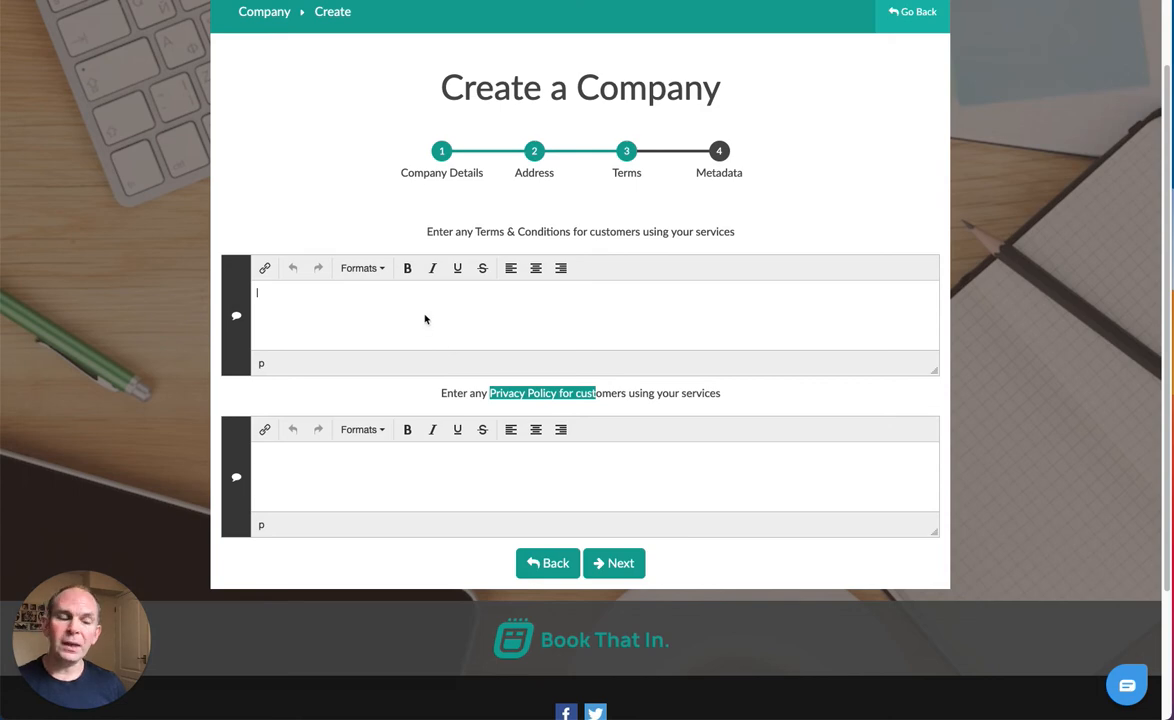
mouse_move(650, 323)
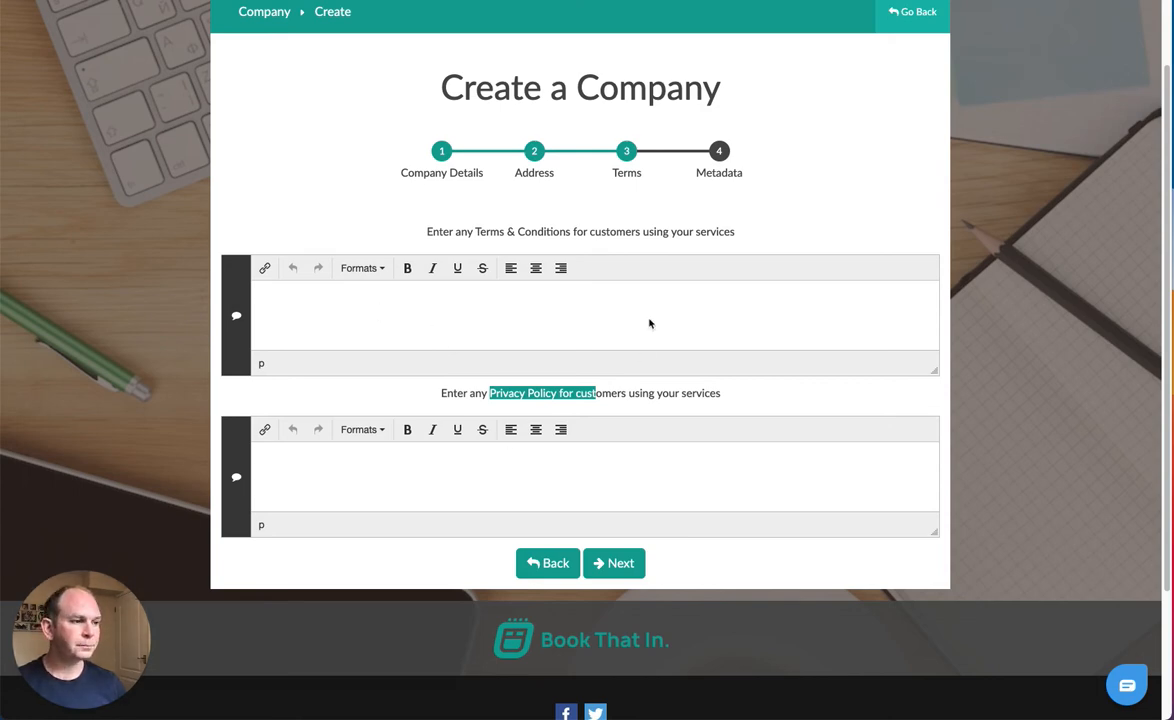
scroll(up, 3)
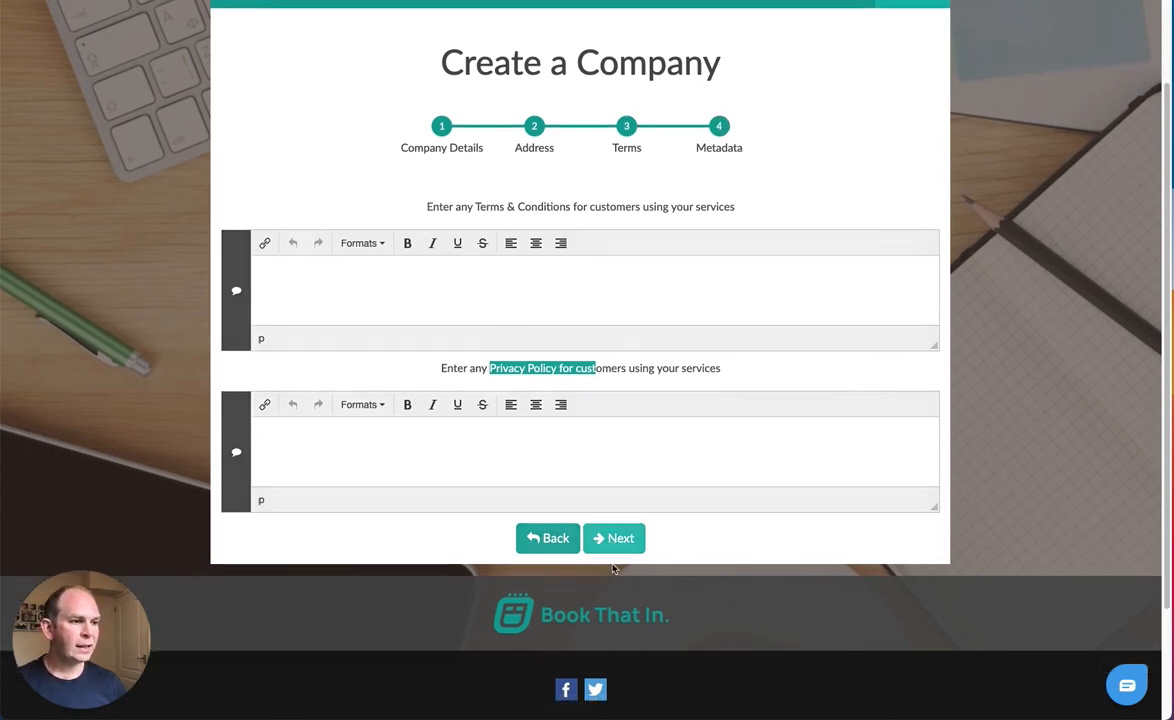
click(613, 538)
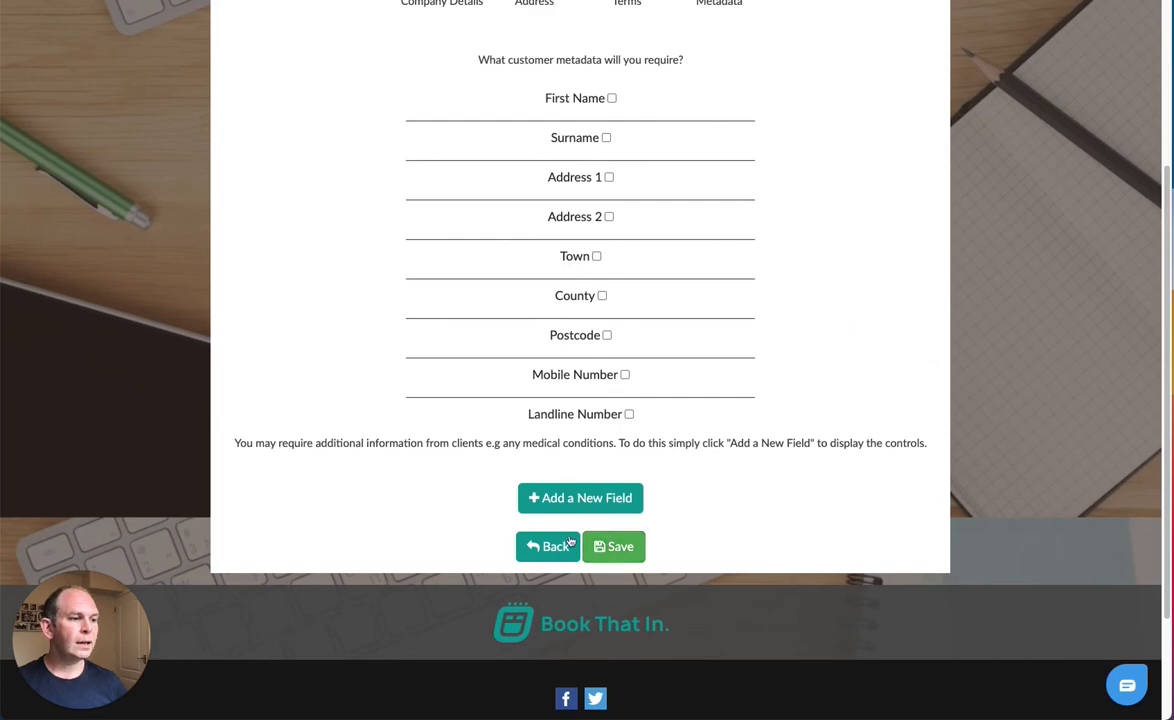
click(548, 546)
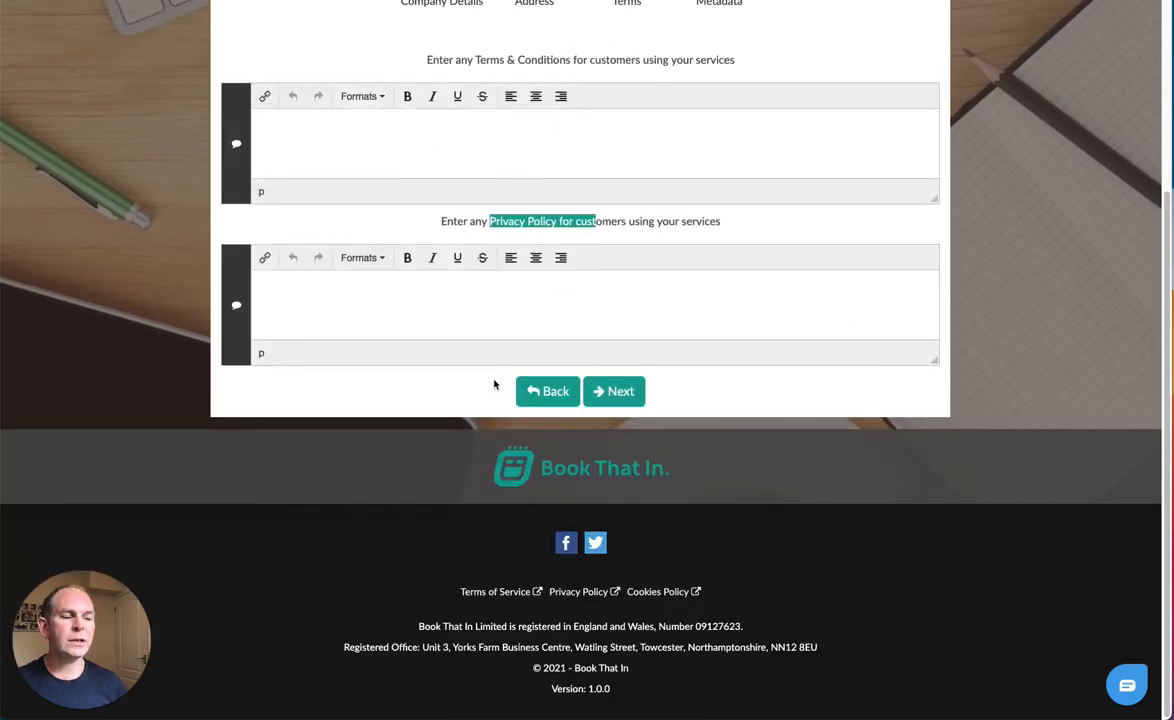
mouse_move(491, 249)
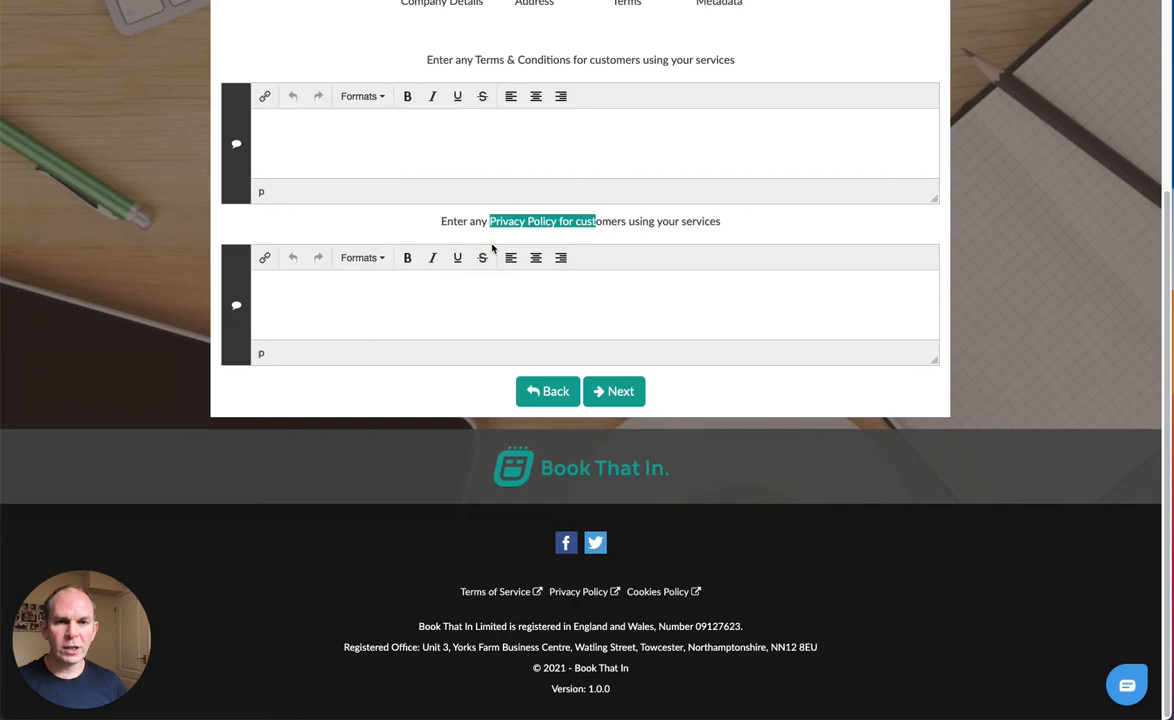
mouse_move(482, 257)
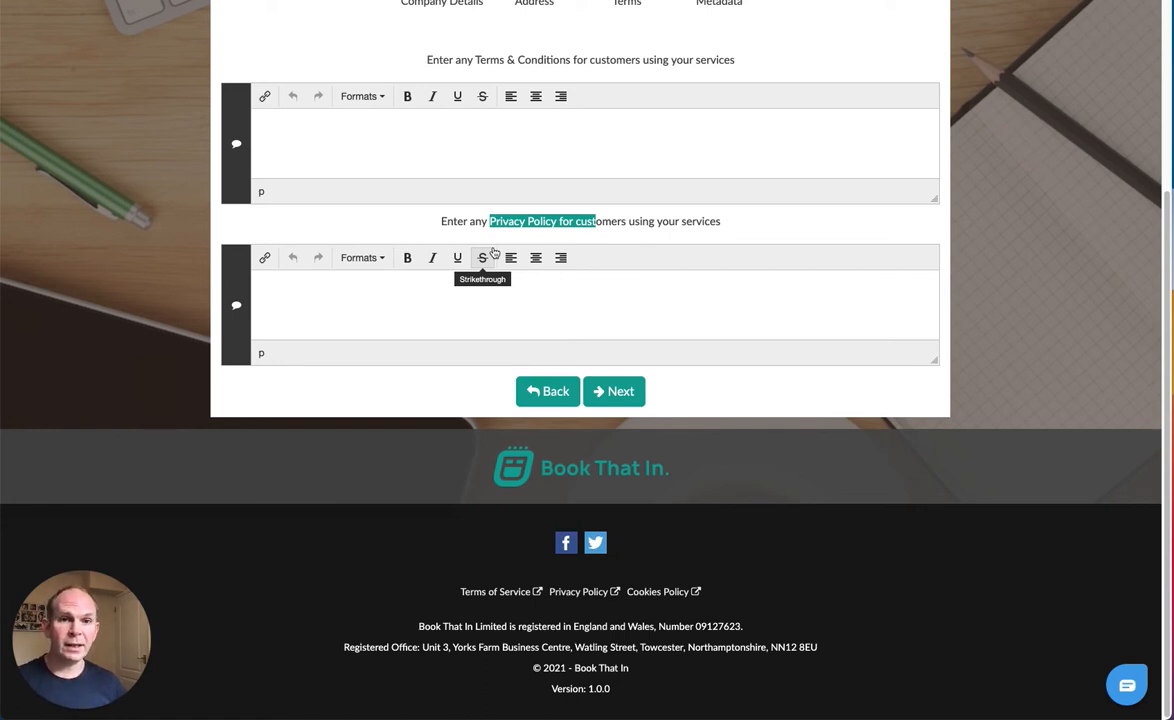
mouse_move(582, 197)
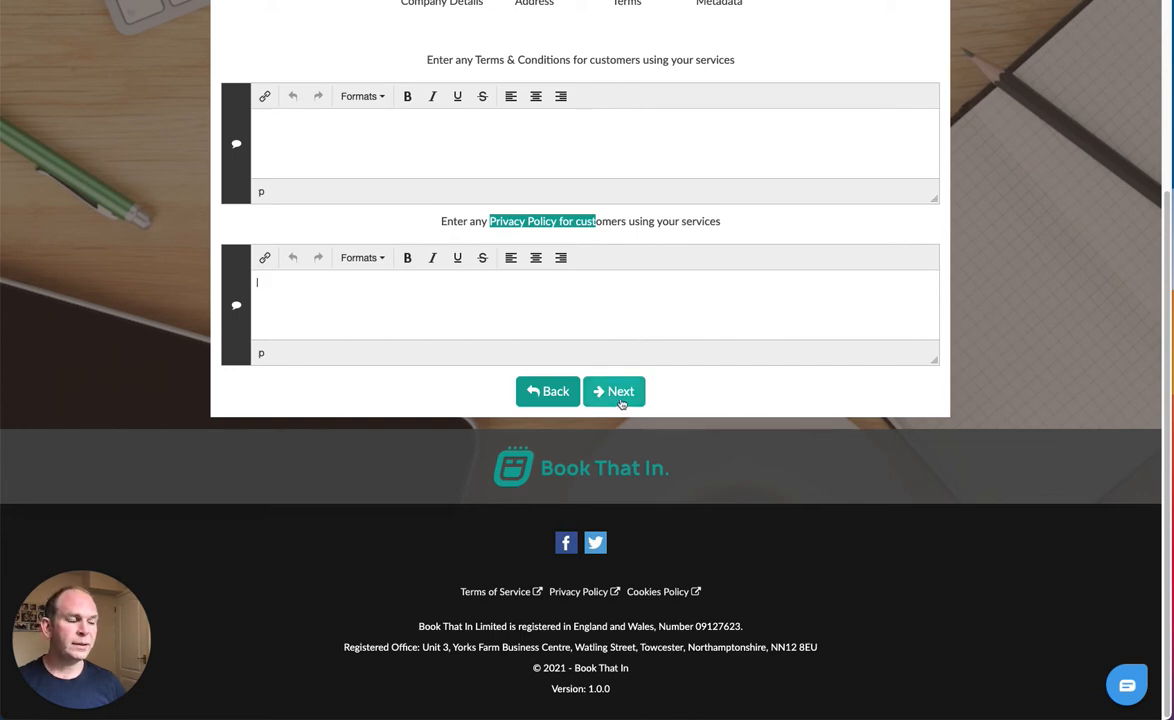
- Require First Name and add Mobile Number as a mandatory customer field
click(614, 391)
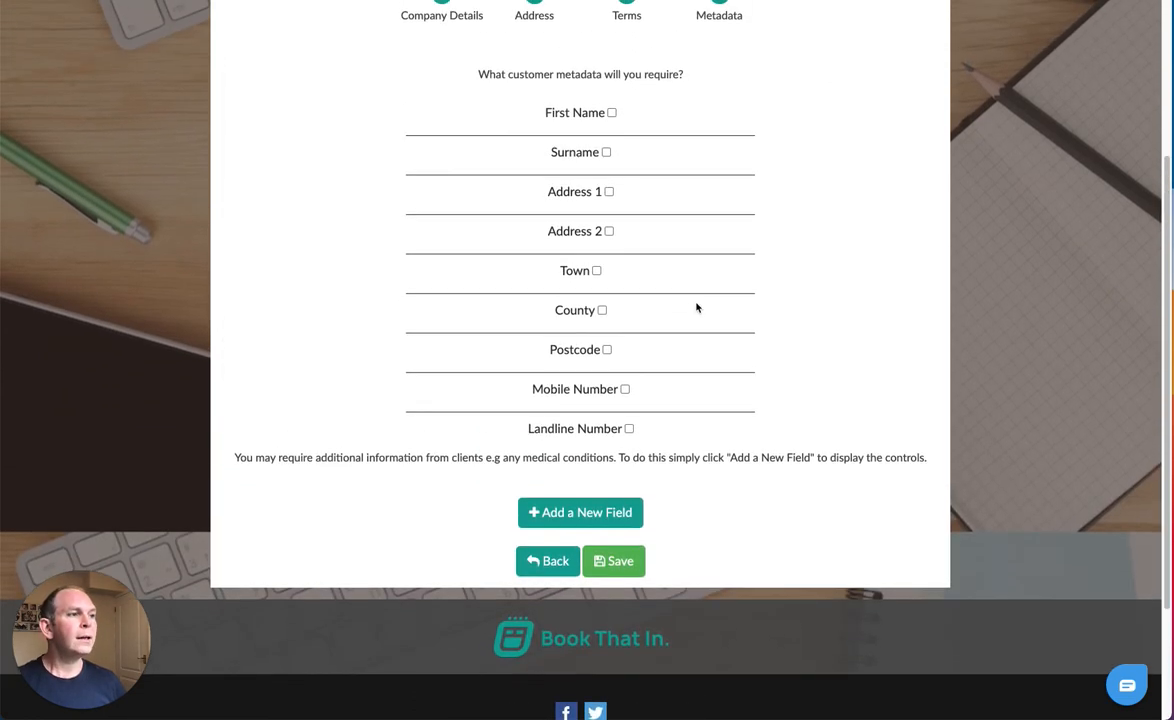
scroll(up, 3)
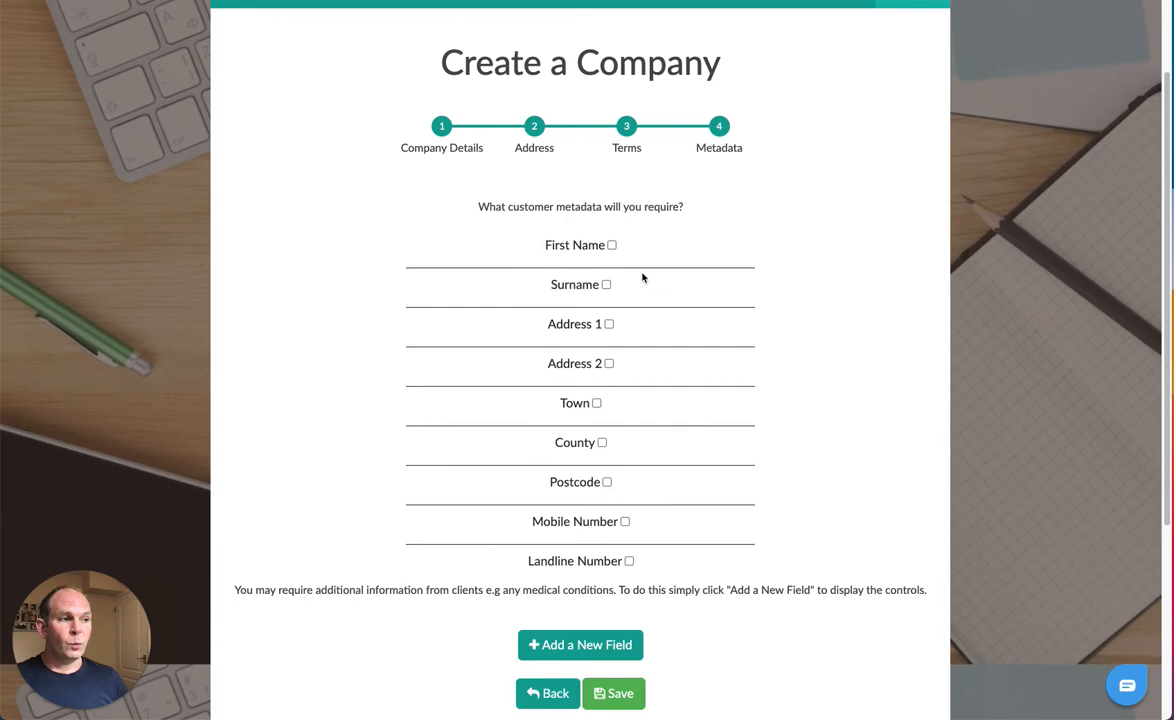
mouse_move(566, 209)
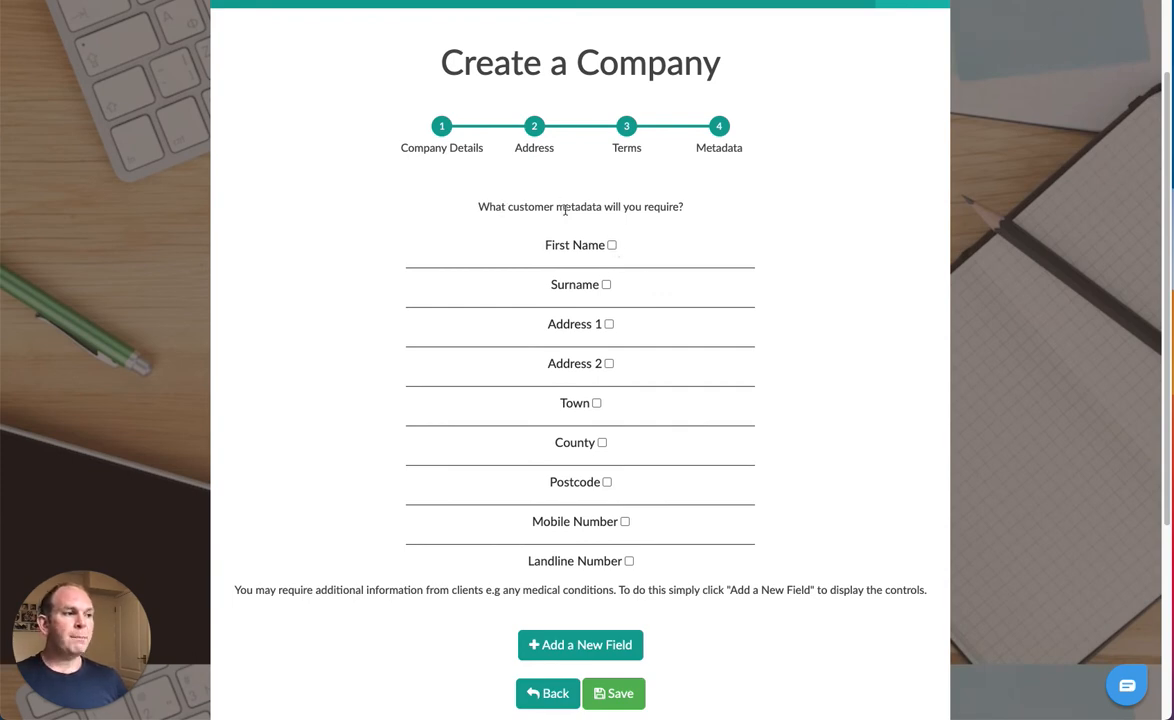
double_click(578, 206)
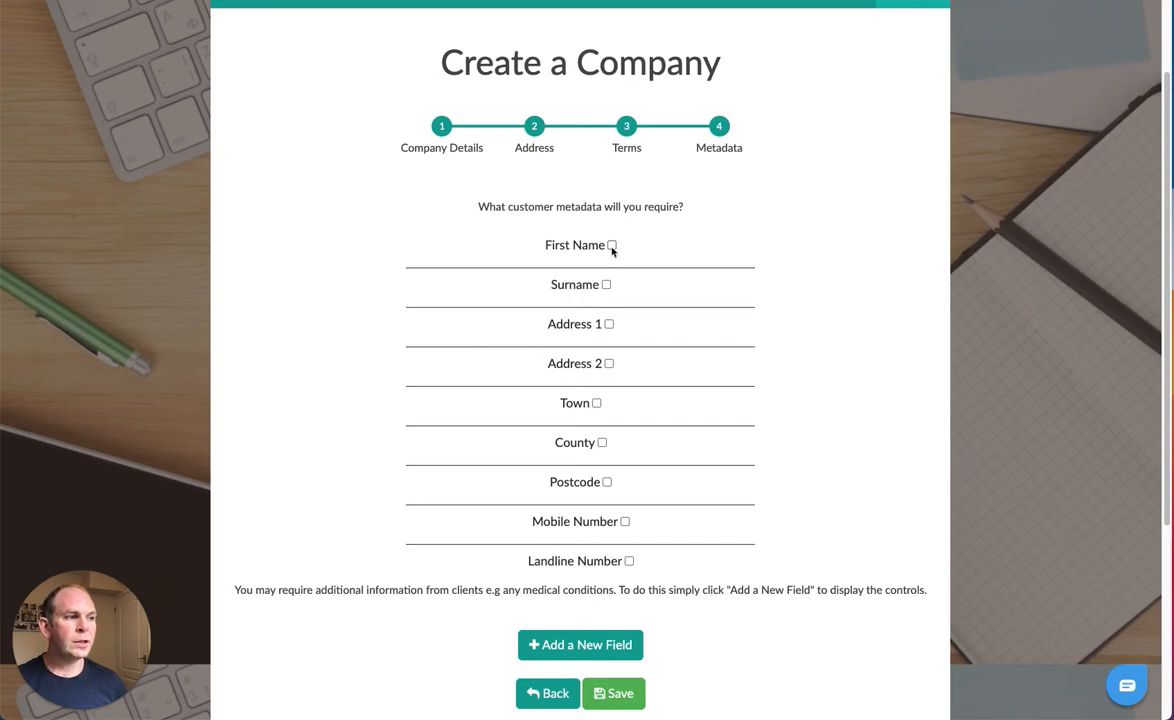
click(611, 245)
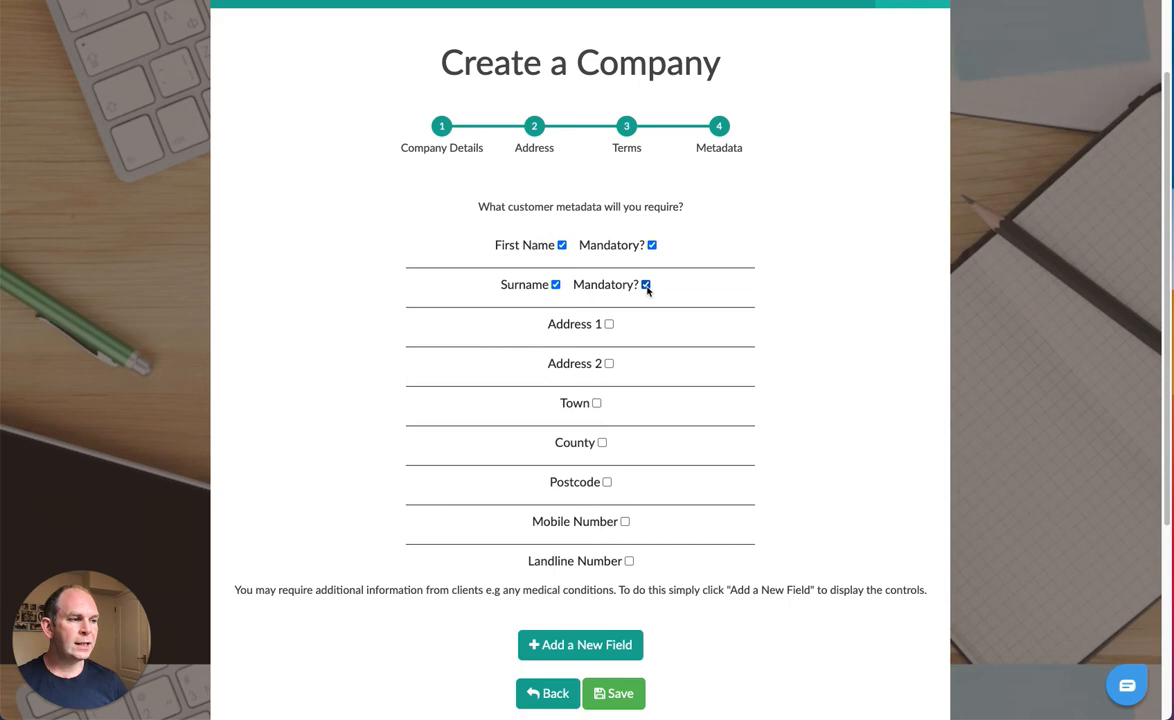
mouse_move(747, 252)
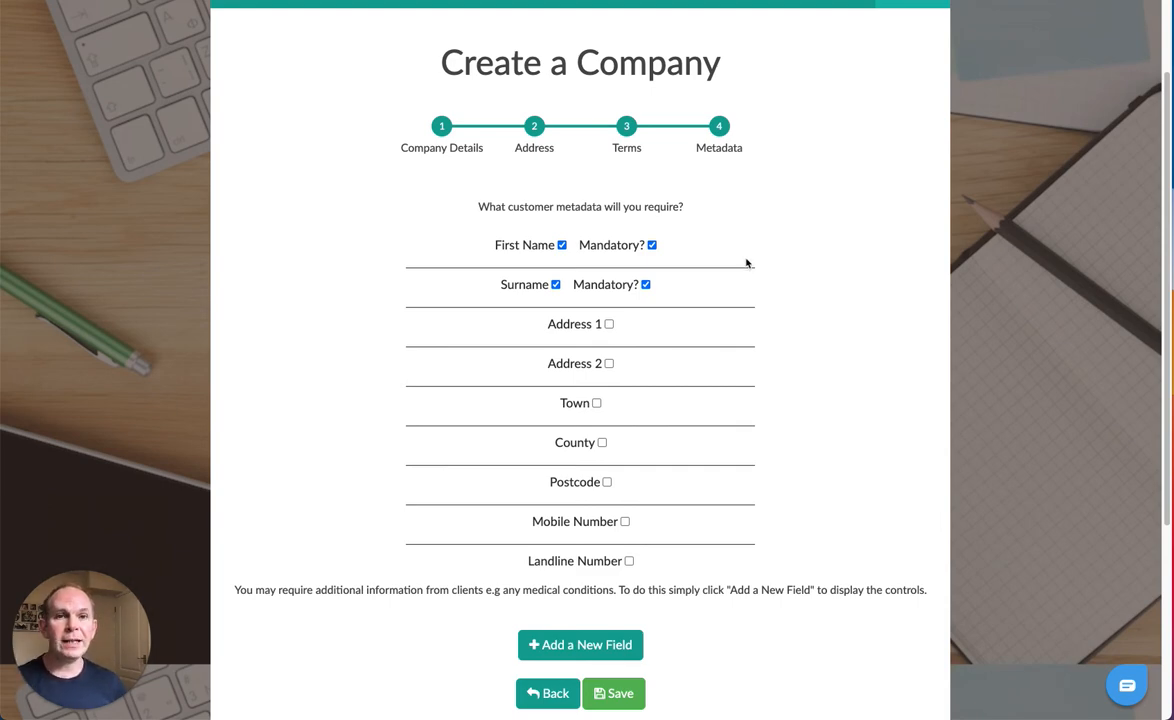
mouse_move(735, 280)
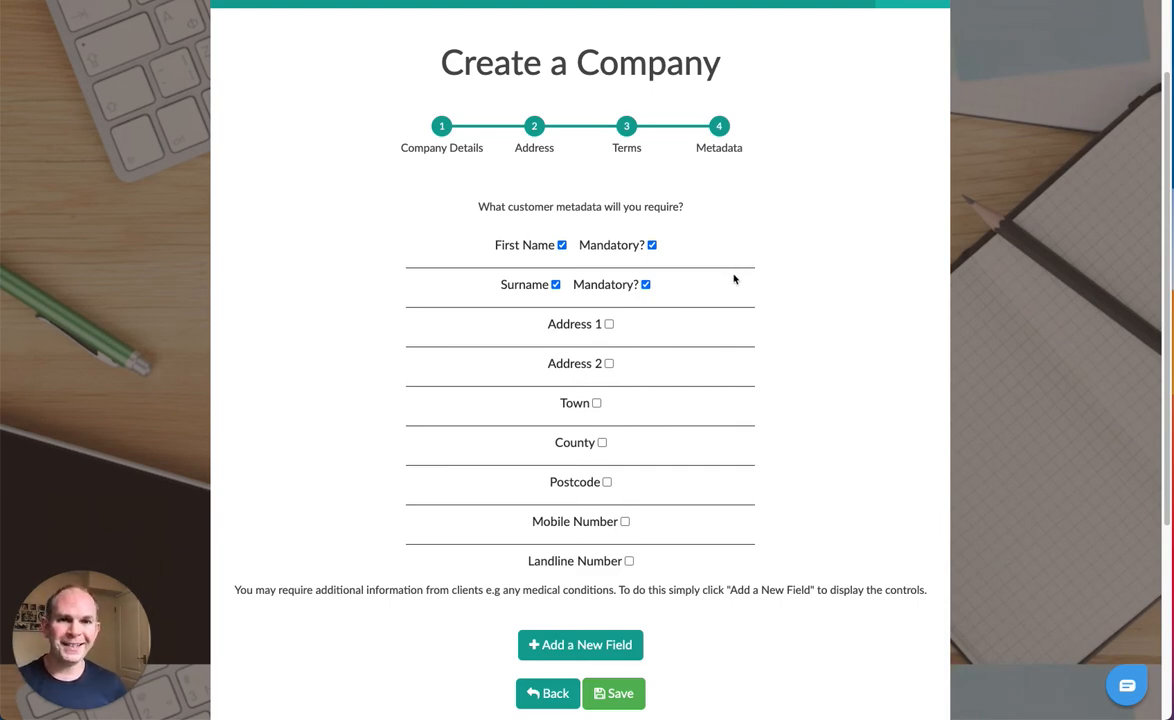
mouse_move(700, 357)
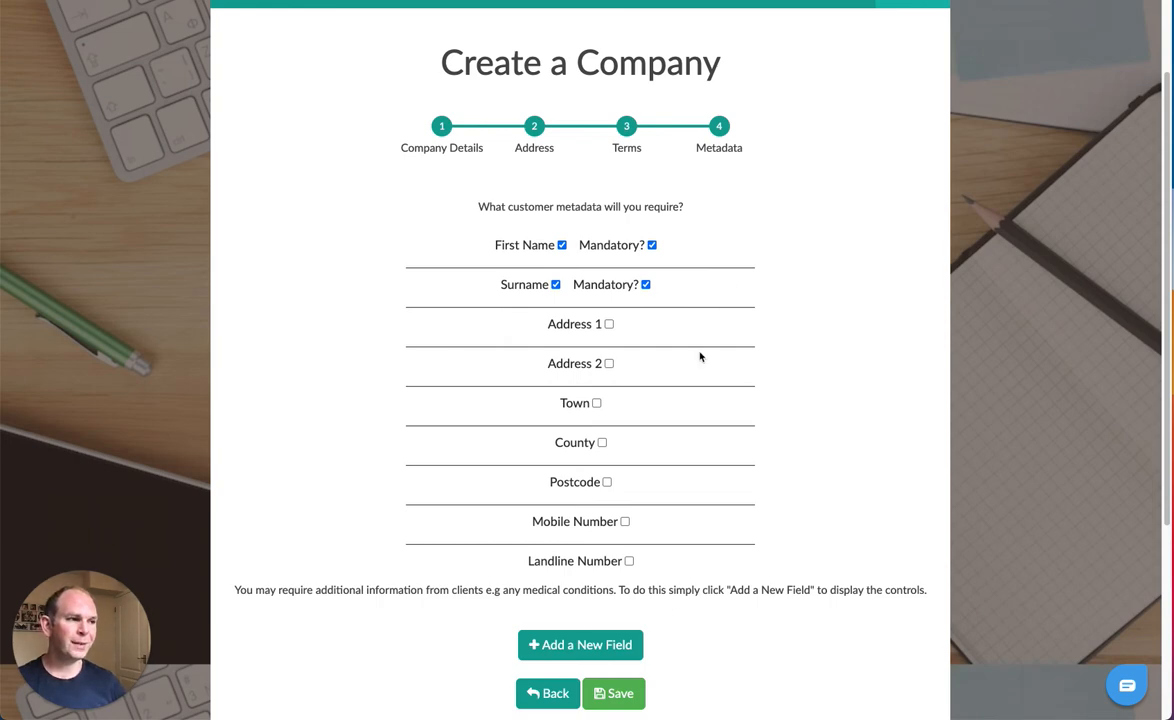
click(575, 521)
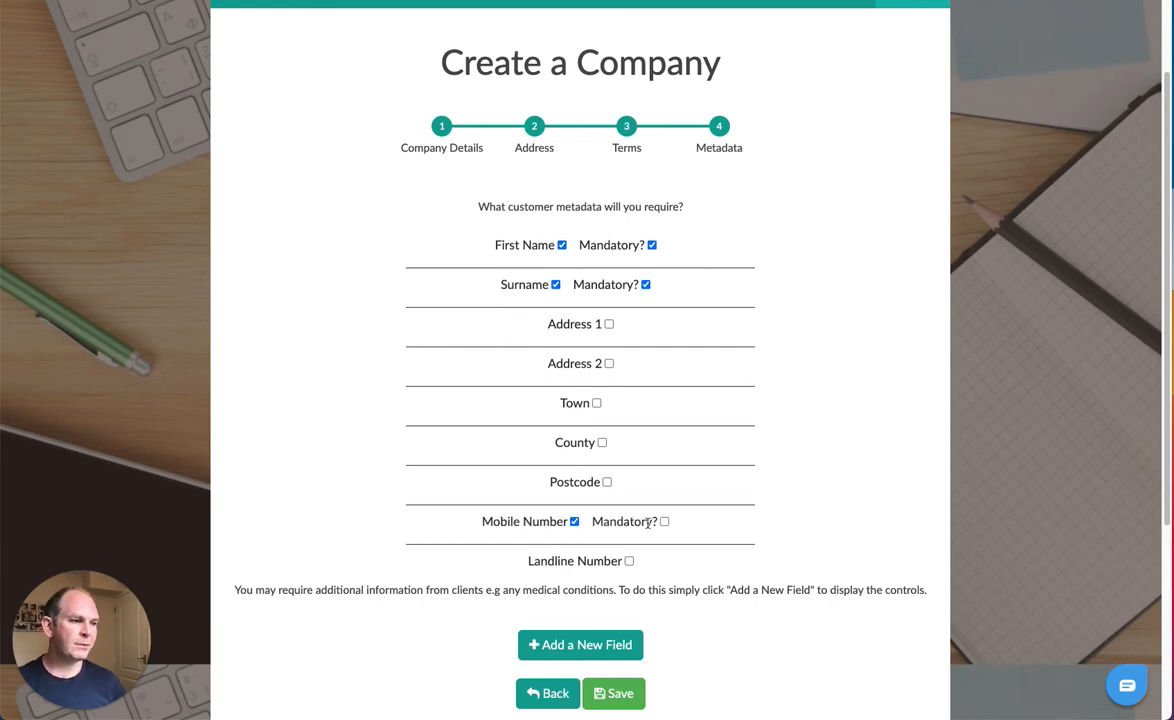
click(664, 521)
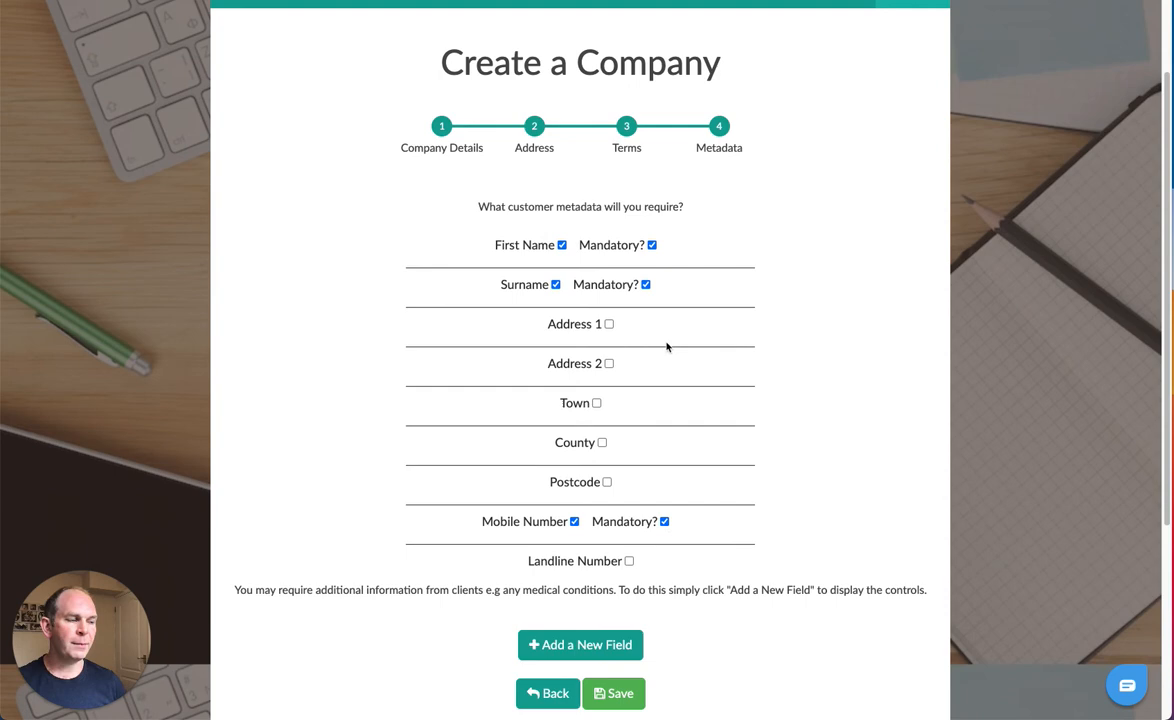
mouse_move(673, 393)
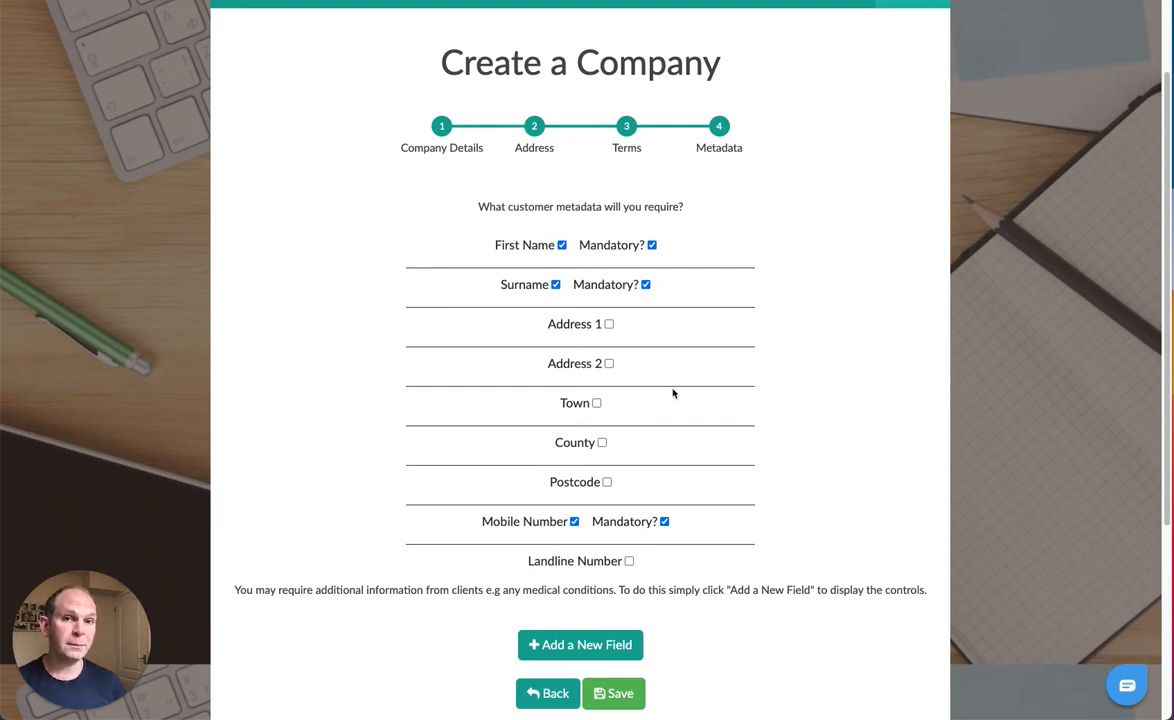
scroll(down, 3)
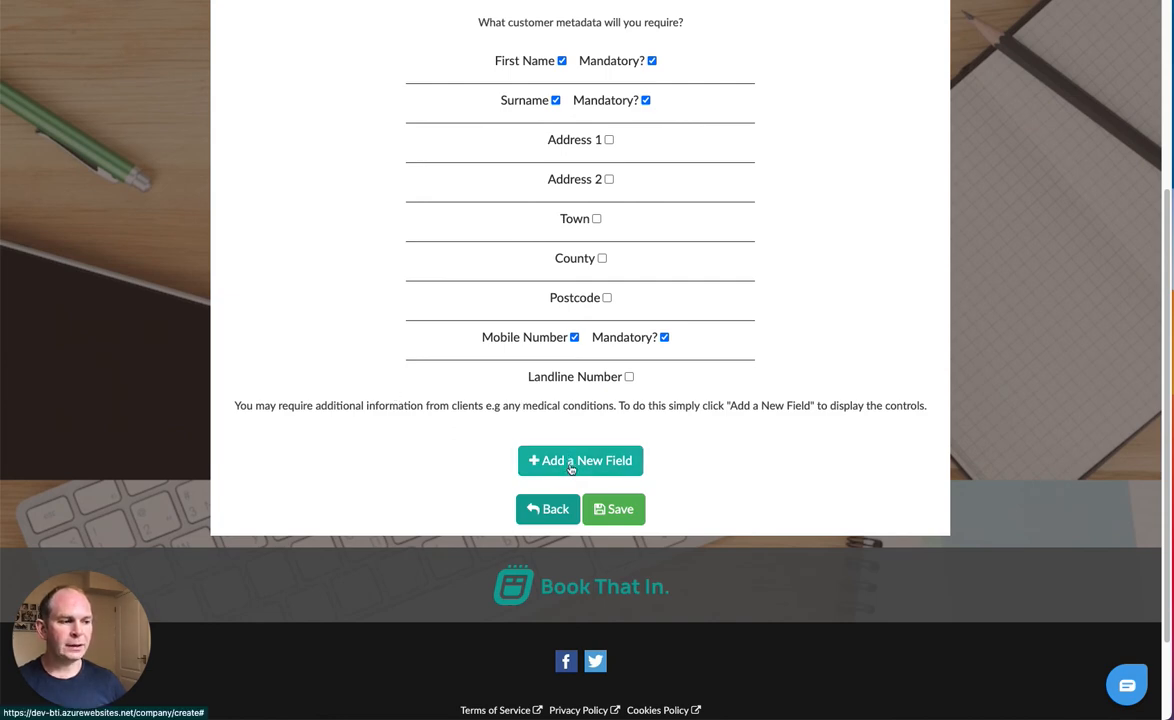
- Create field 'Child's Name': Mandatory Yes, Field Level Participant, Single Line Text
click(580, 460)
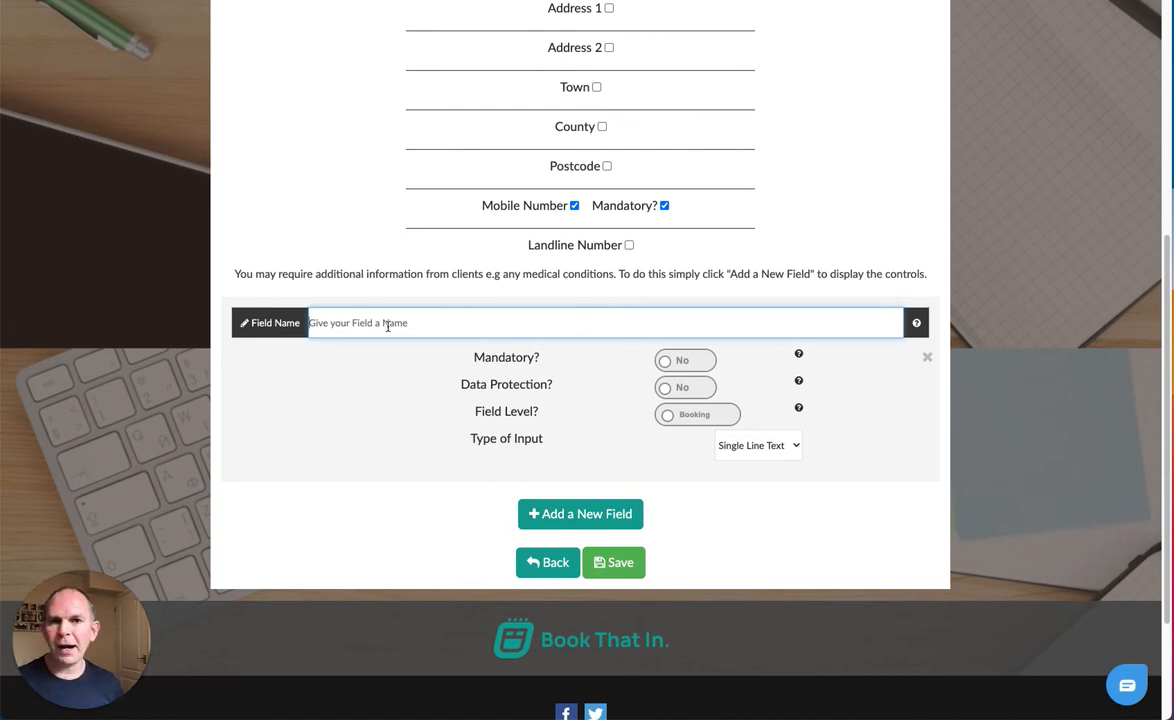
text(Chi)
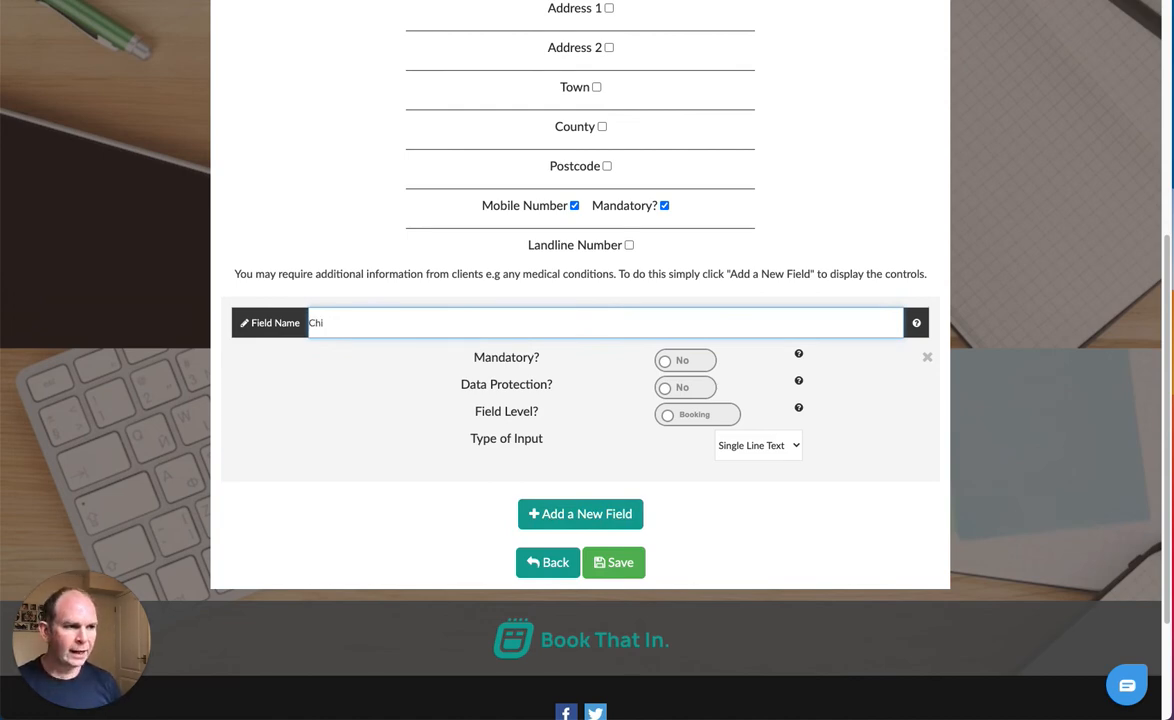
text(ld Na)
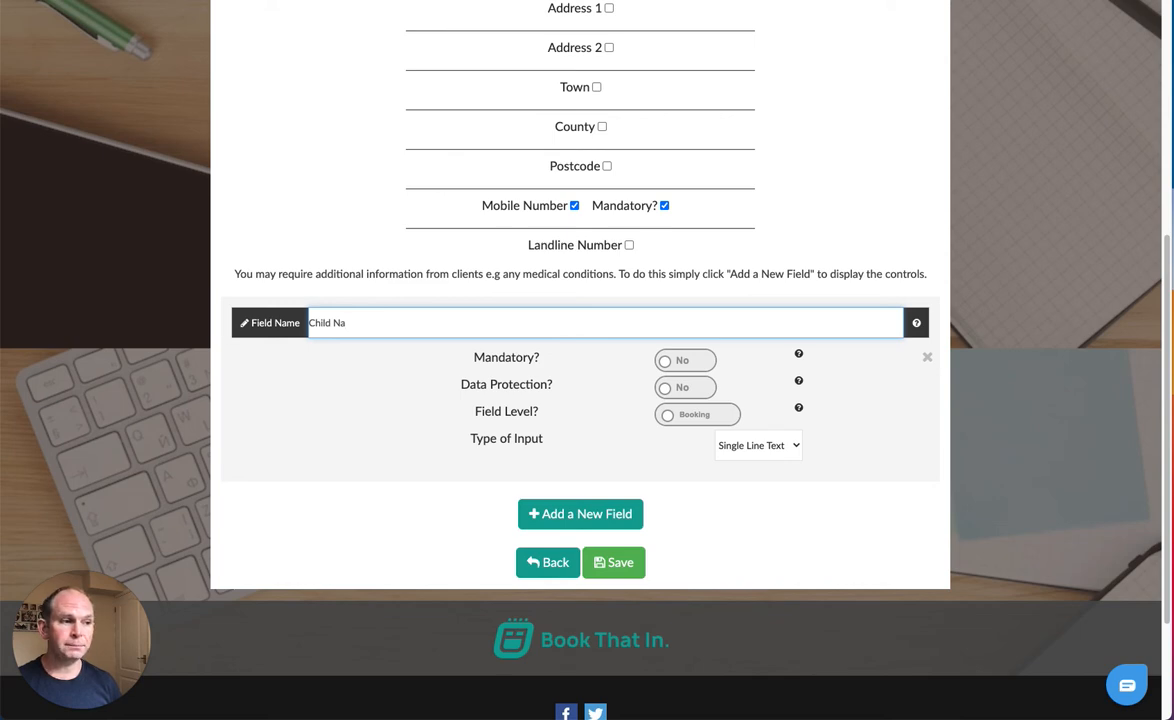
text('s Name)
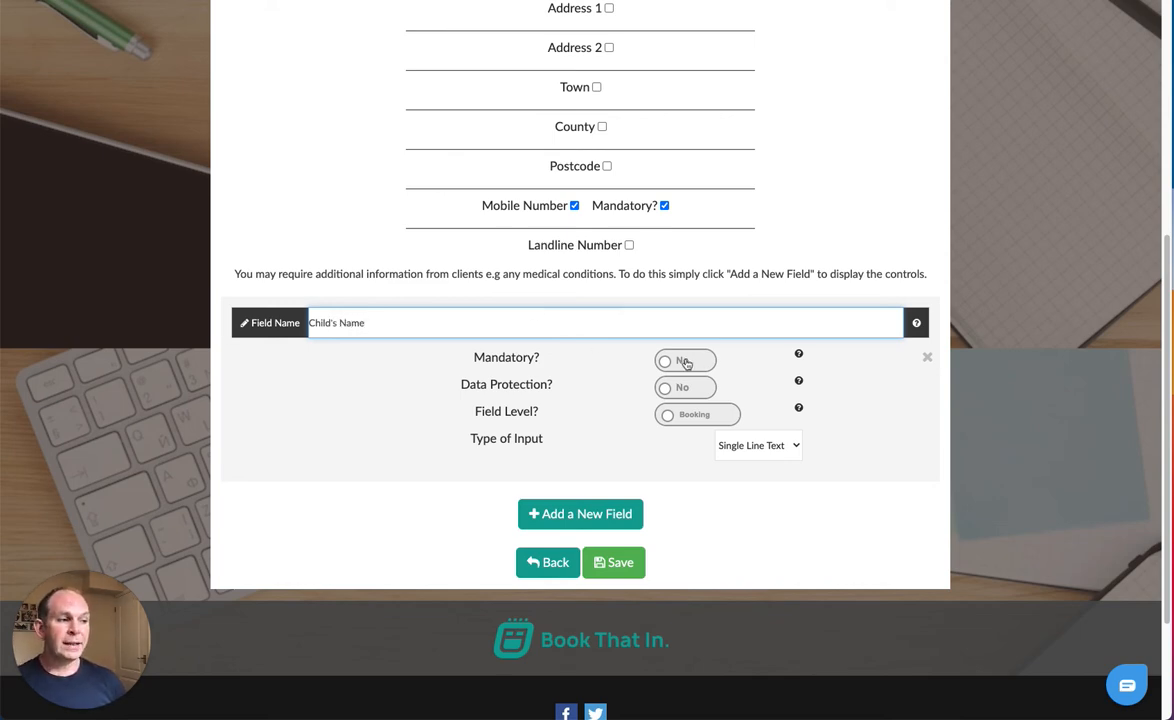
click(685, 360)
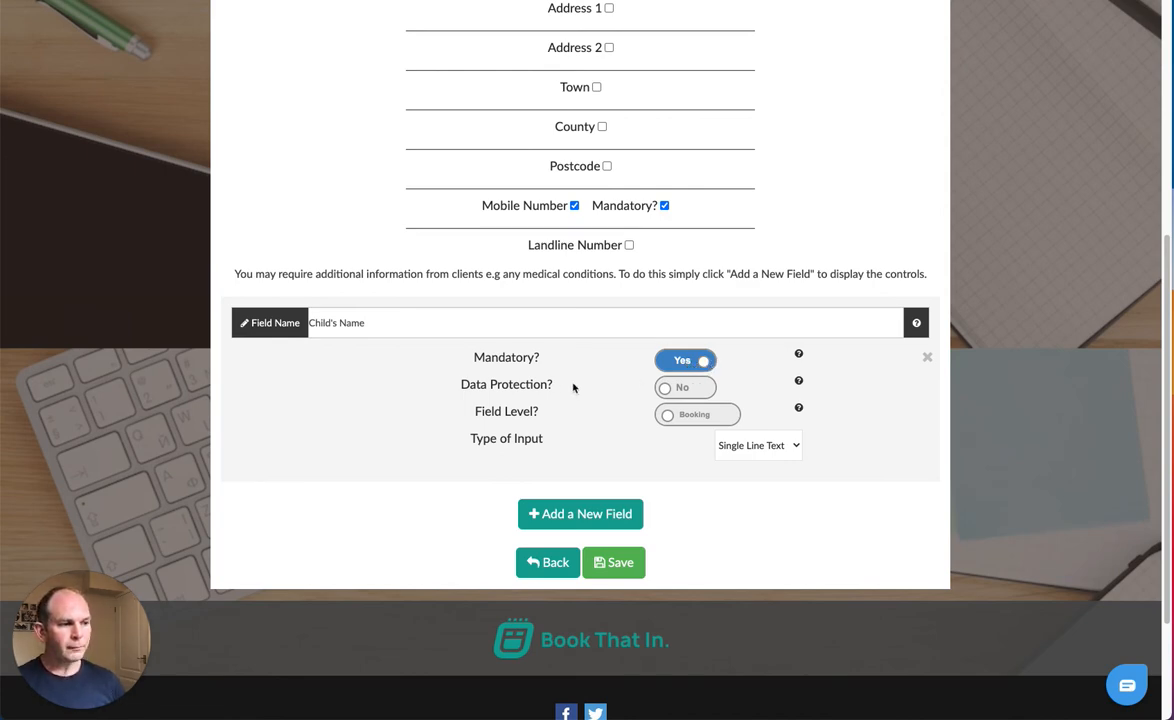
mouse_move(630, 390)
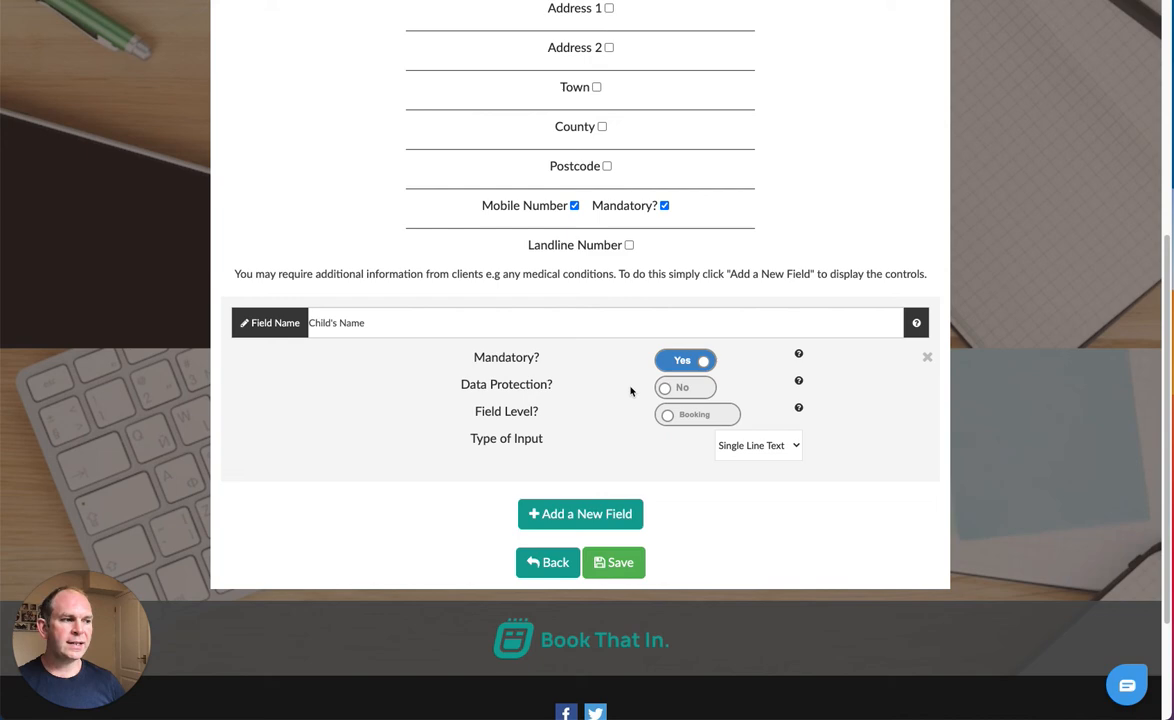
mouse_move(537, 437)
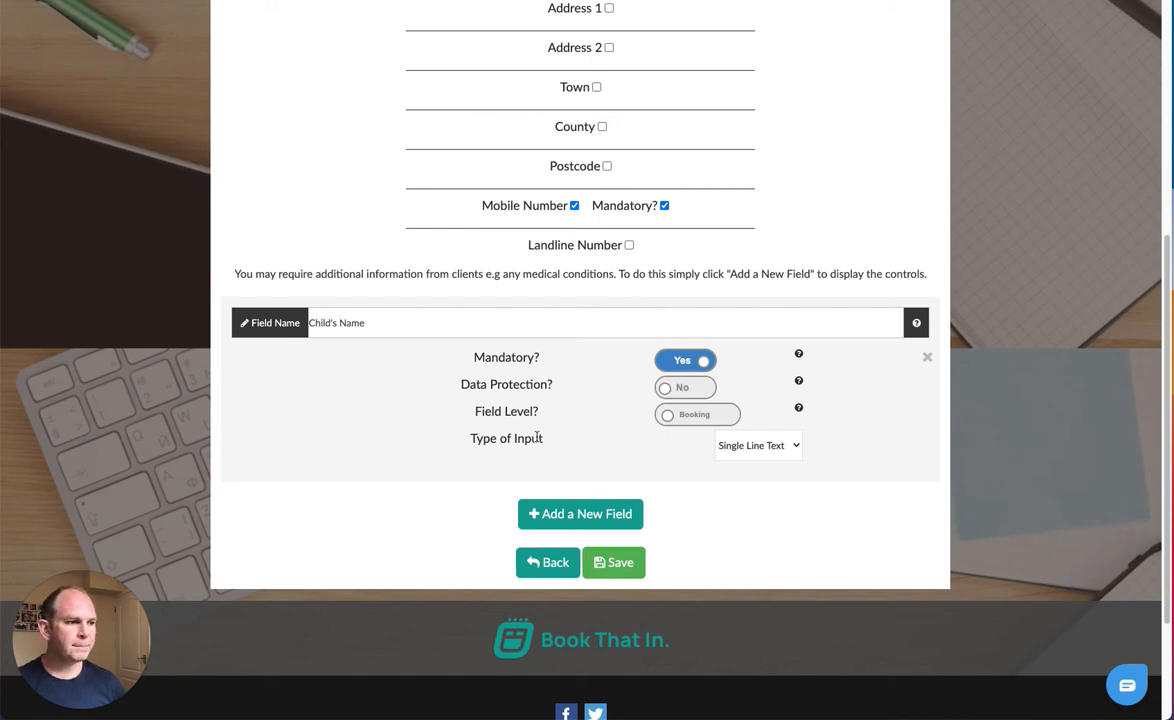
mouse_move(679, 421)
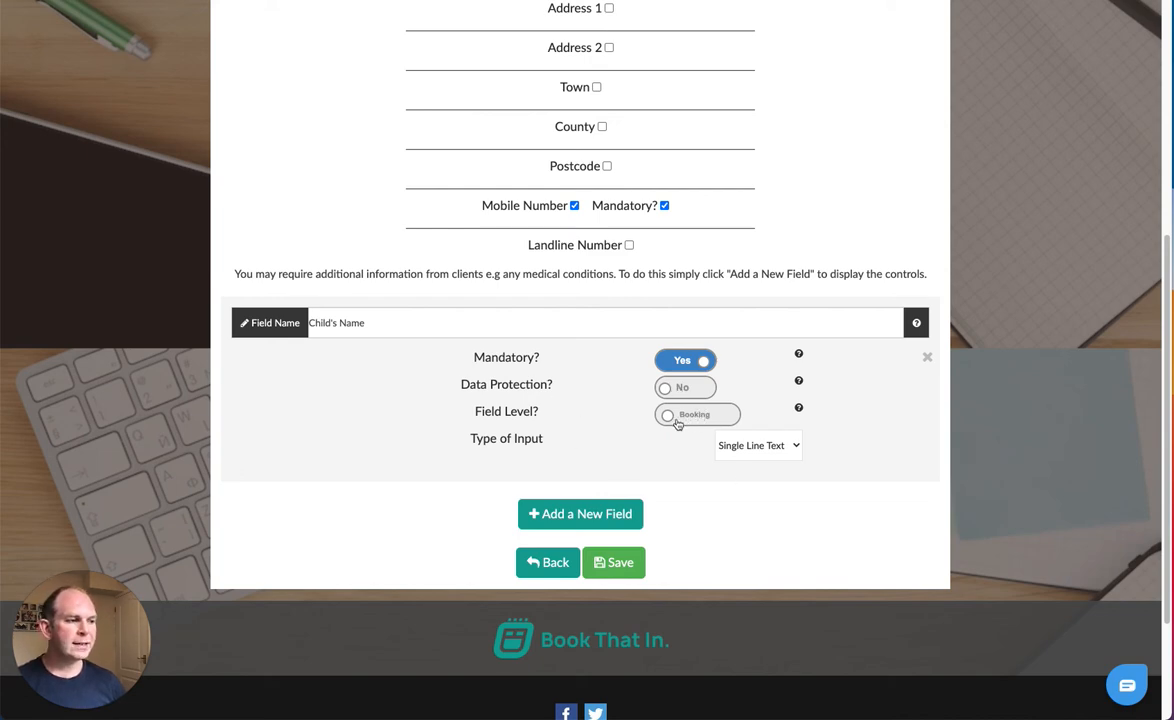
click(694, 414)
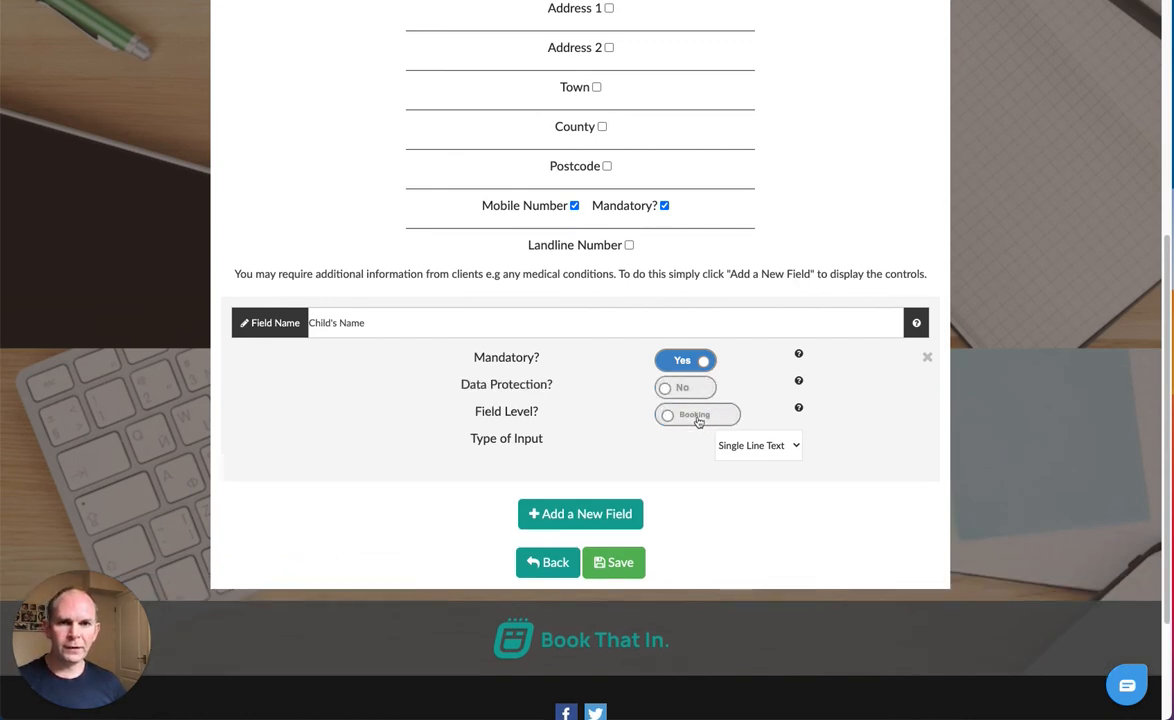
click(697, 414)
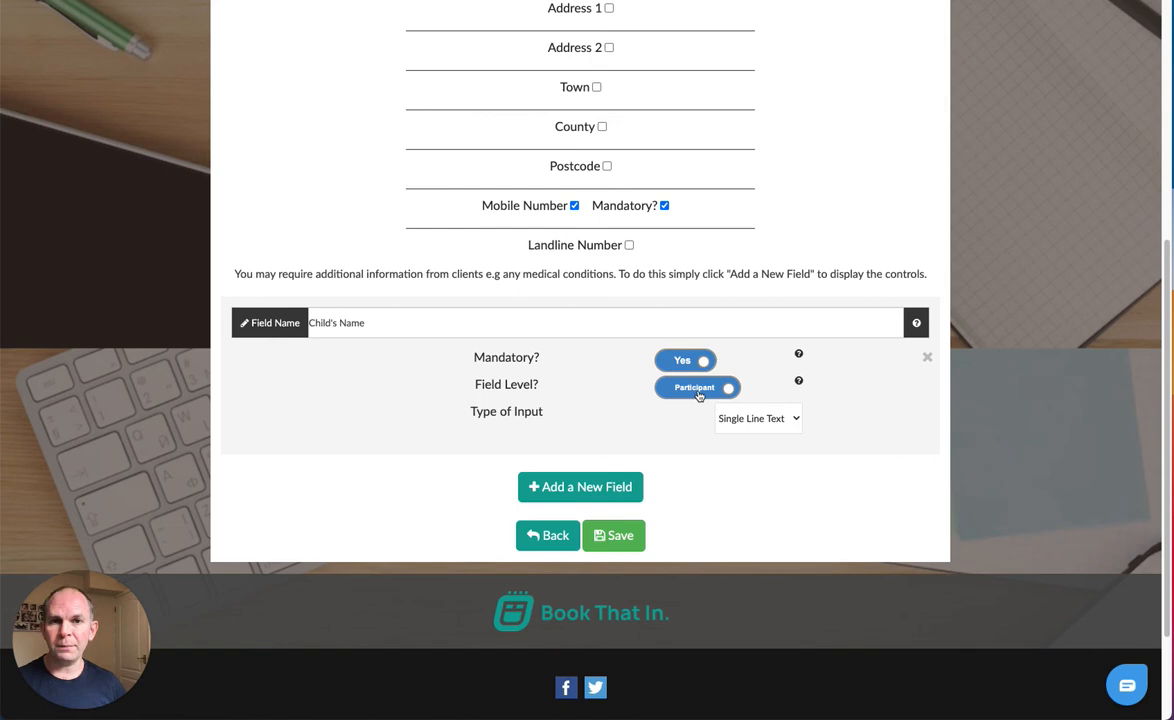
mouse_move(418, 321)
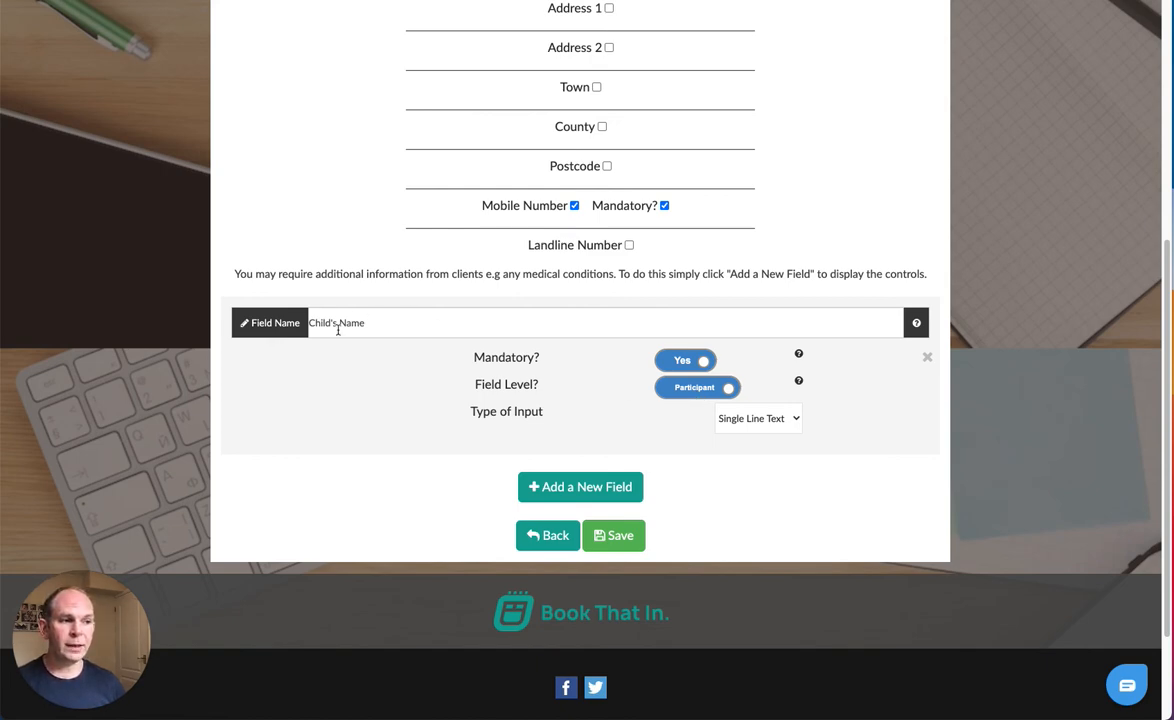
mouse_move(444, 451)
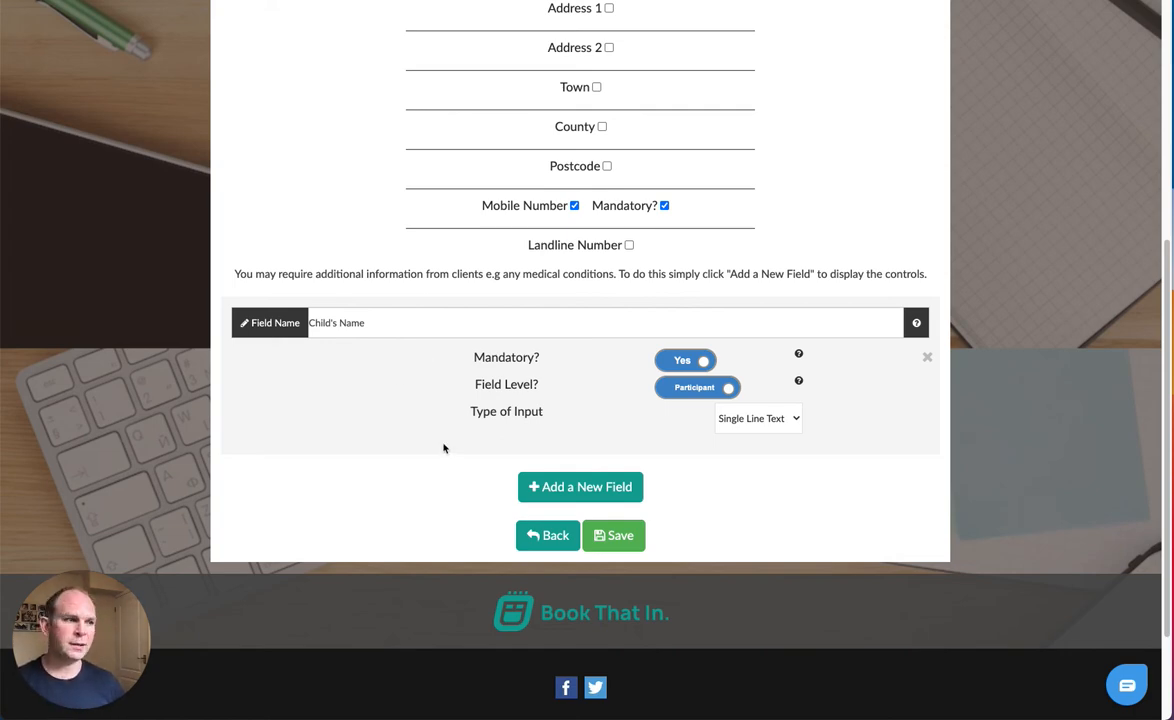
mouse_move(706, 423)
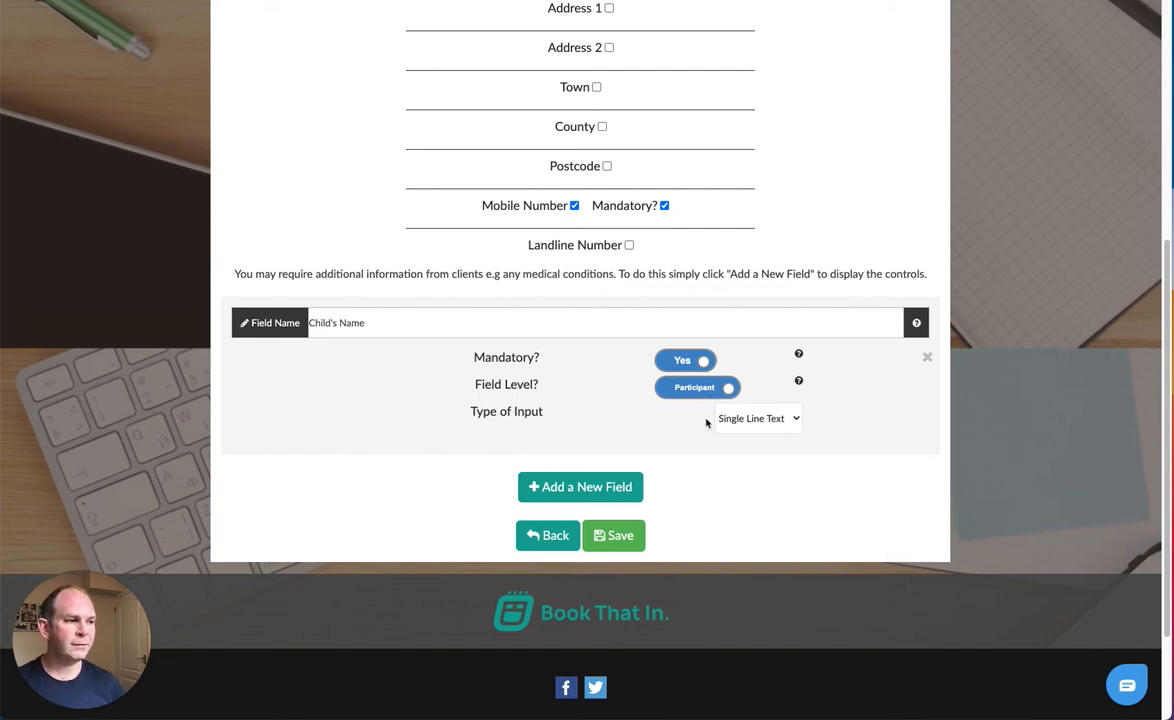
mouse_move(782, 425)
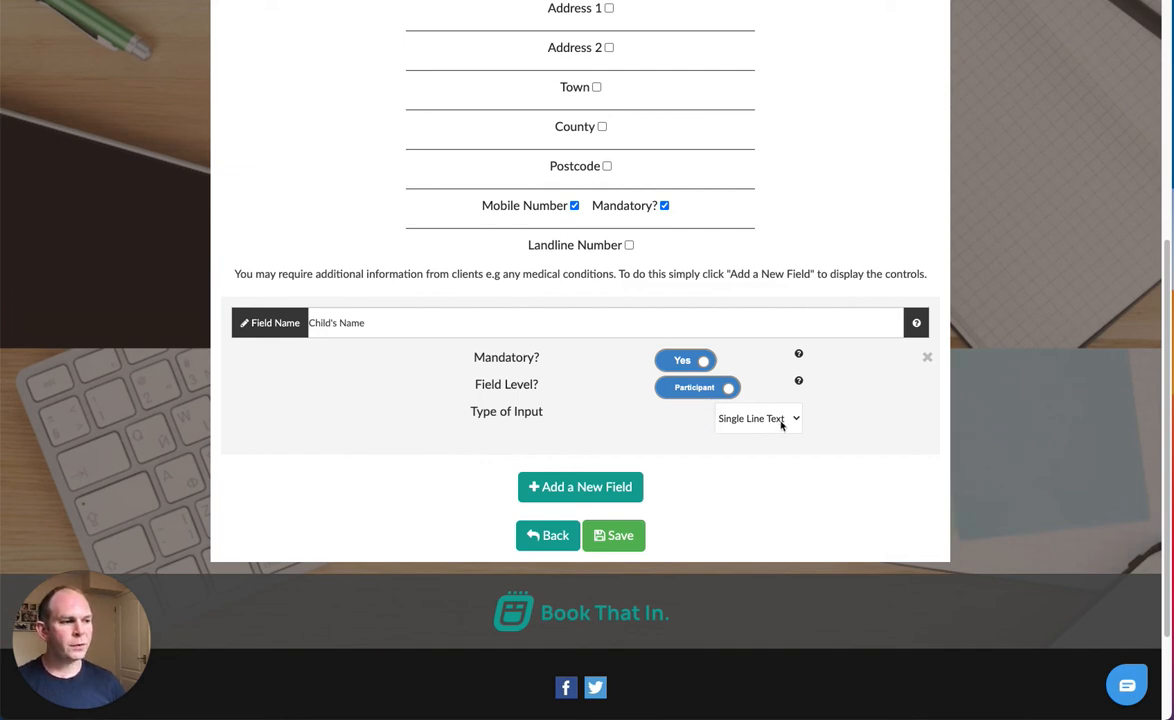
click(757, 418)
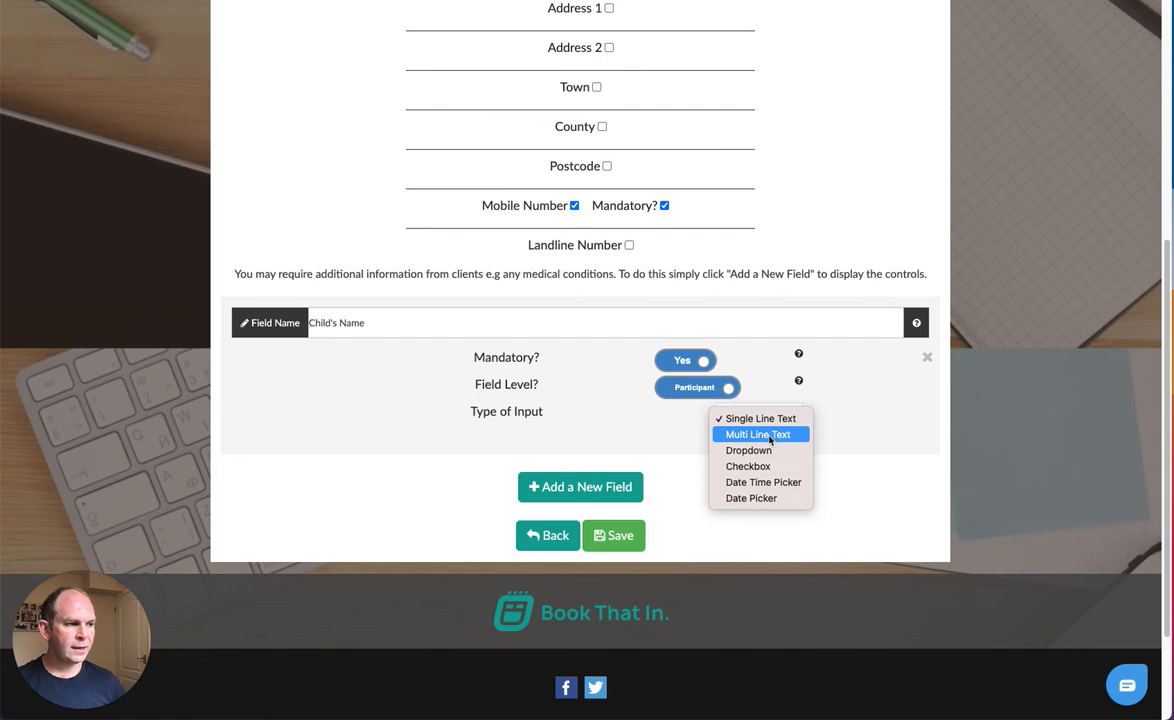
click(757, 418)
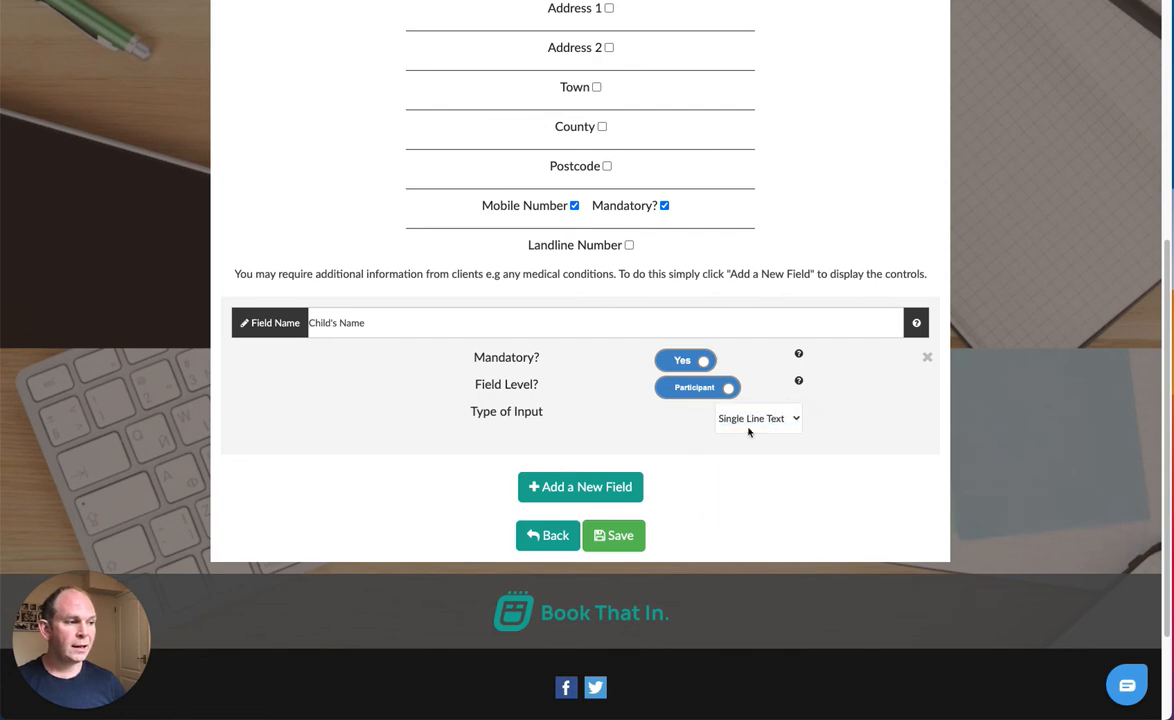
mouse_move(426, 369)
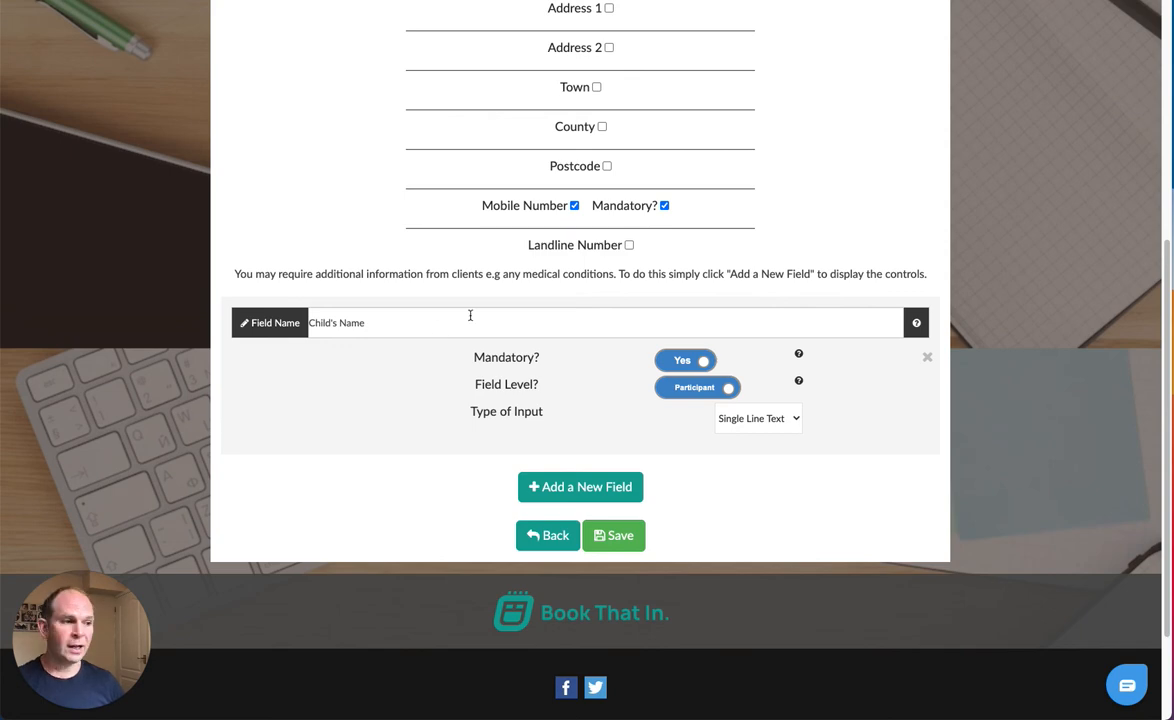
- Add a mandatory participant-level 'Child's DOB' date-picker field, then add another blank field
click(580, 487)
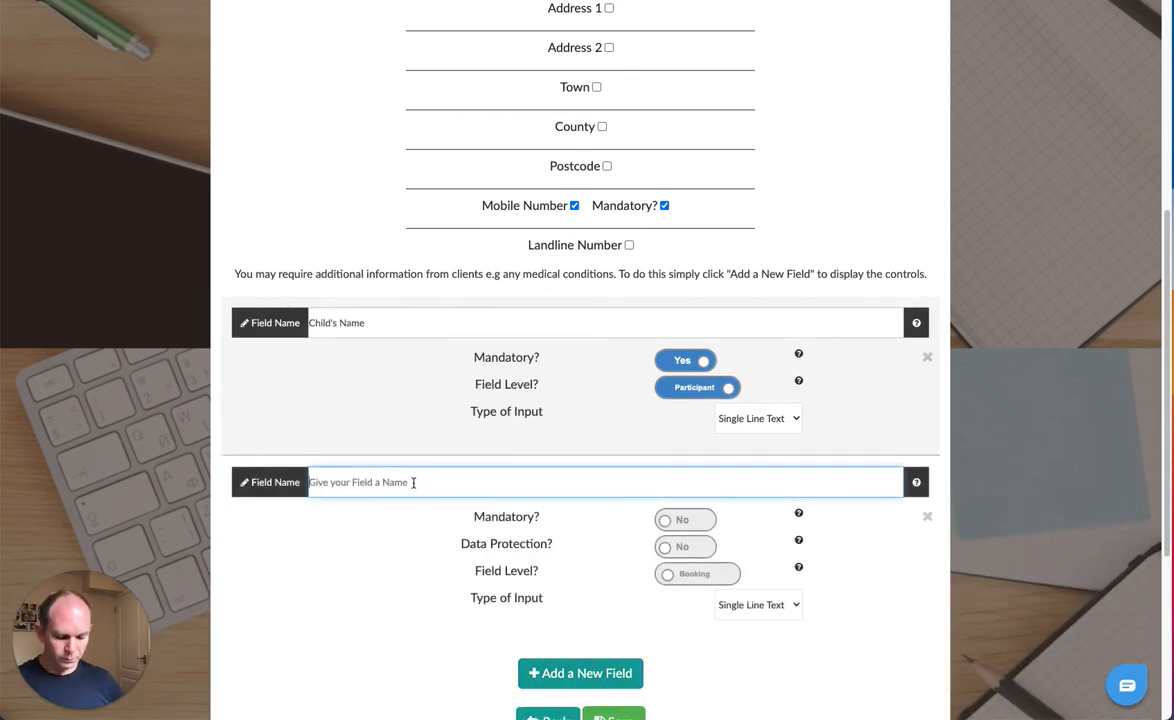
text(C)
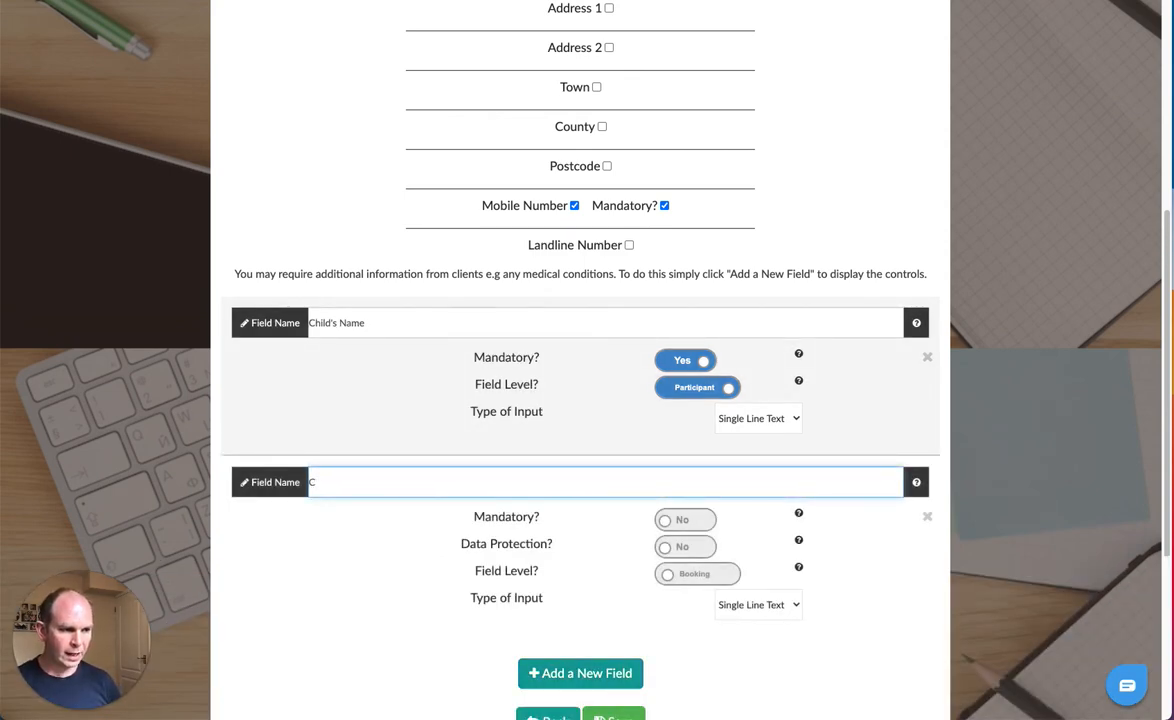
text(hild's D)
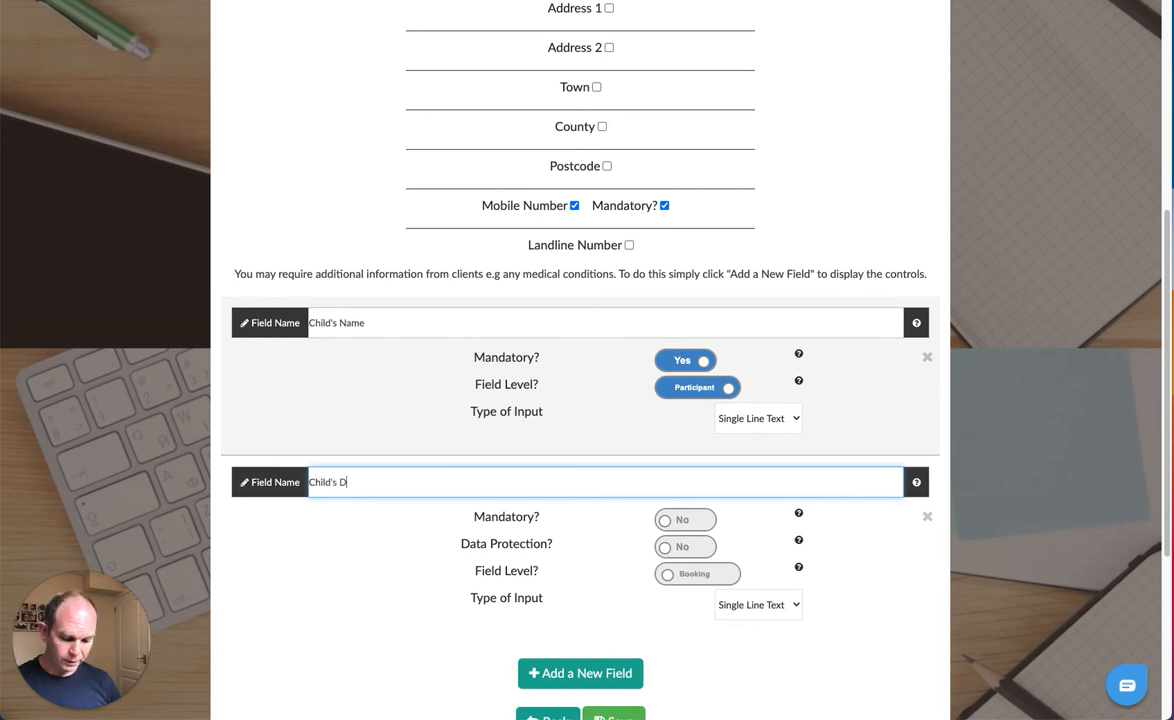
text(OB)
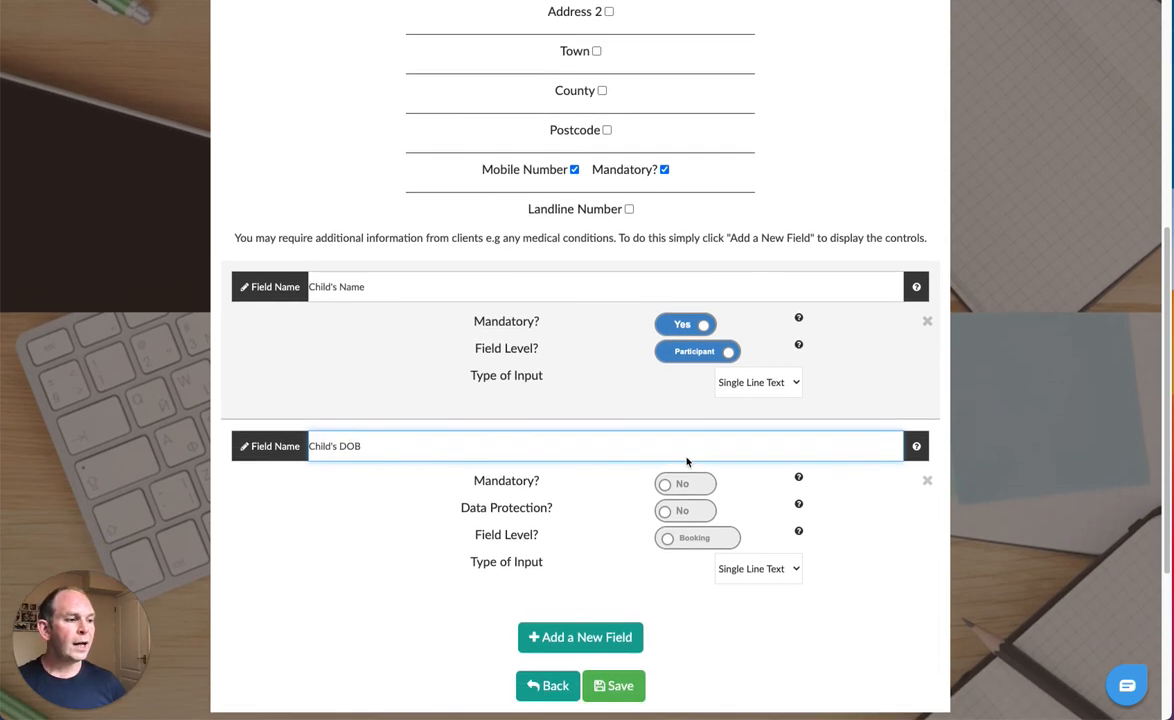
click(685, 484)
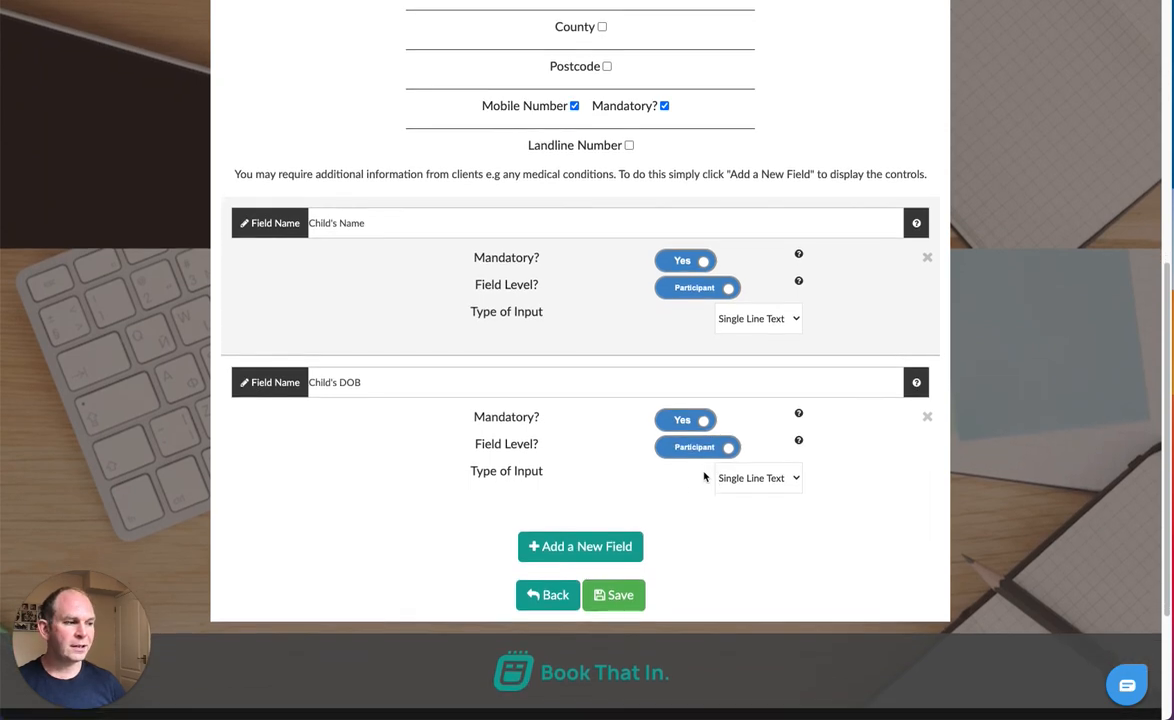
click(757, 477)
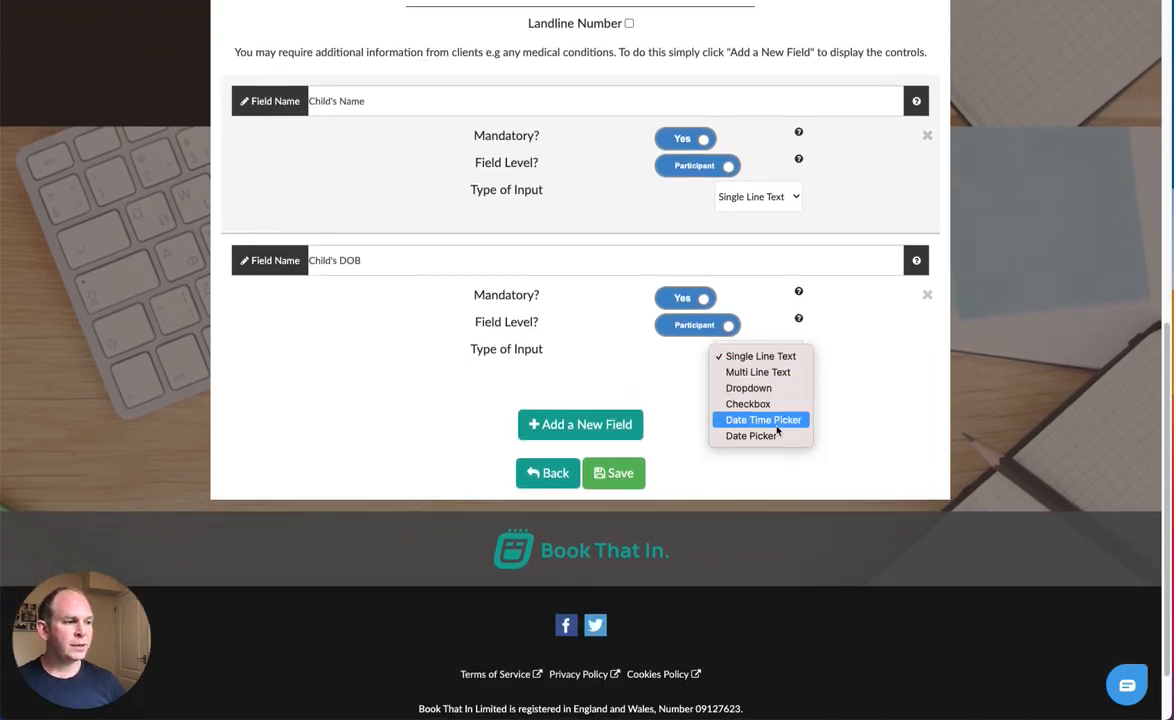
click(750, 435)
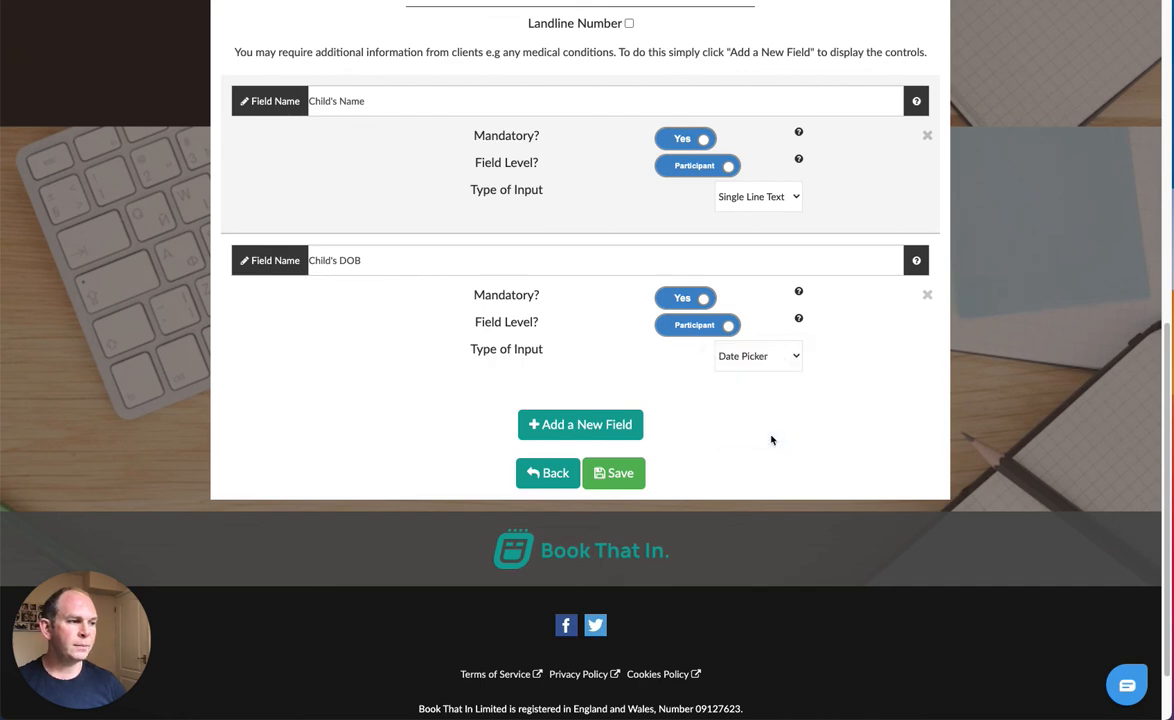
click(580, 424)
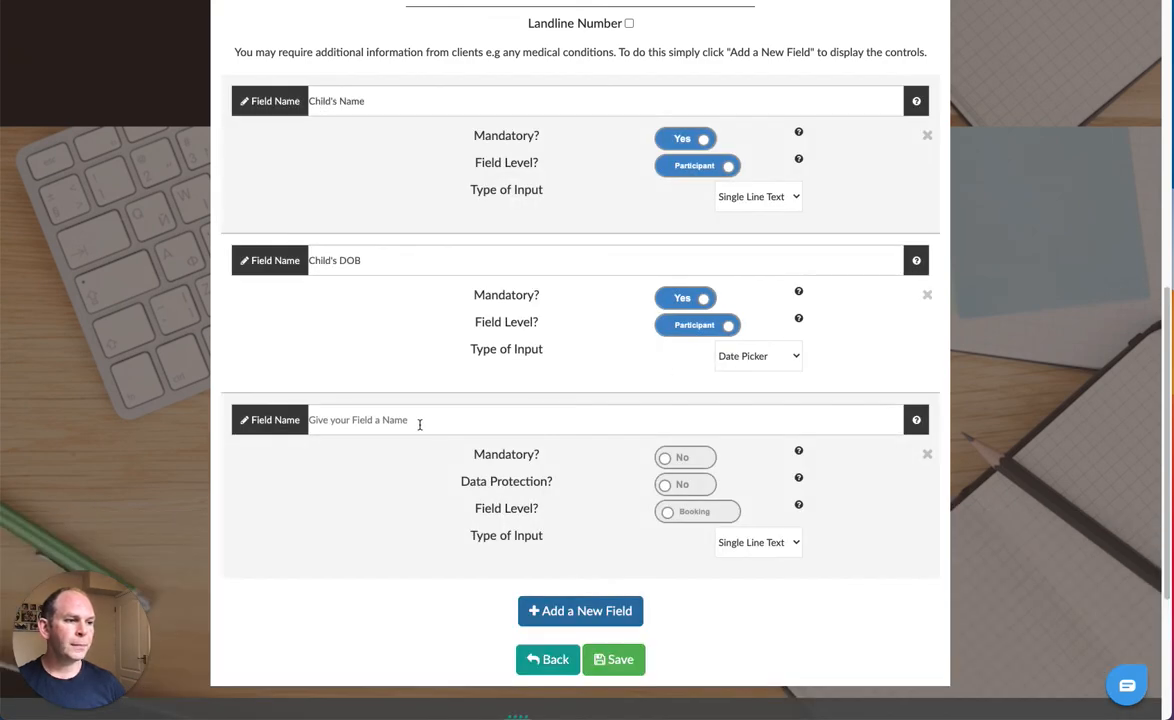
- Name the third field 'Happy to take photos?' and make it a mandatory dropdown
click(600, 419)
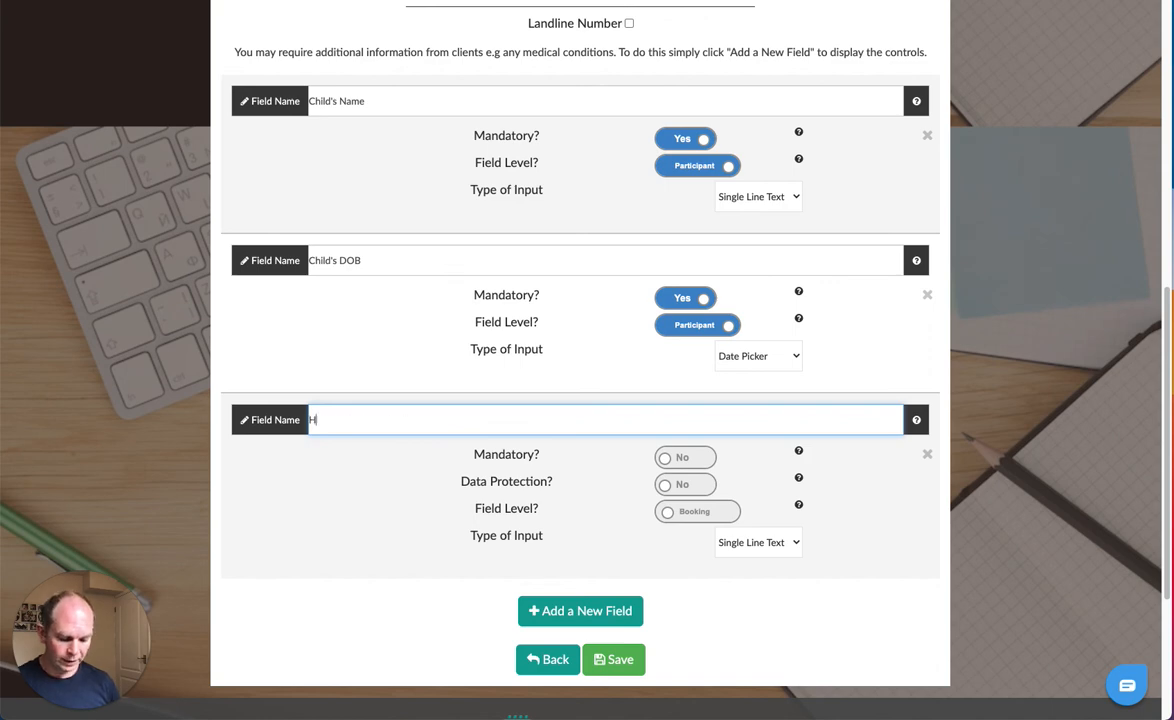
text(appy to take photo)
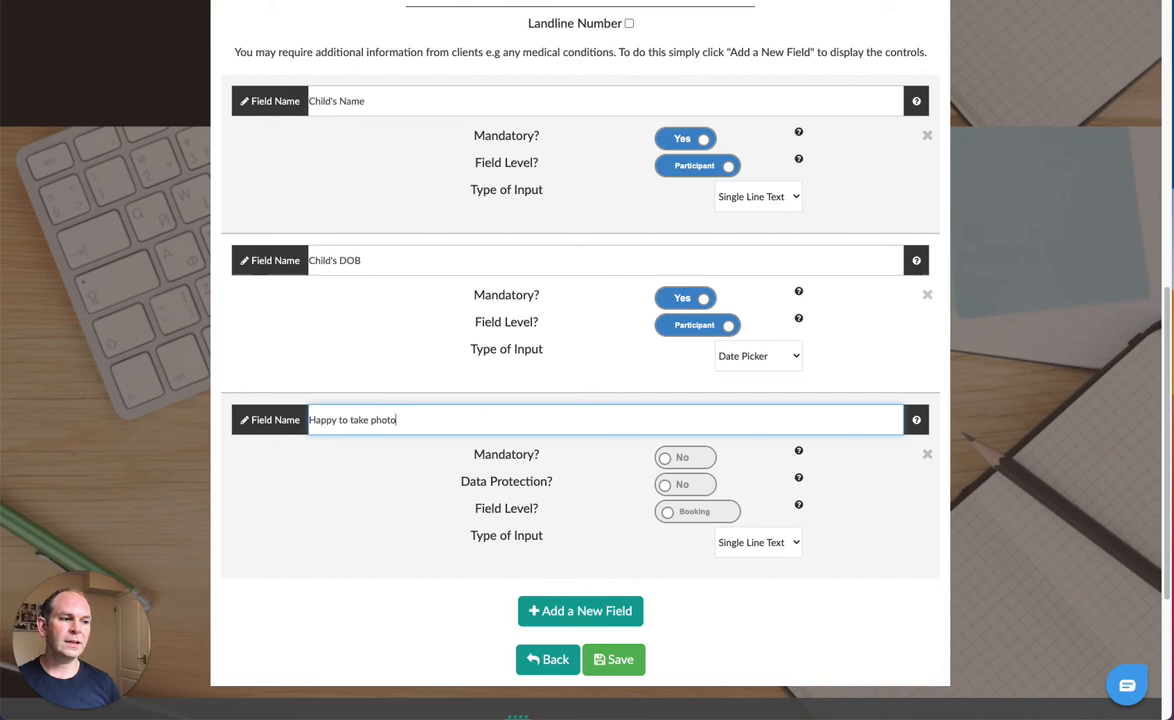
text(s?)
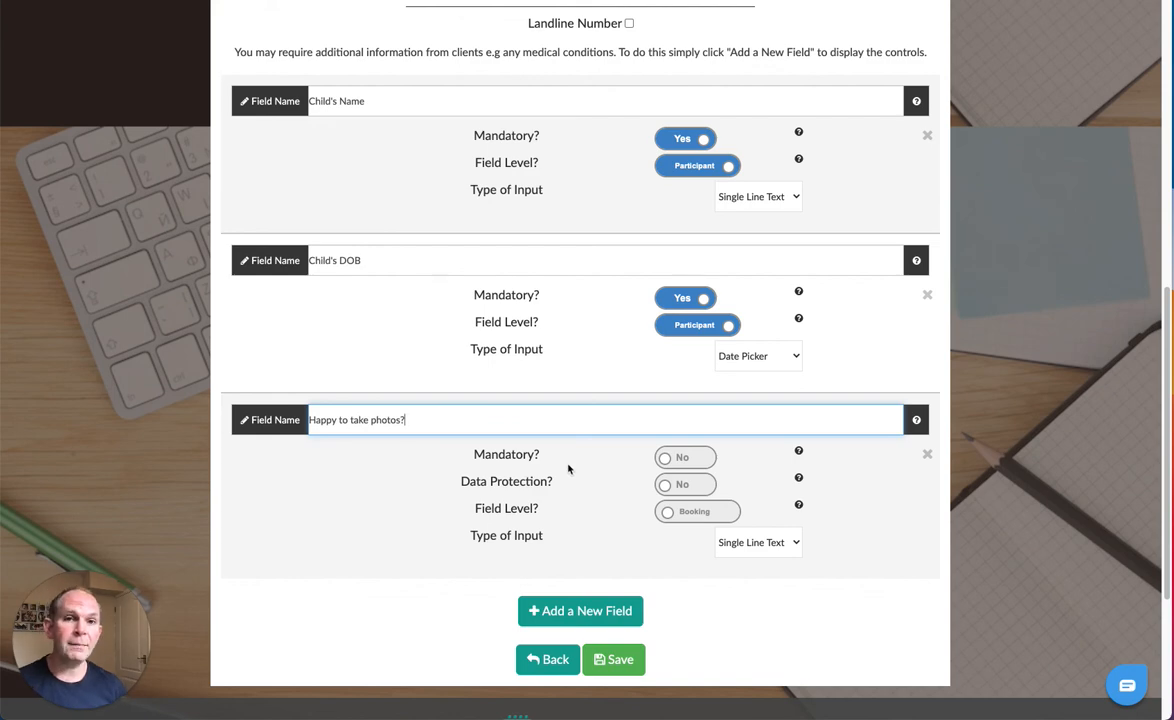
mouse_move(629, 463)
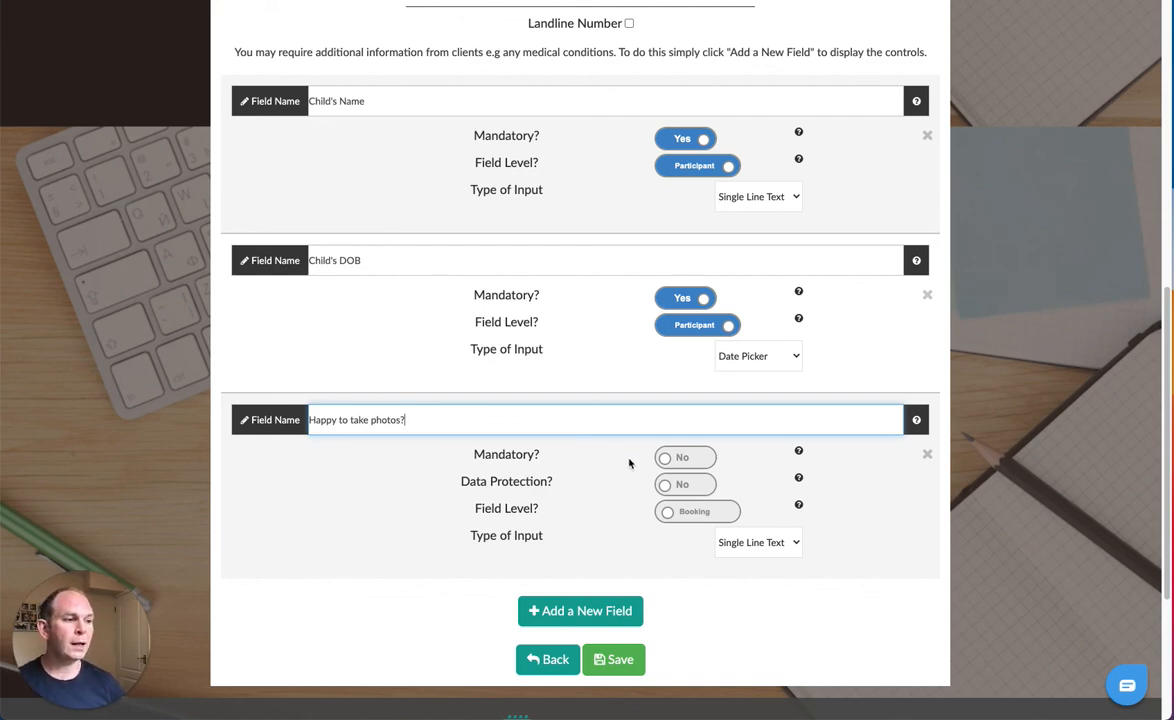
mouse_move(685, 457)
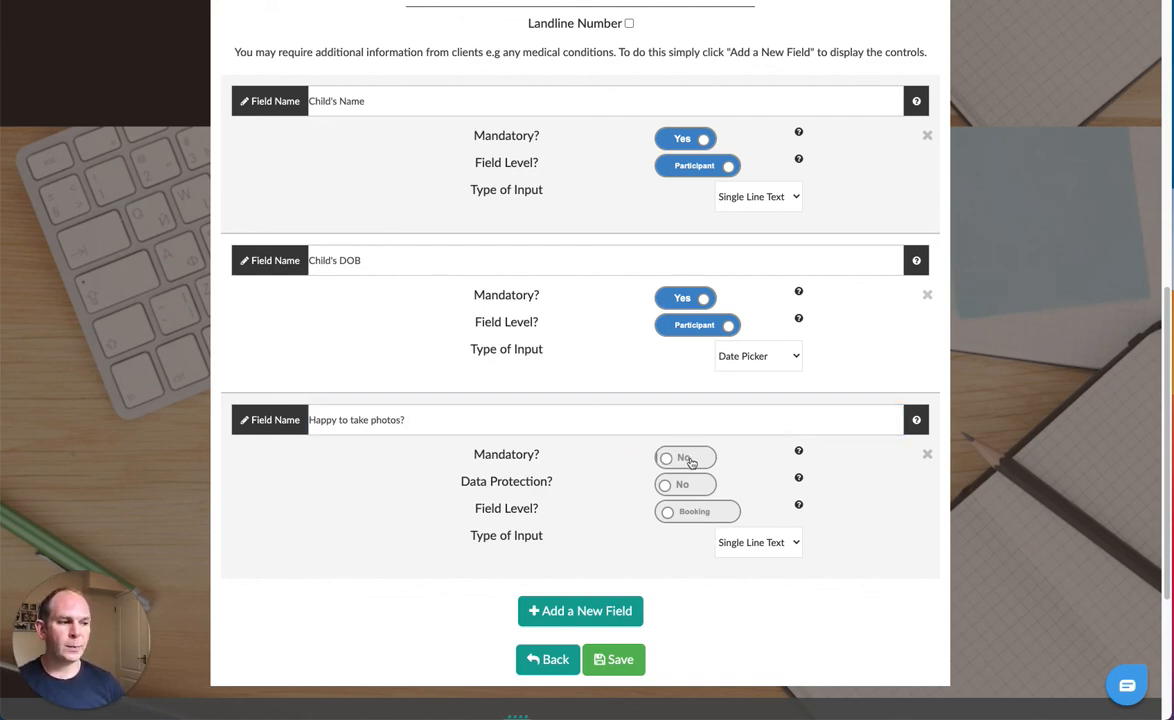
click(685, 457)
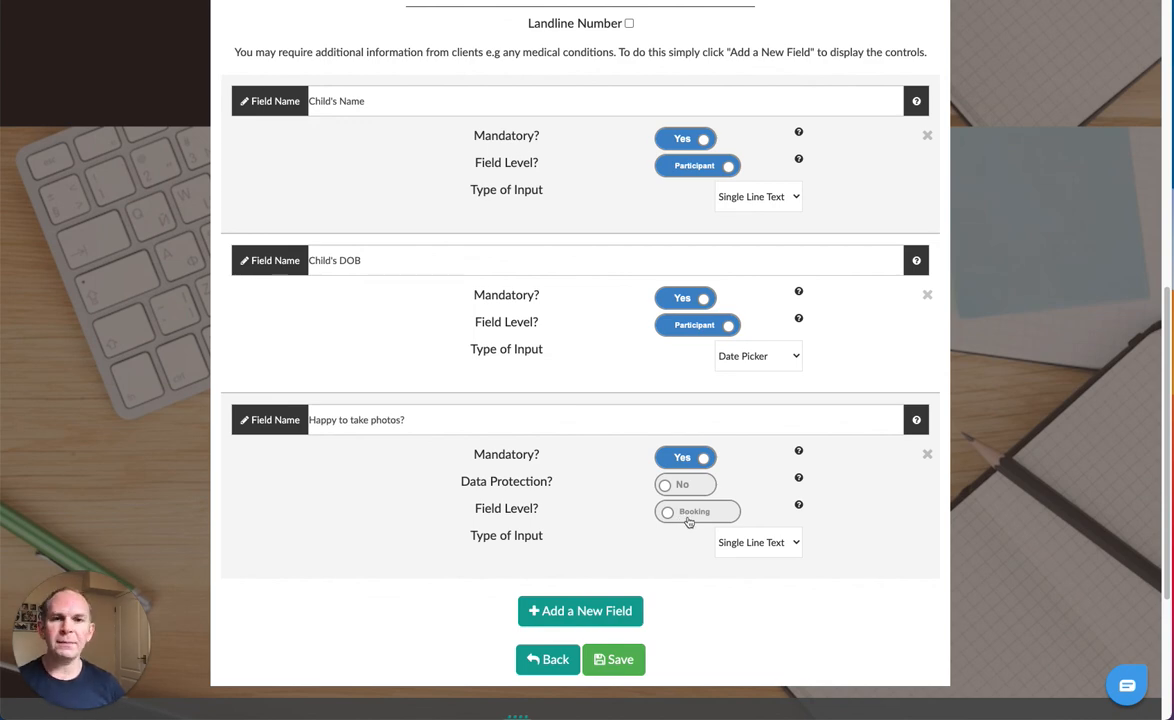
mouse_move(715, 529)
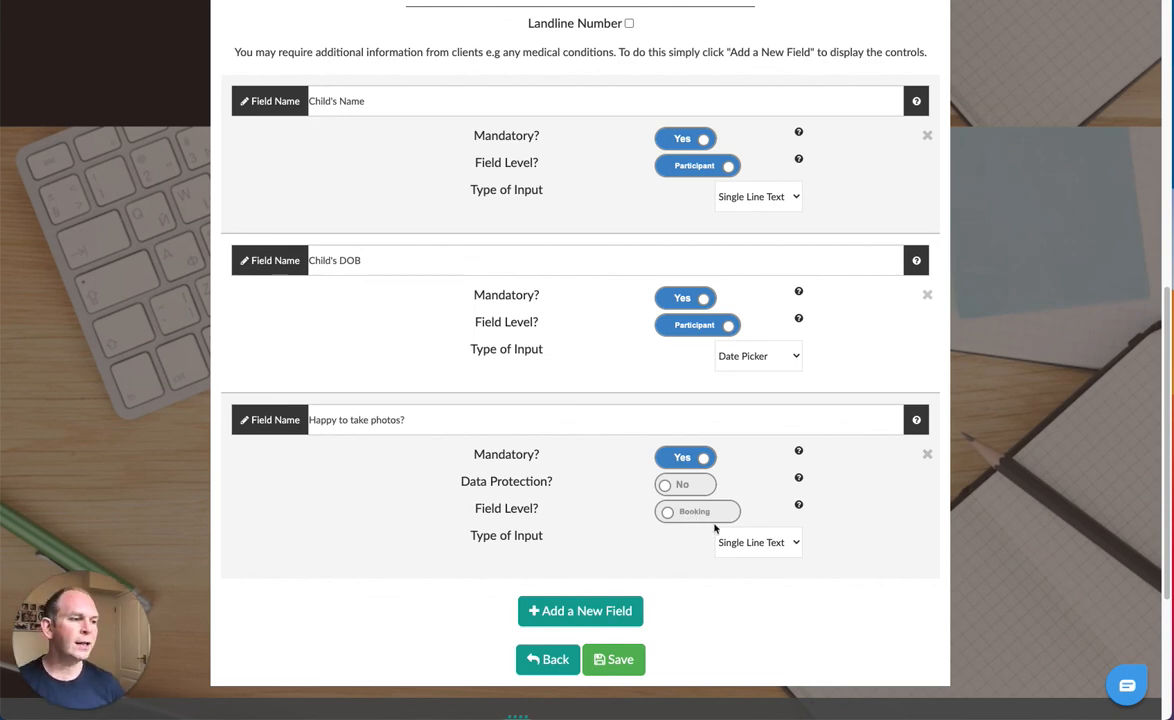
click(758, 542)
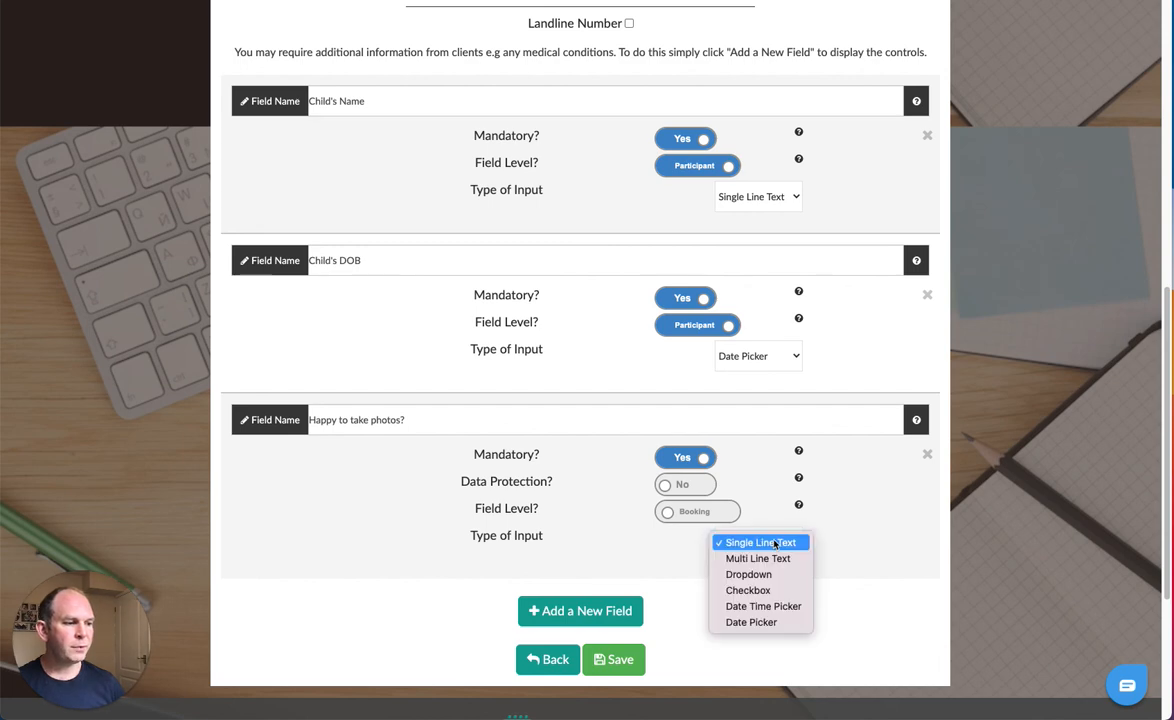
mouse_move(749, 574)
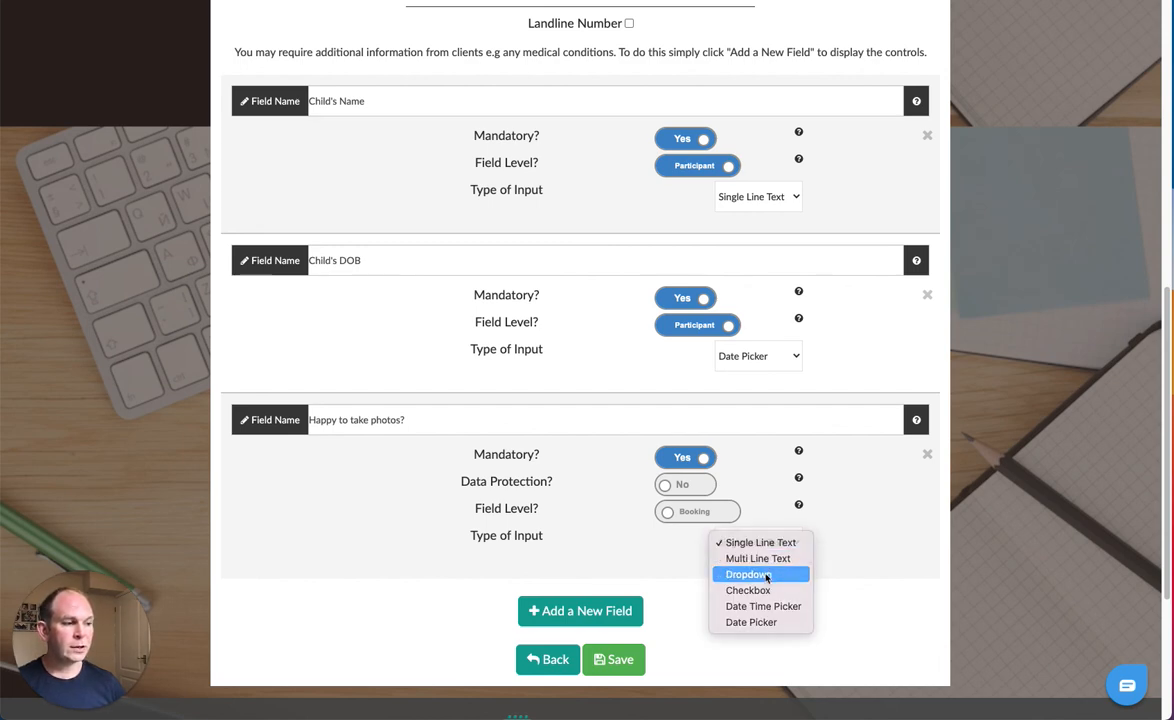
click(749, 574)
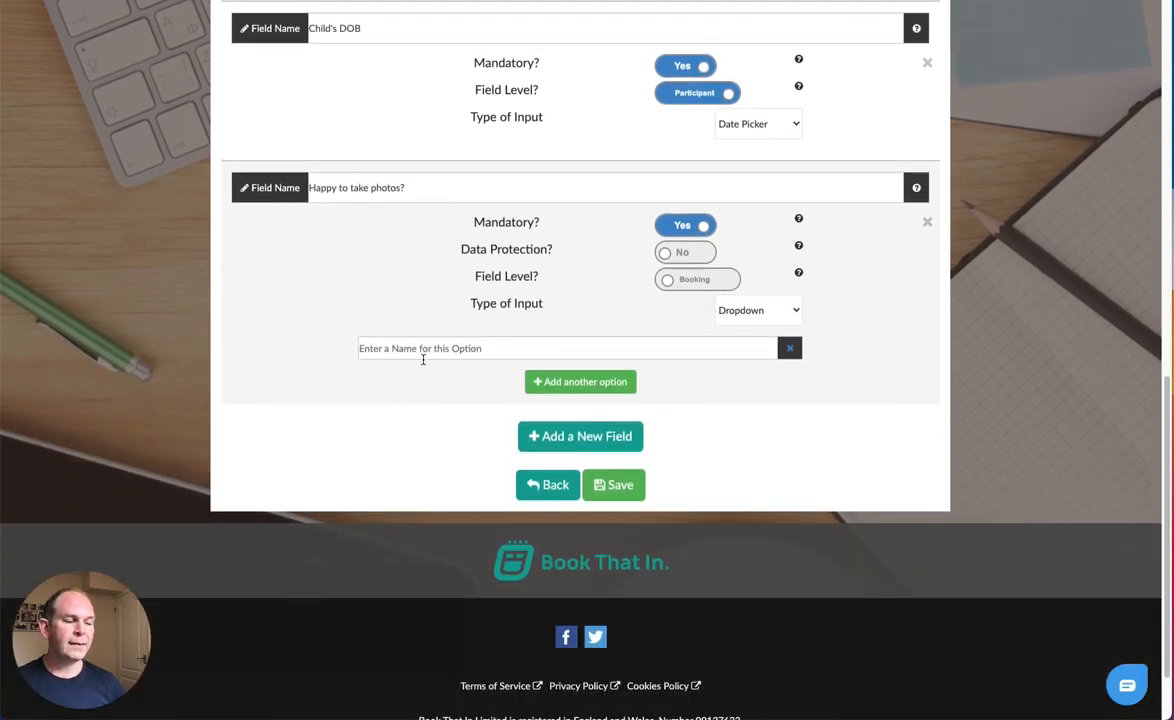
- Enter 'Yes' as the first dropdown option and add a second option for 'No'
click(567, 348)
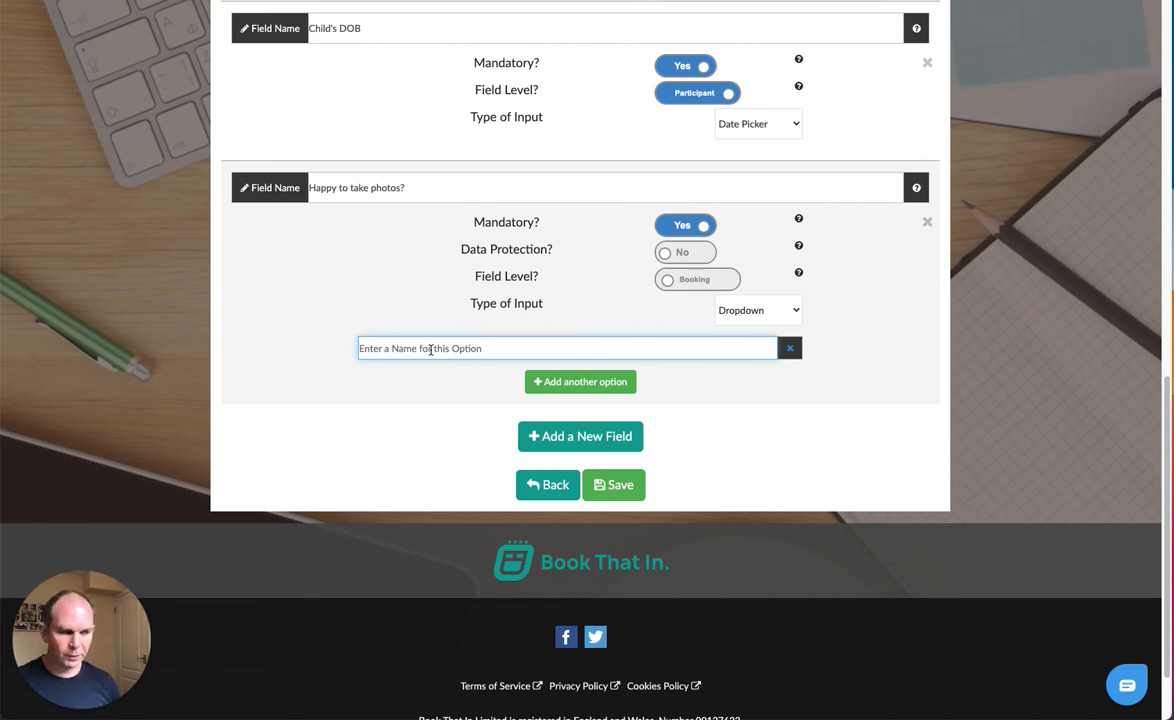
text(Yes)
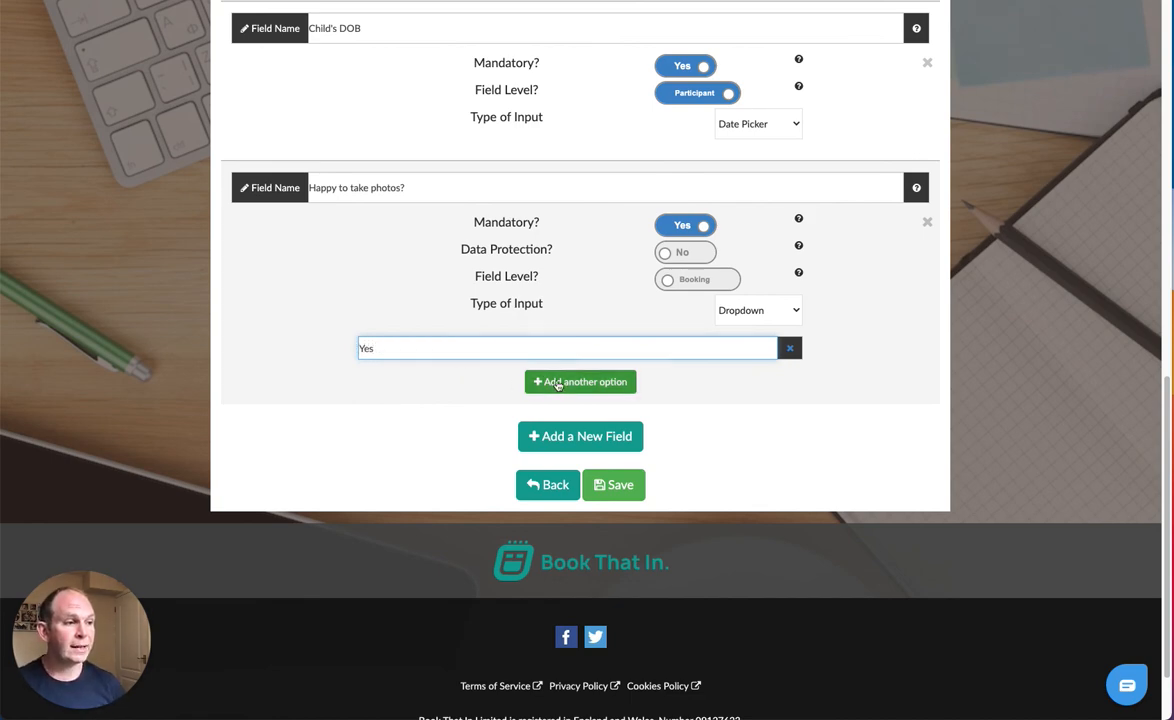
click(580, 381)
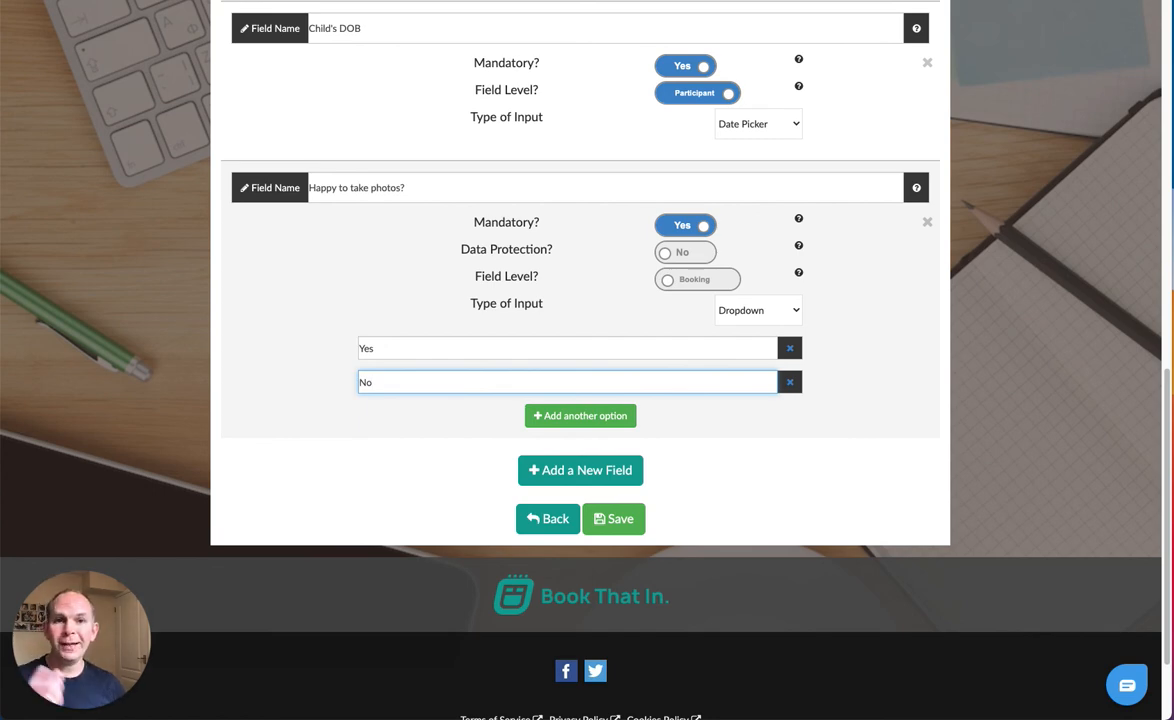
mouse_move(570, 470)
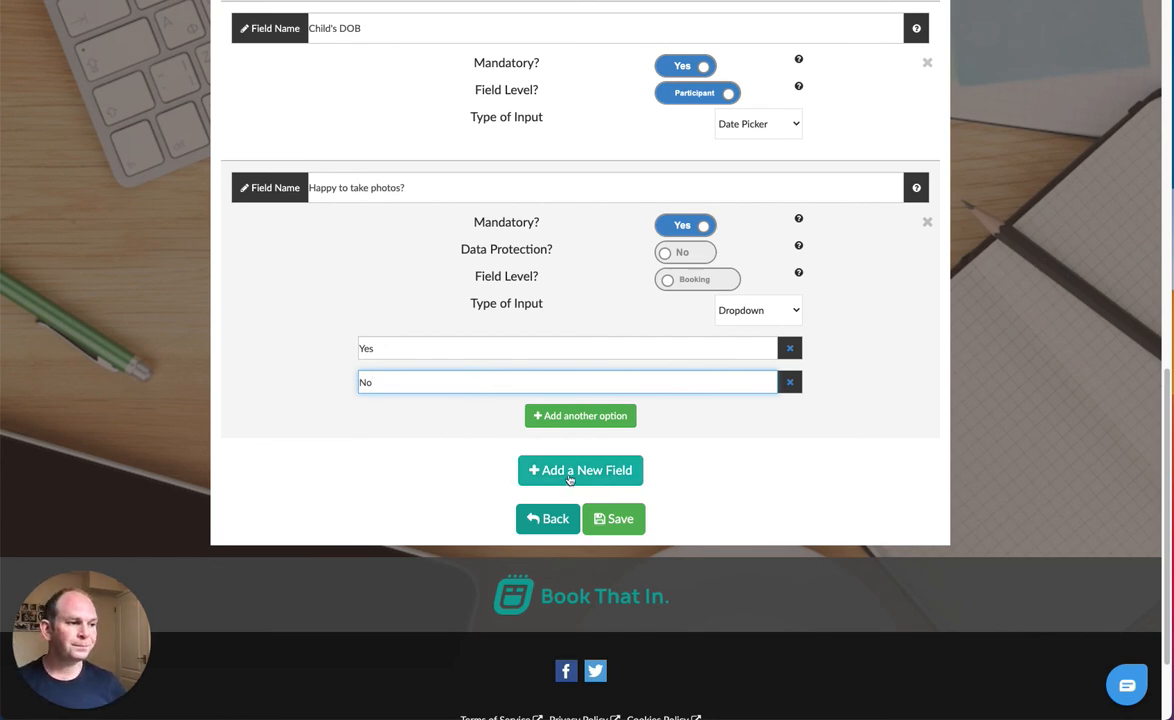
- Add an 'Opt in marketing emails?' field with Data Protection set to Yes
click(580, 470)
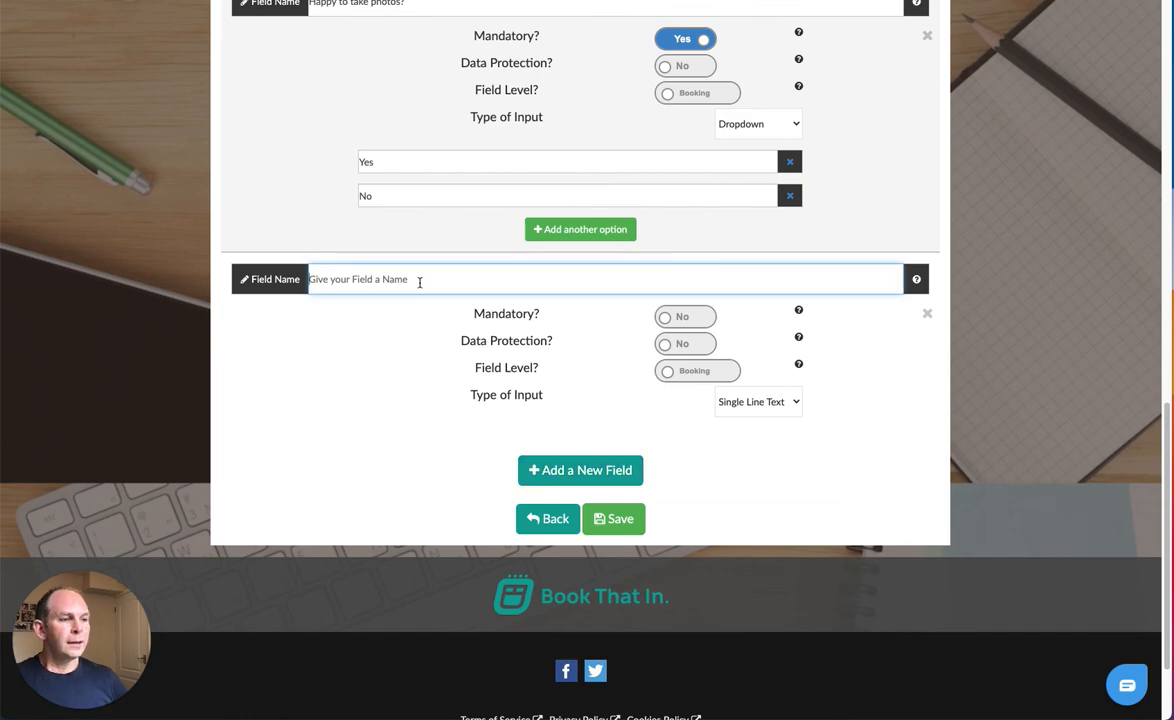
text(Opt in)
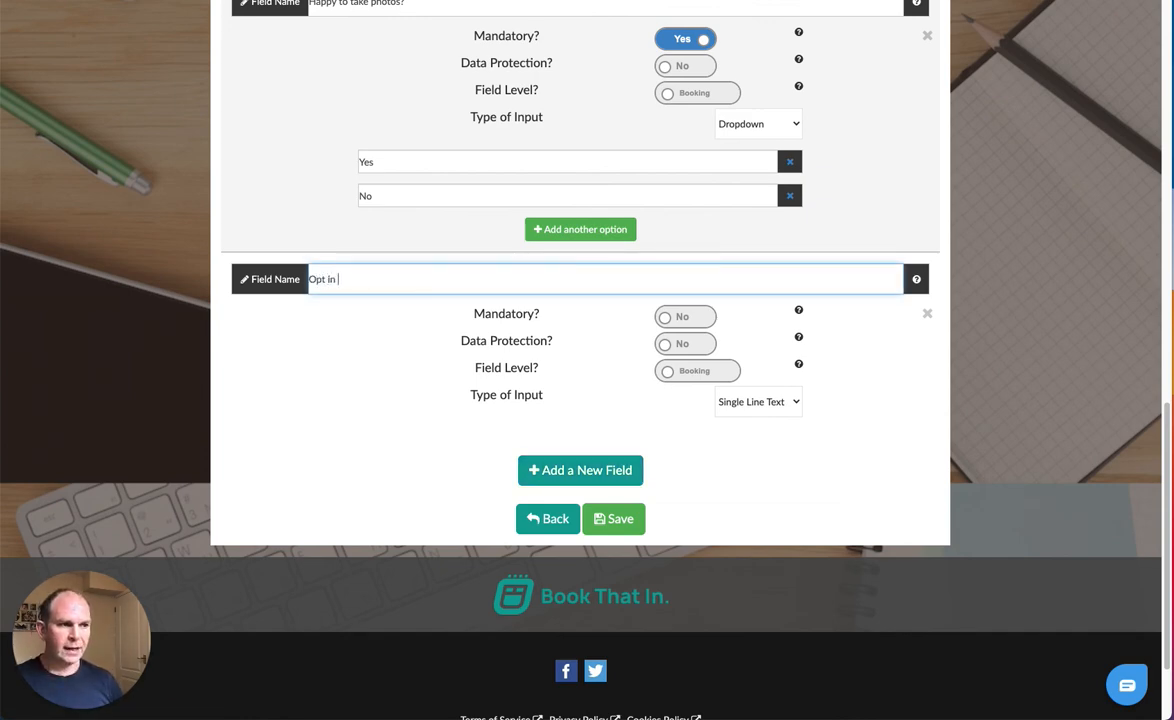
text(marketing)
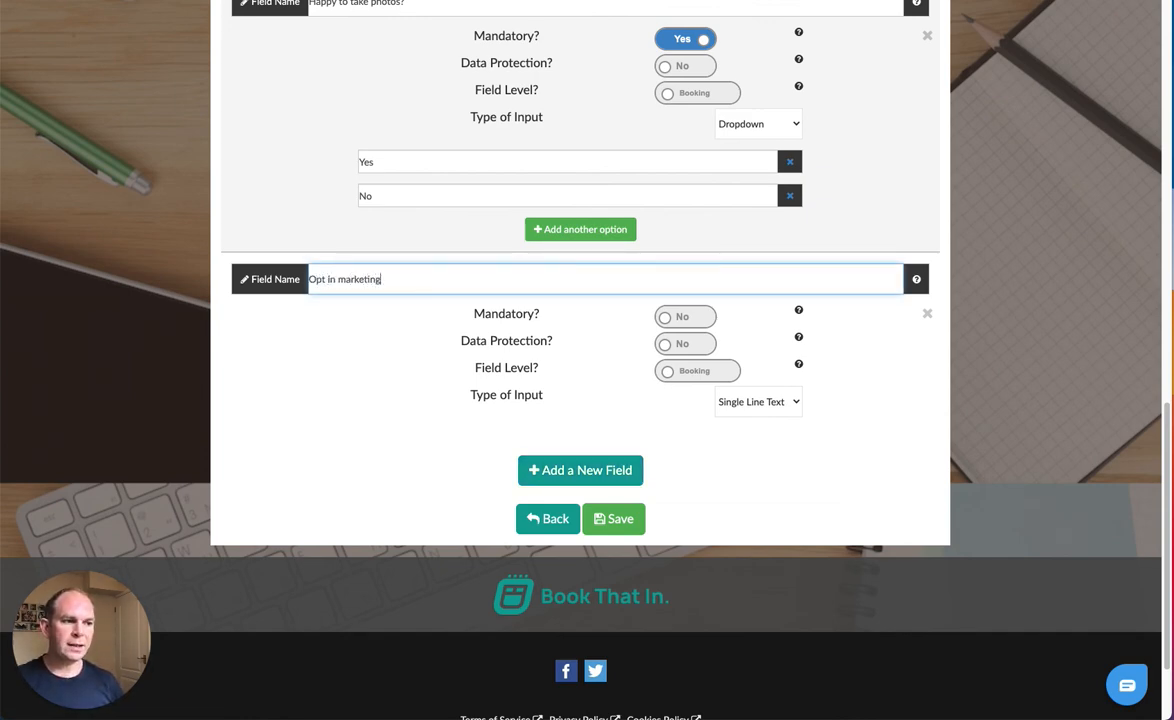
text(emails)
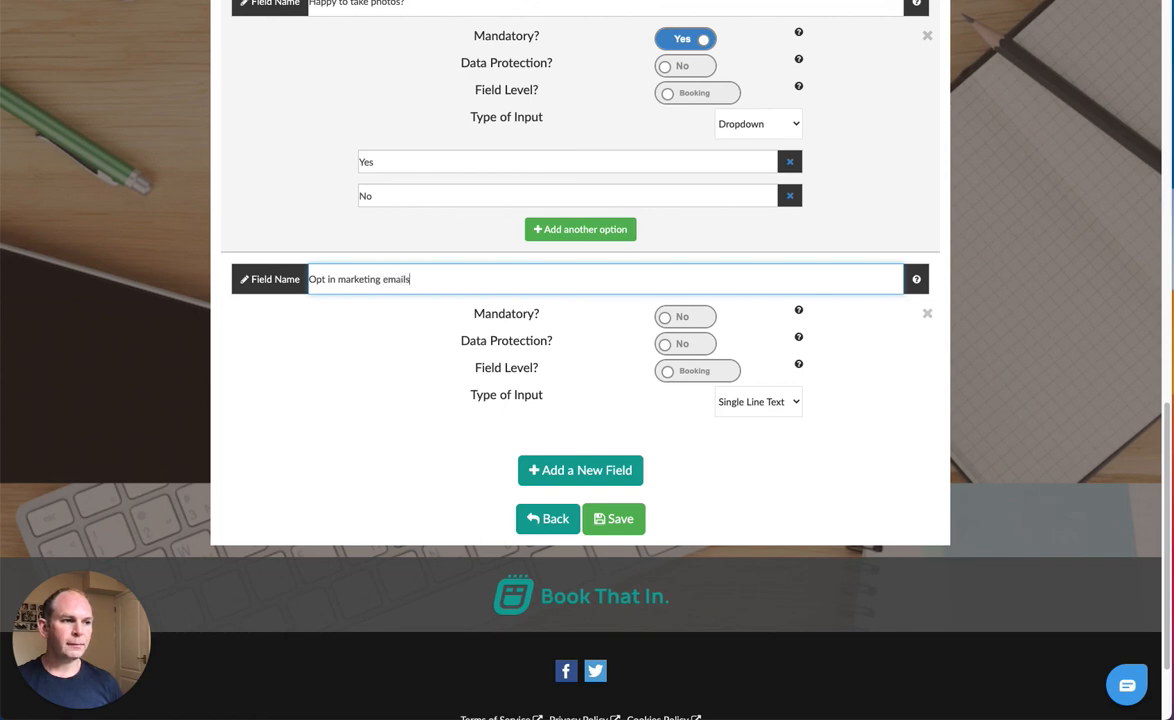
text(?)
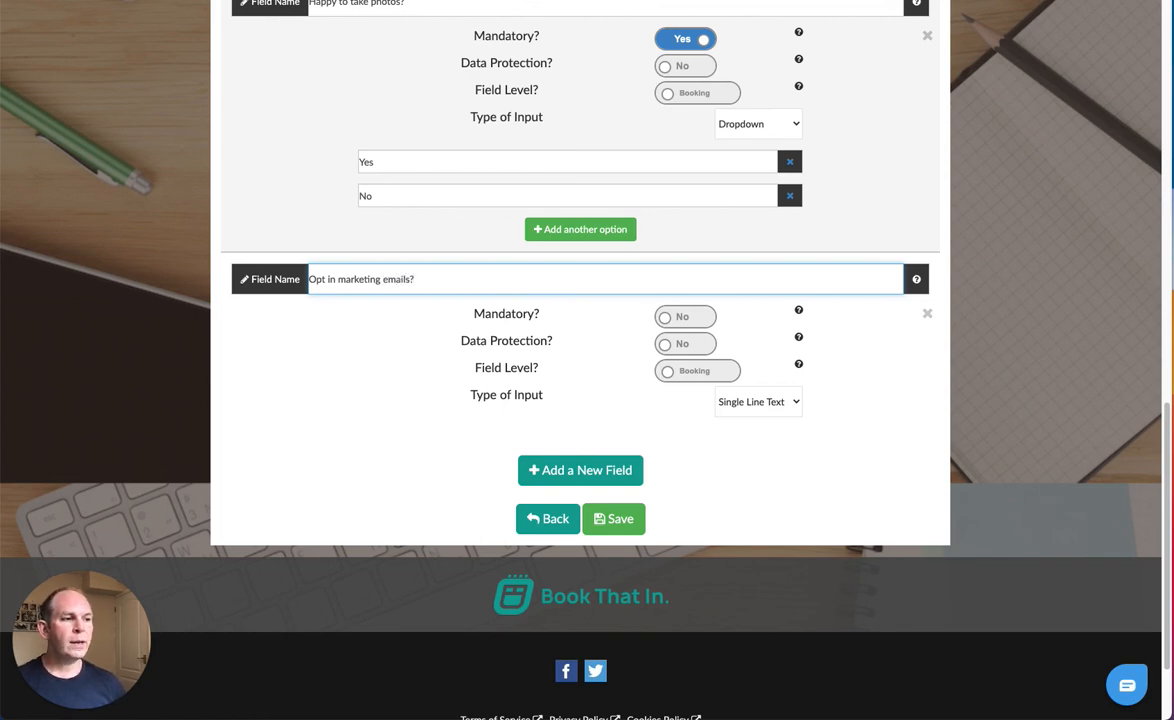
double_click(506, 340)
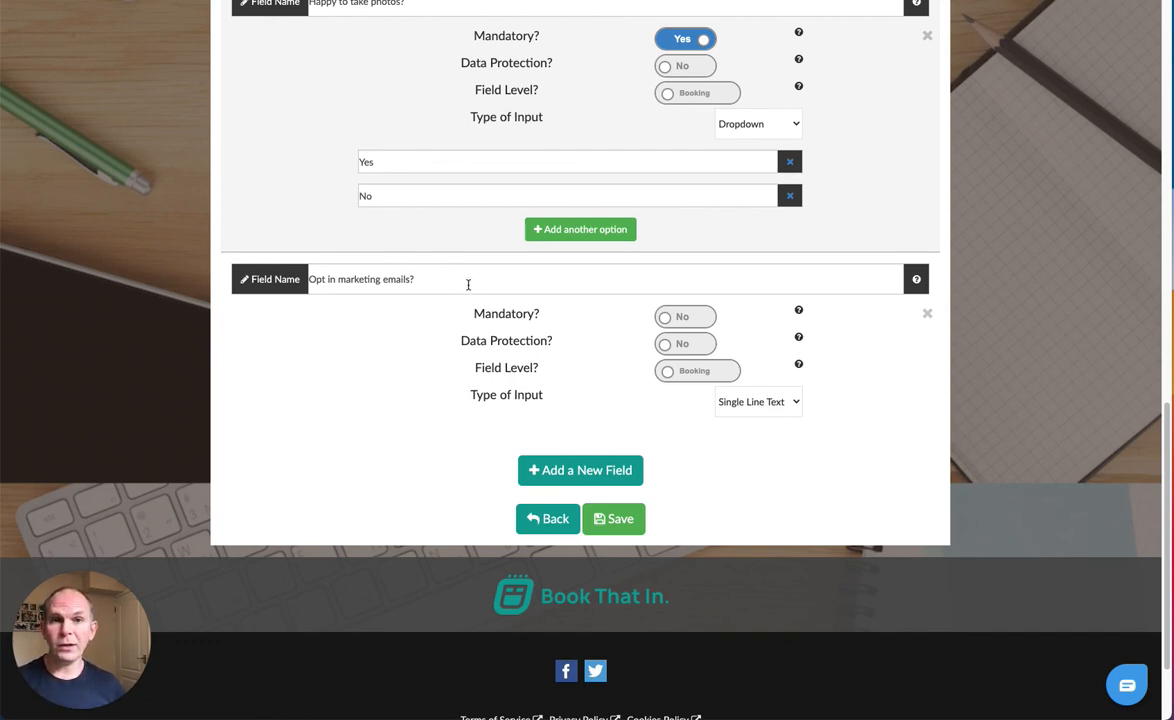
mouse_move(471, 318)
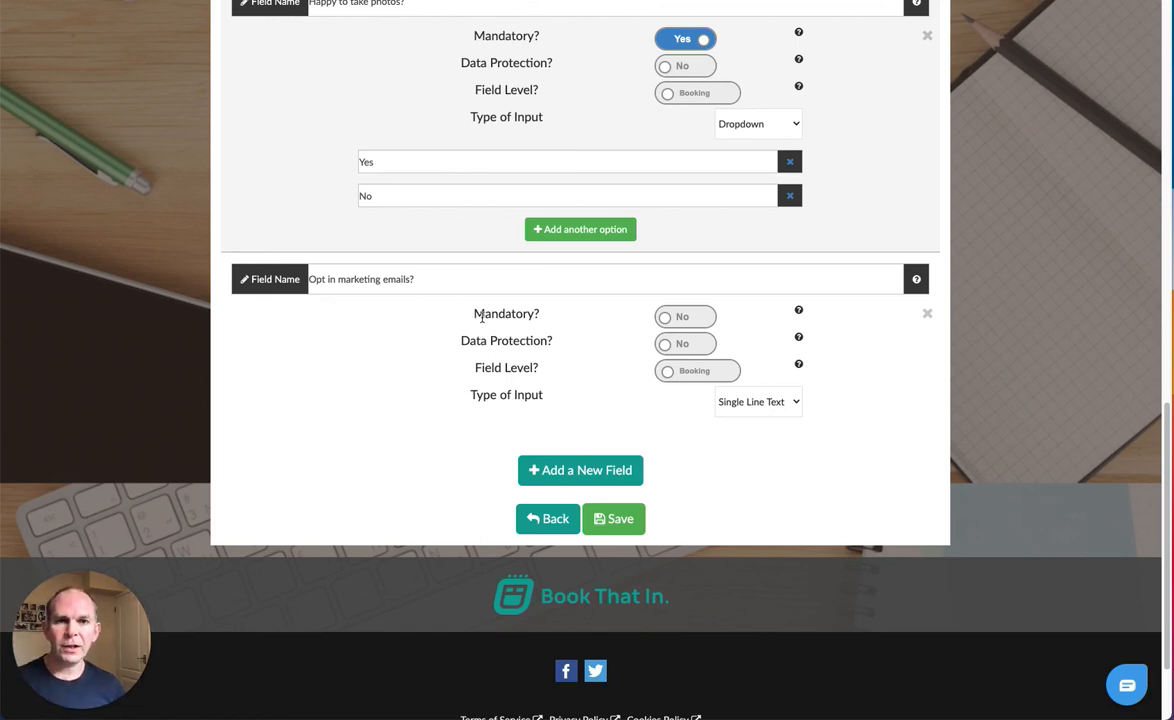
mouse_move(564, 406)
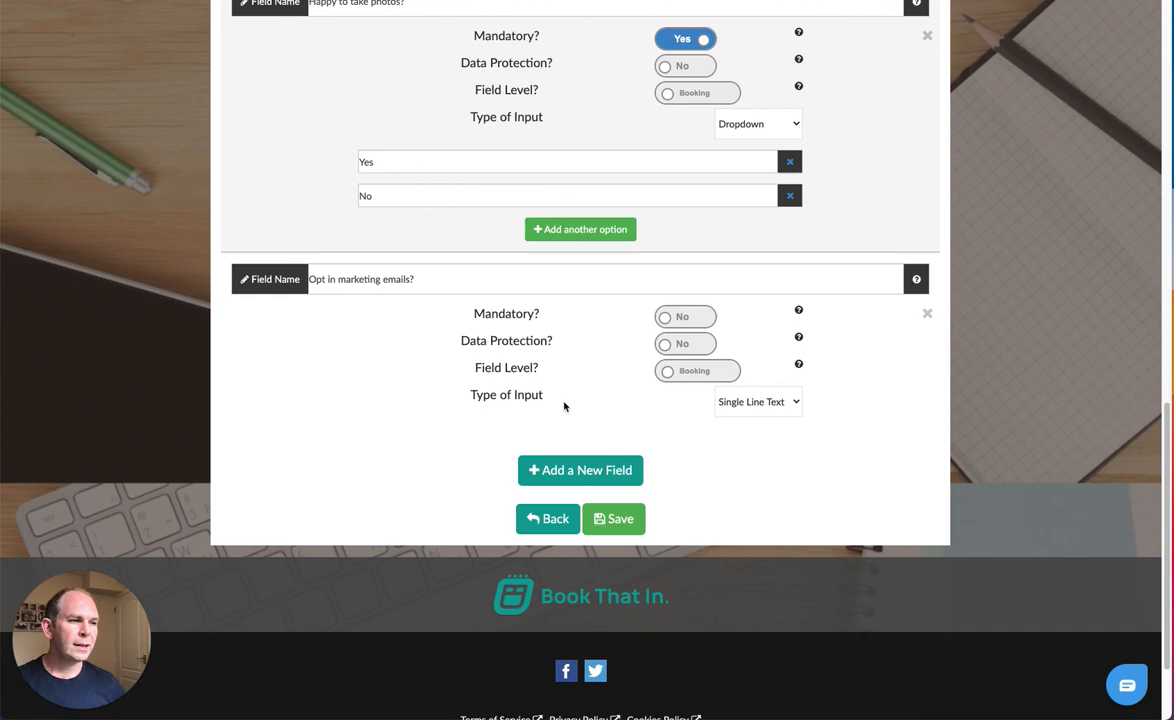
click(685, 343)
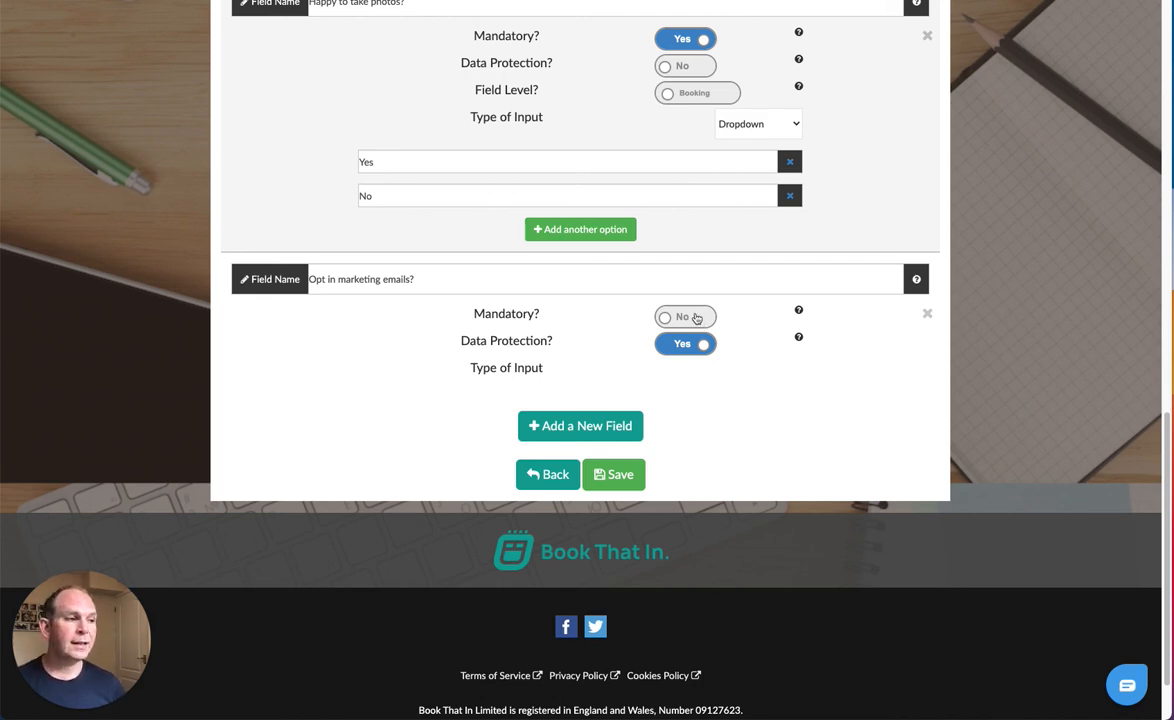
mouse_move(648, 461)
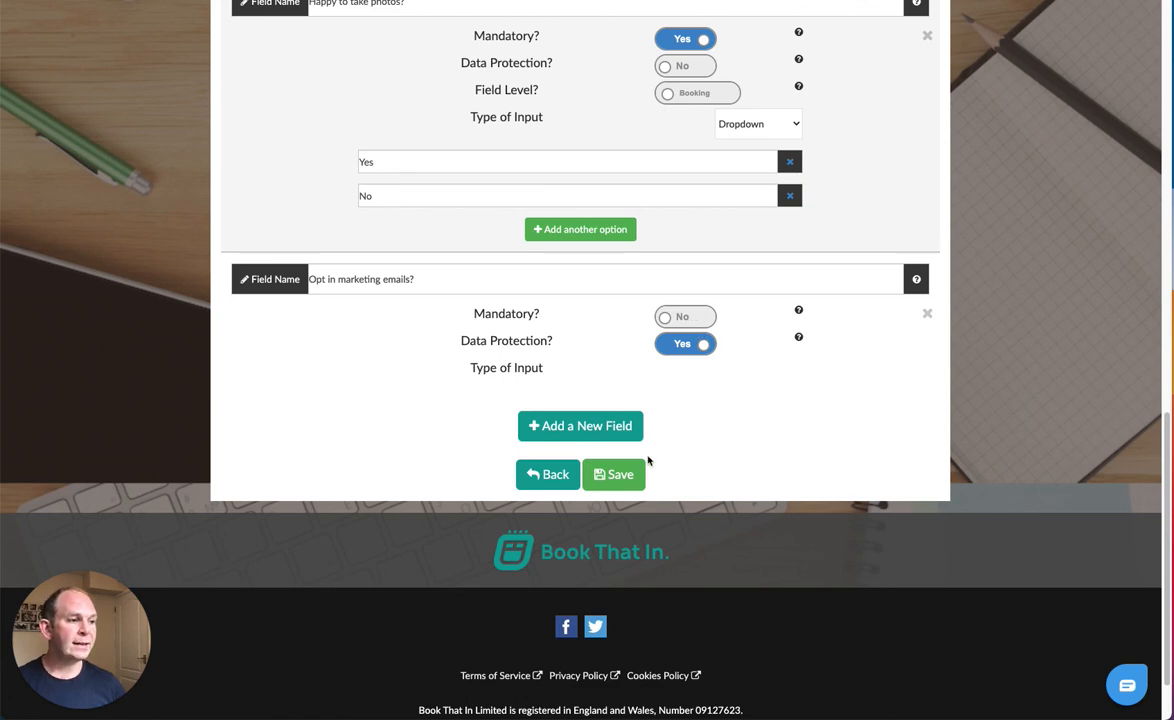
click(614, 474)
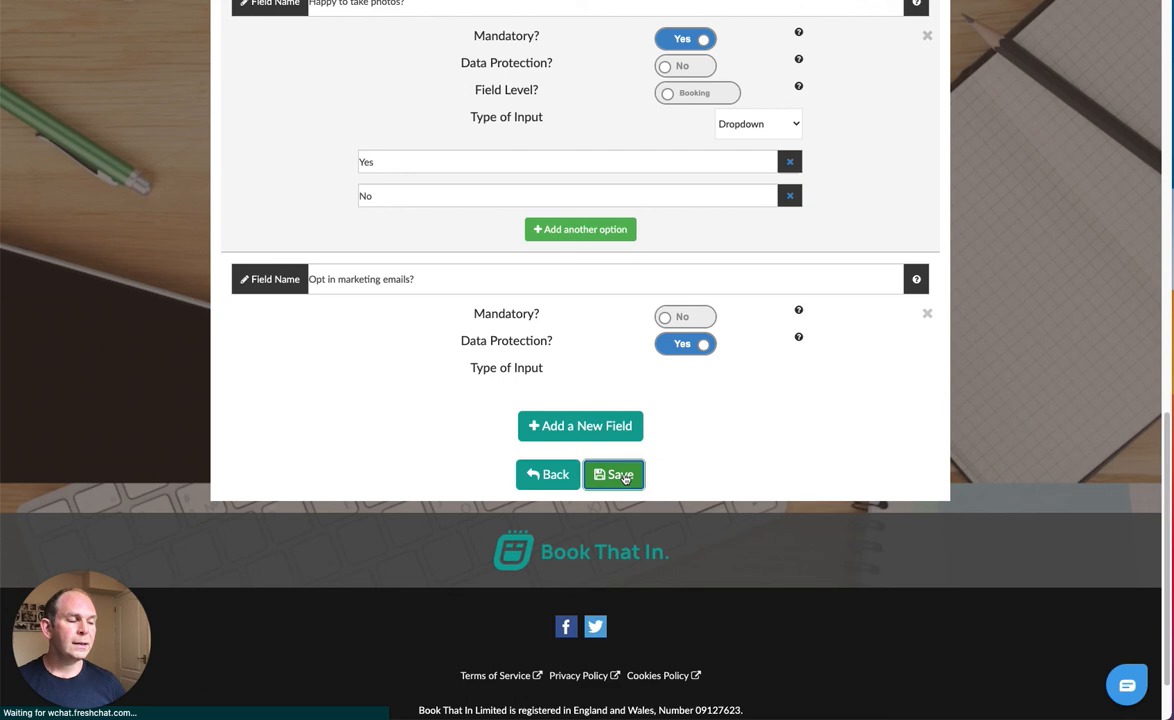
- Save Tim's Demo Company setup and scroll through the next-steps confirmation page
click(614, 474)
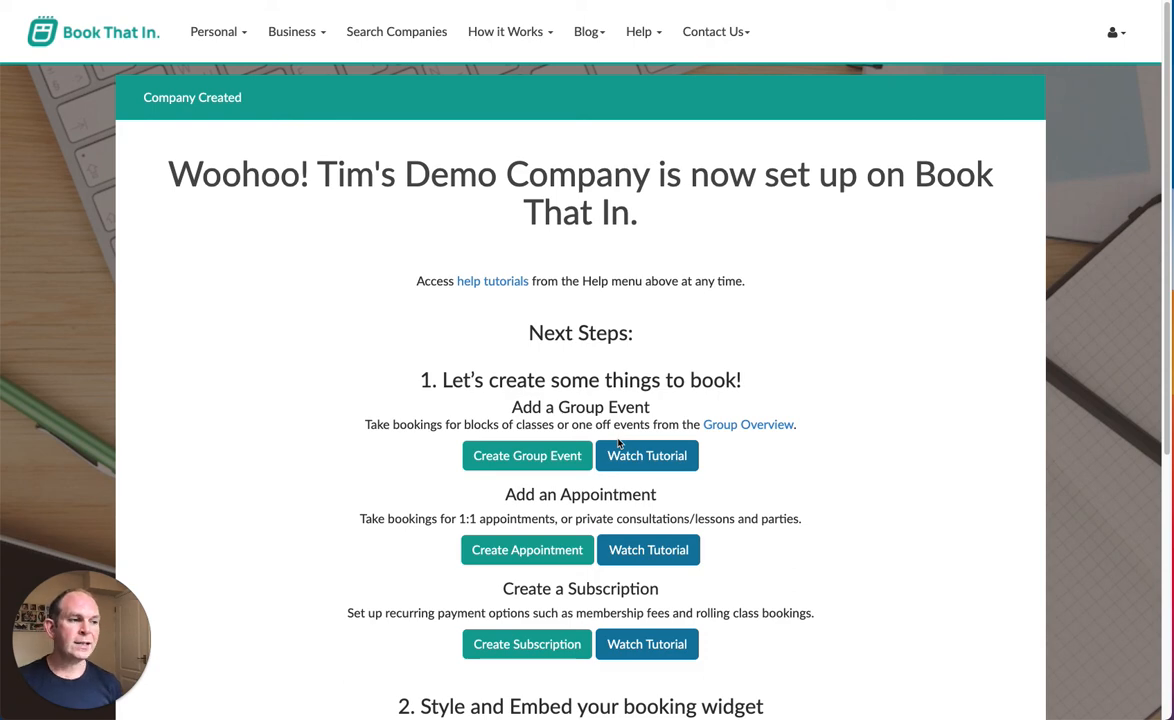
scroll(down, 3)
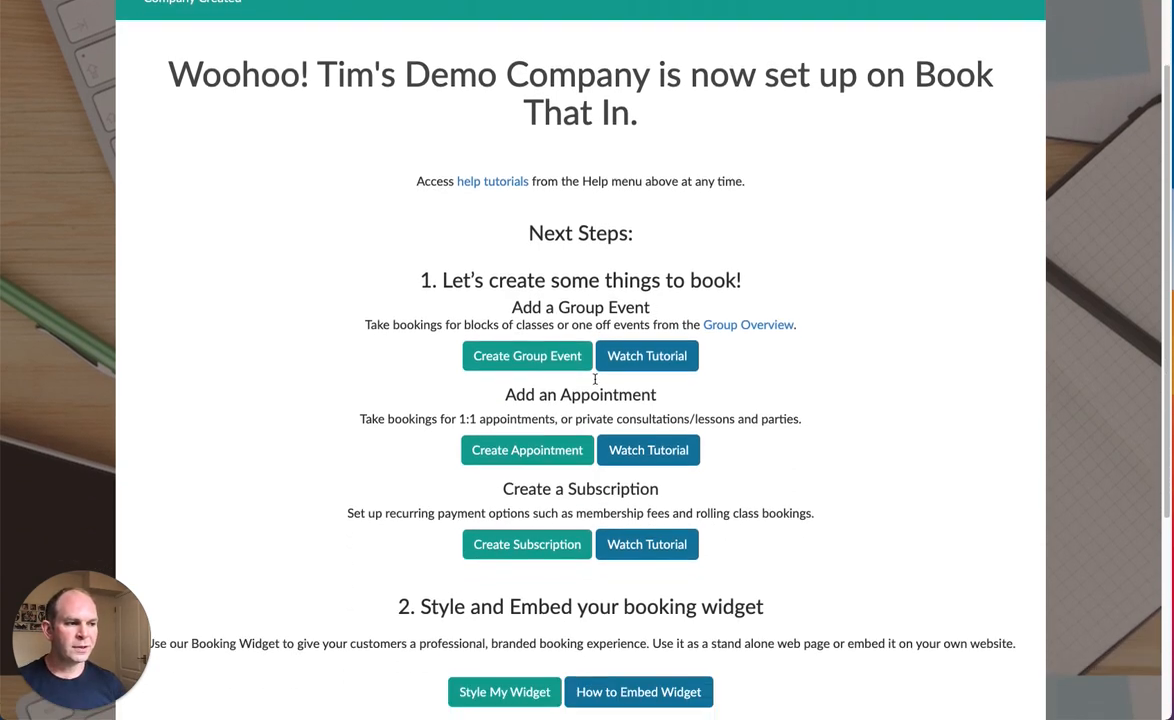
scroll(down, 3)
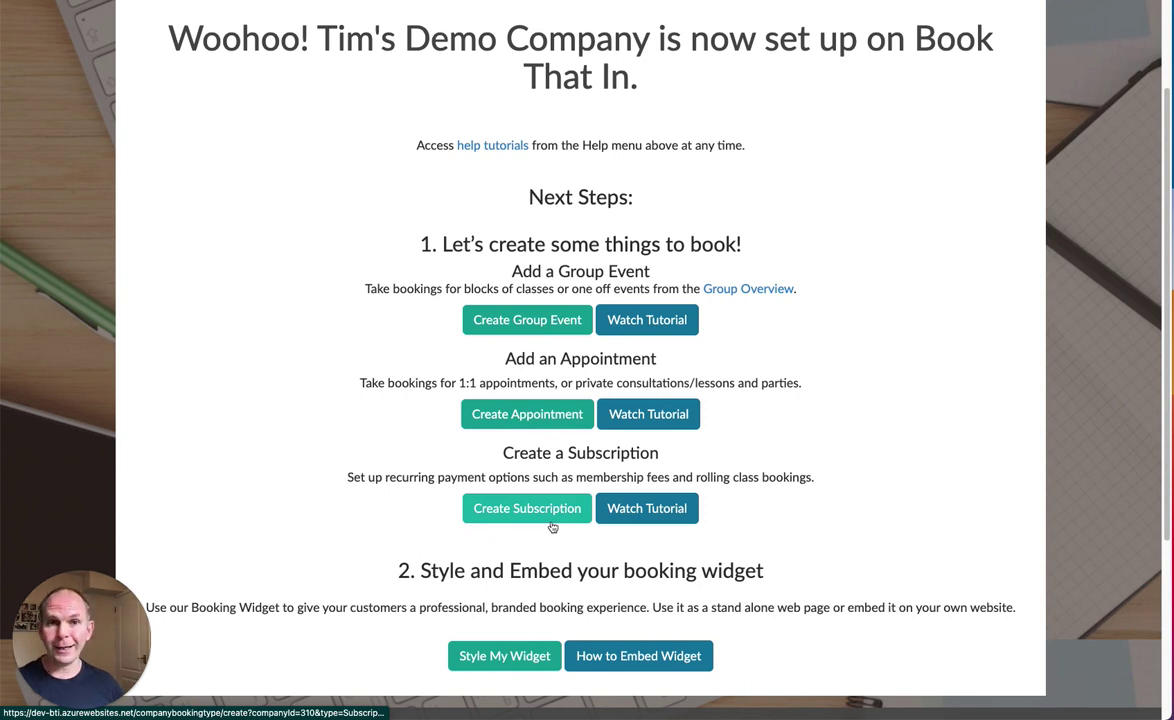
mouse_move(648, 413)
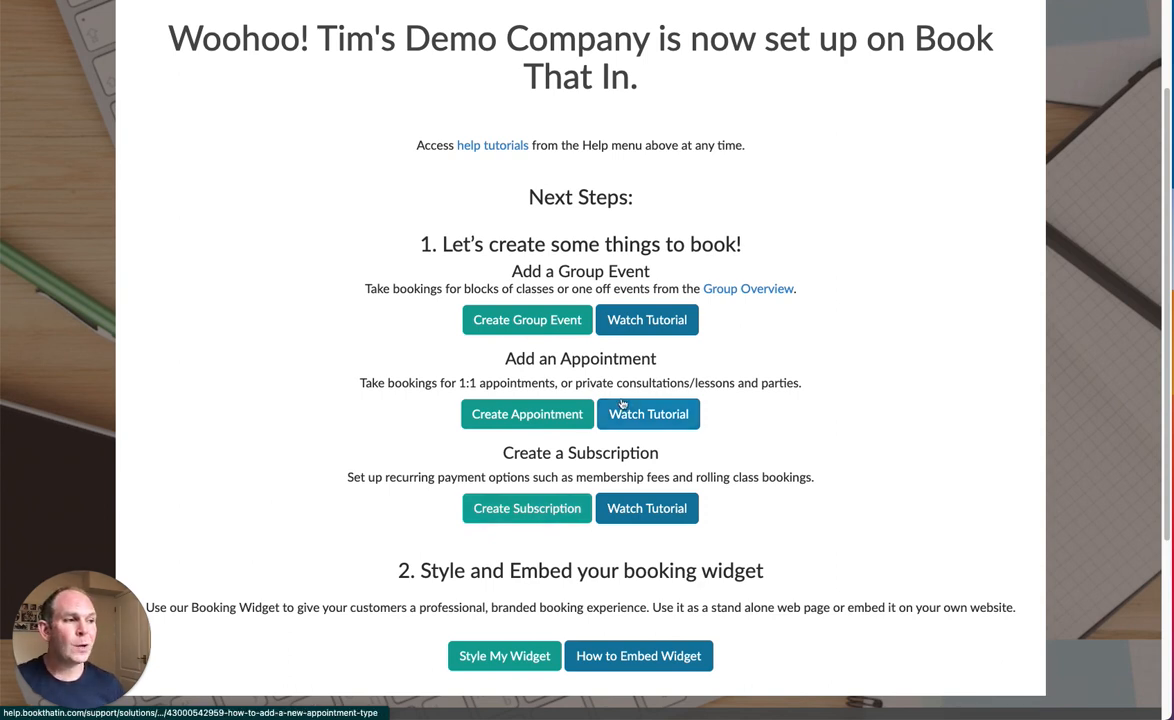
mouse_move(697, 365)
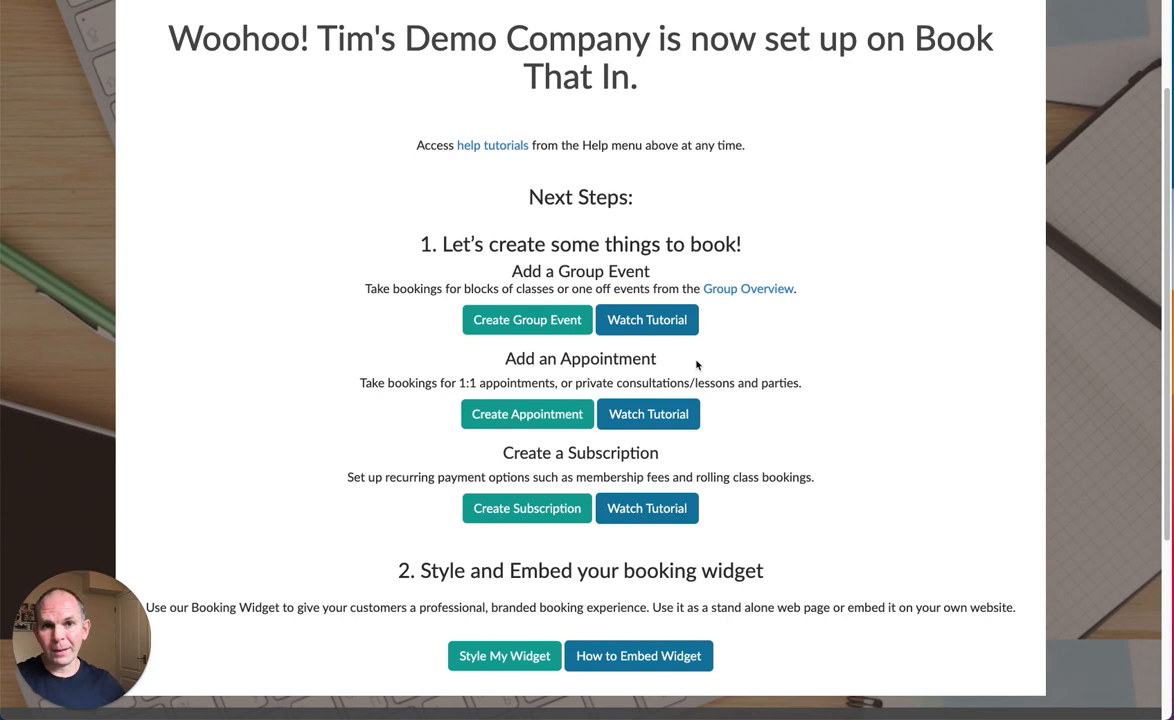